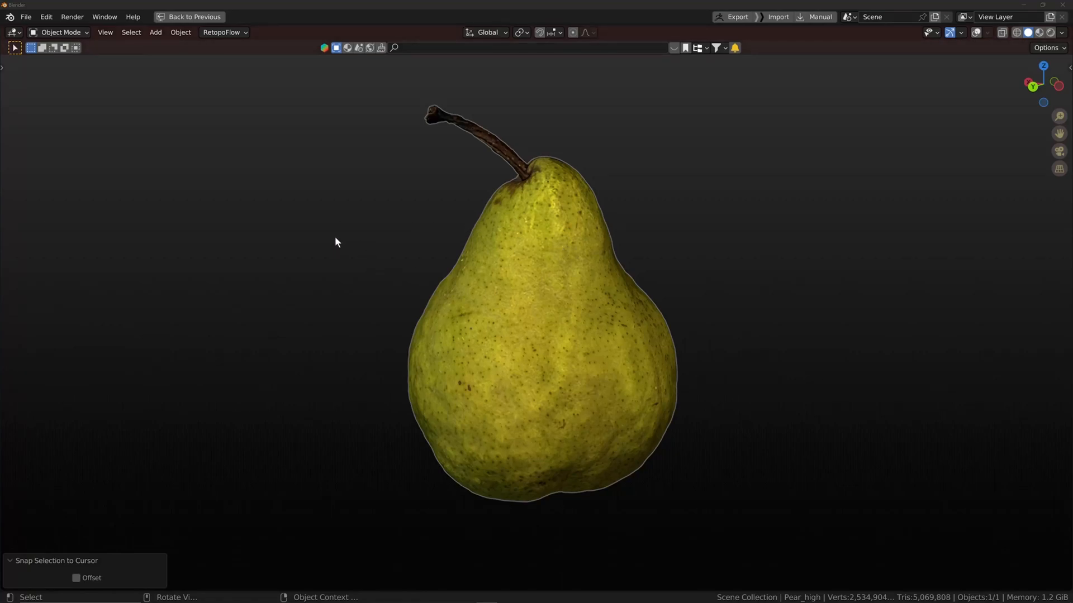
{"action": "mouse_move", "coordinate": [354, 253]}
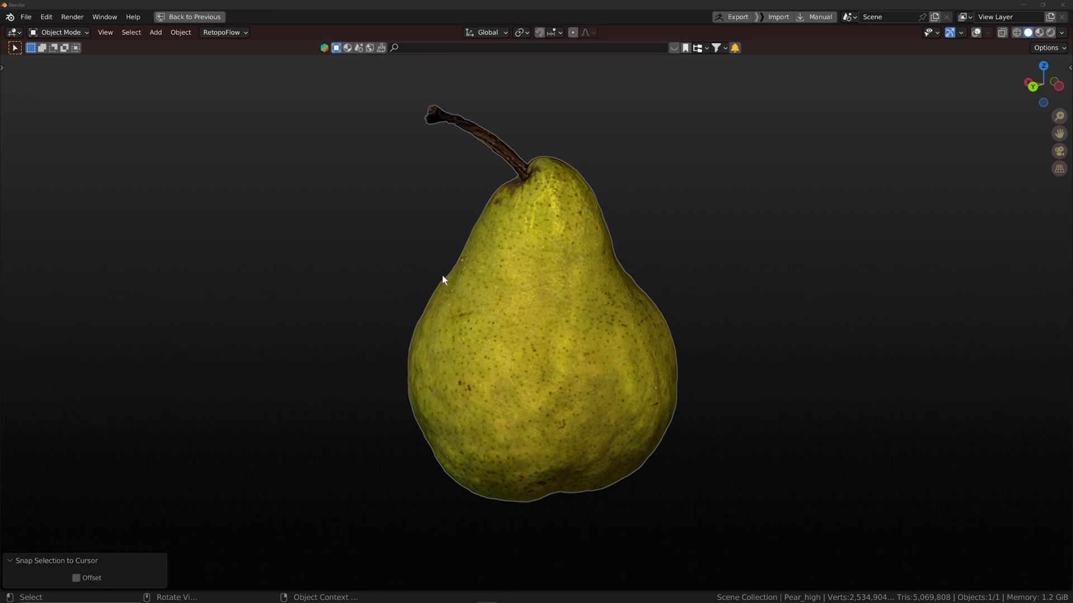
{"action": "mouse_move", "coordinate": [443, 280]}
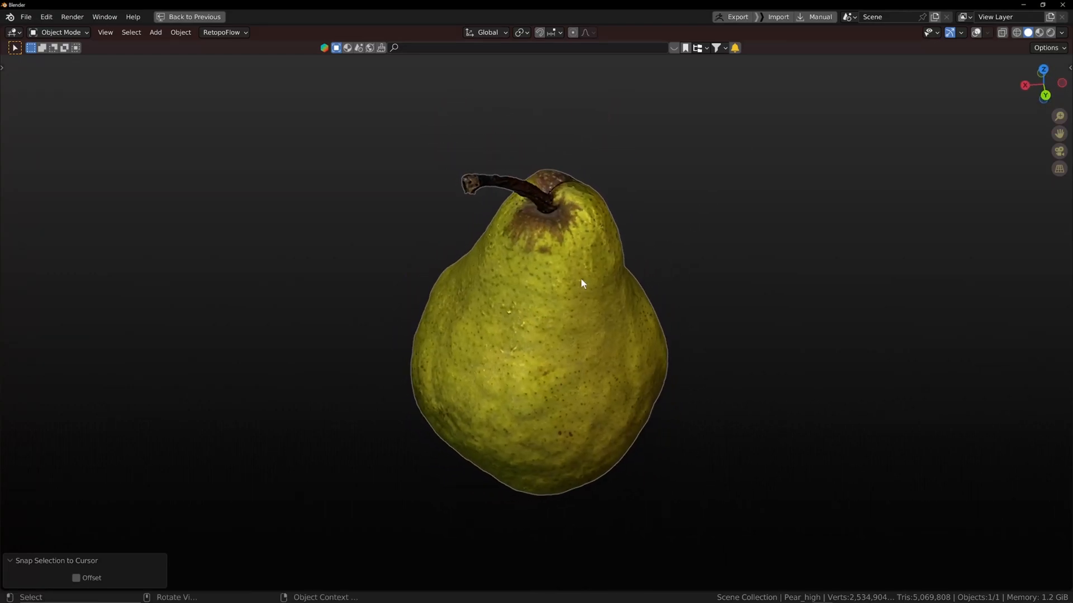
- Exit the maximized viewport to restore the full layout around the high-poly pear
{"action": "left_click", "coordinate": [194, 17]}
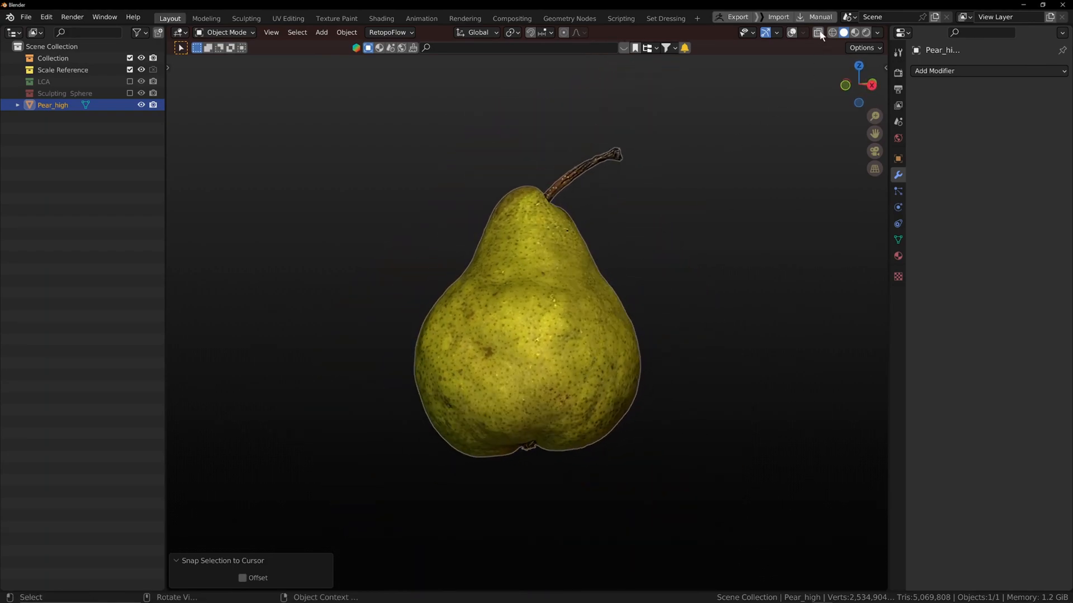
- Enable the Statistics overlay showing about 2.5 million vertices, then toggle fullscreen and back
{"action": "left_click", "coordinate": [781, 32]}
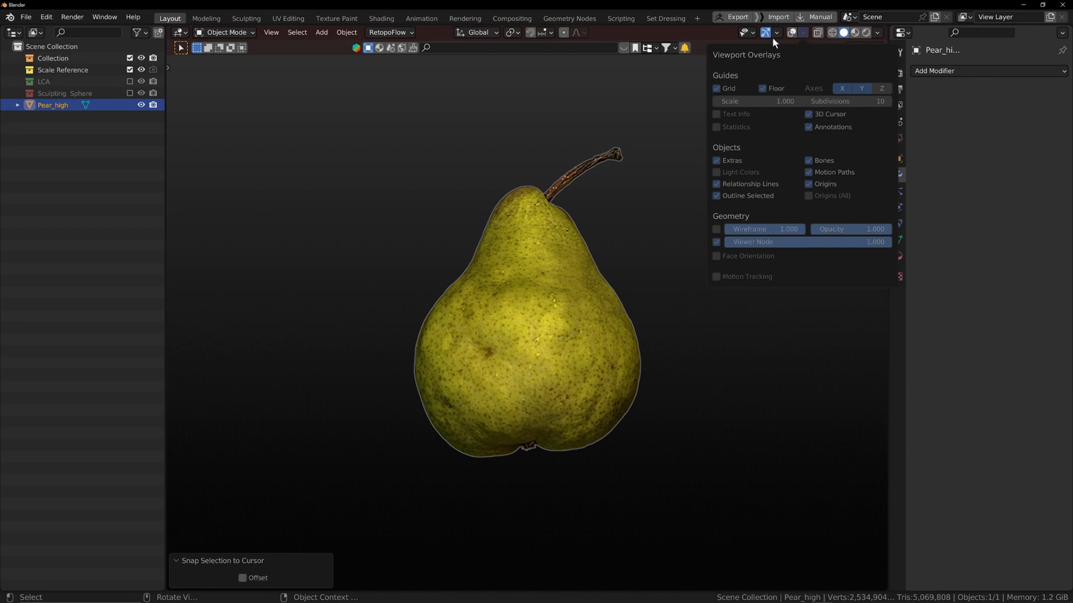
{"action": "mouse_move", "coordinate": [805, 37]}
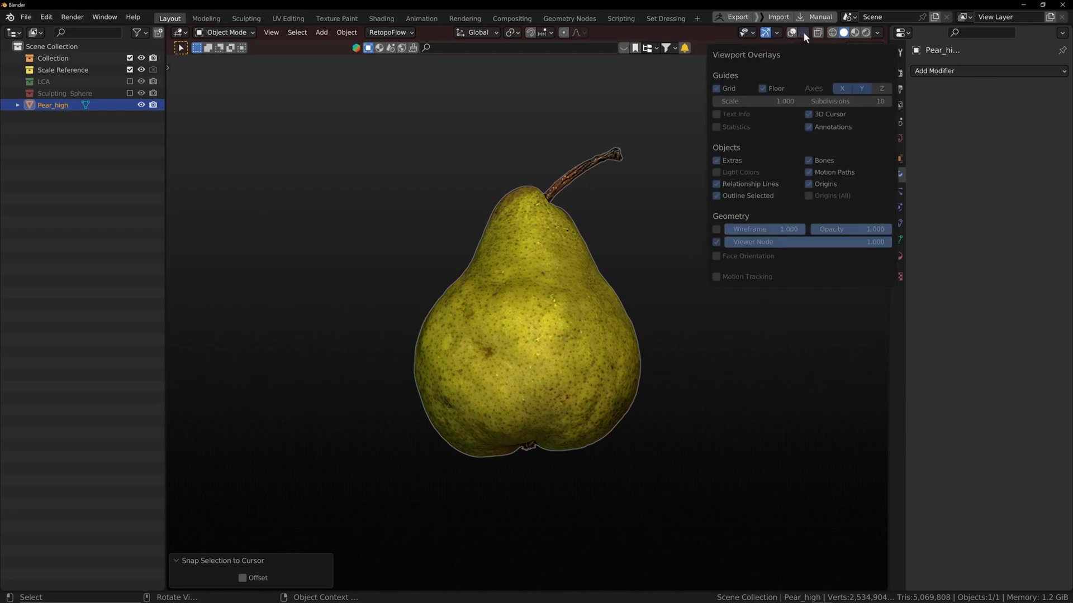
{"action": "left_click", "coordinate": [716, 127]}
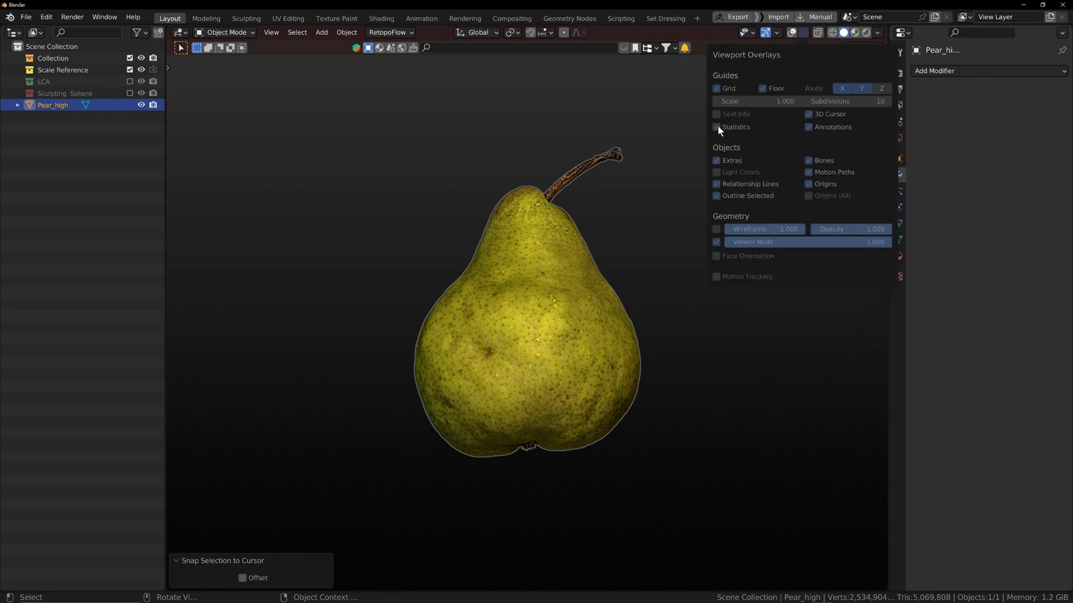
{"action": "key", "text": "Ctrl+Space"}
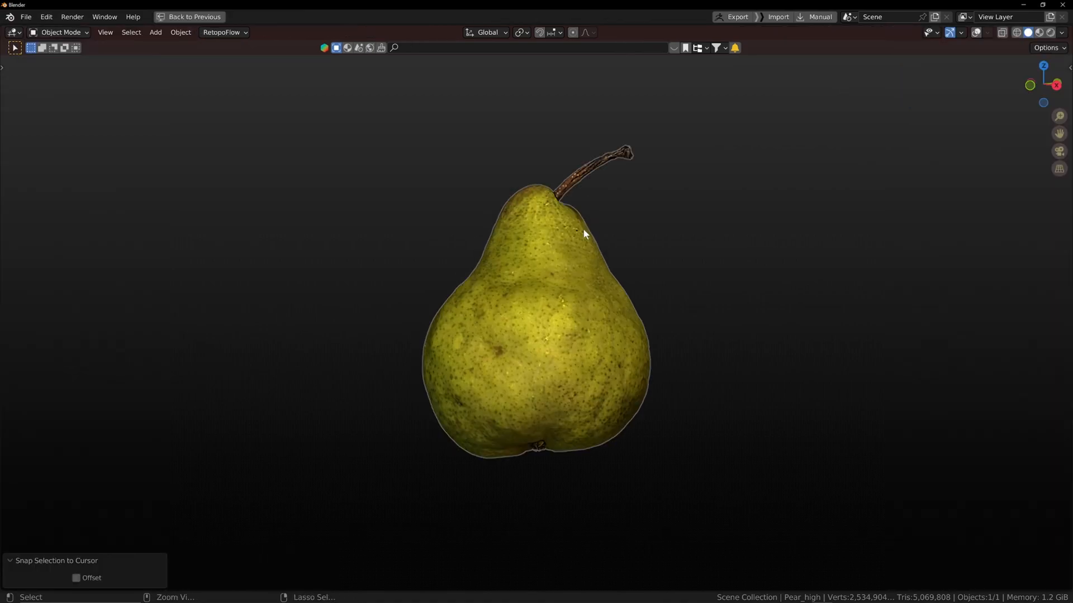
{"action": "left_click", "coordinate": [194, 16]}
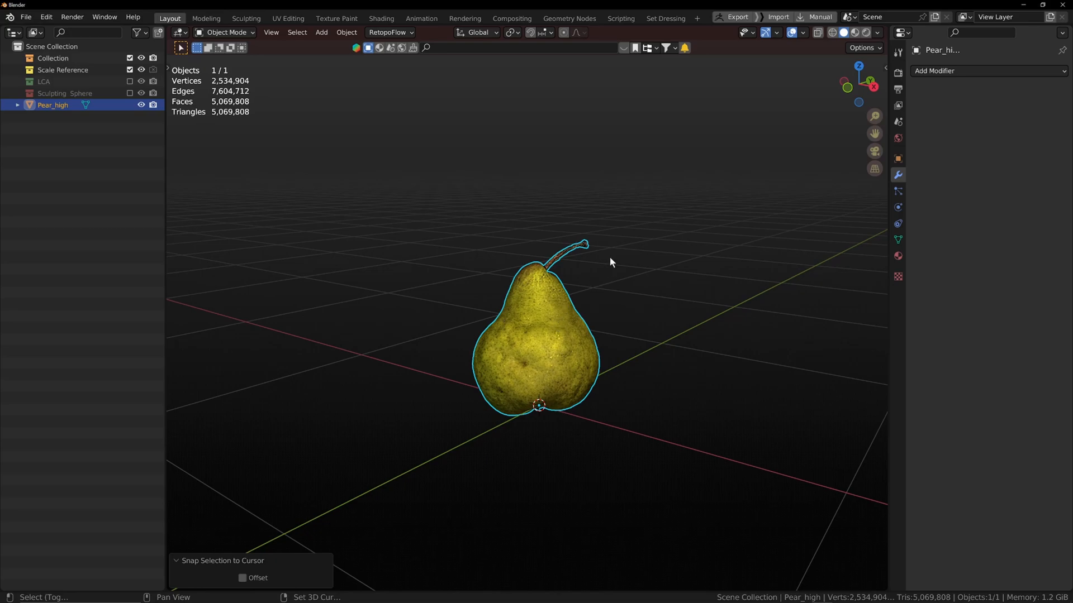
{"action": "mouse_move", "coordinate": [595, 271]}
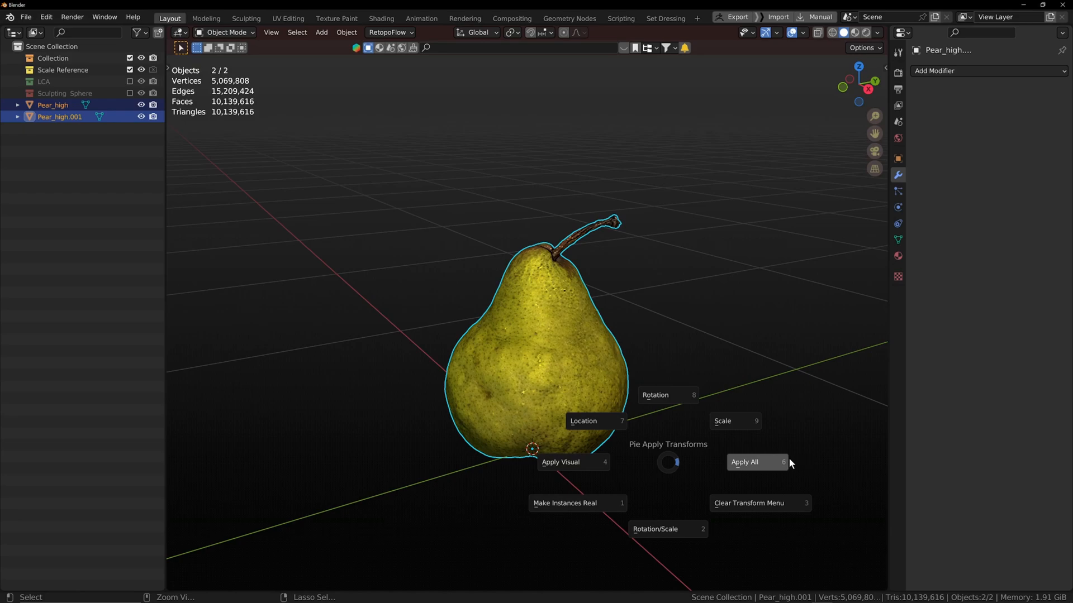
{"action": "mouse_move", "coordinate": [597, 448]}
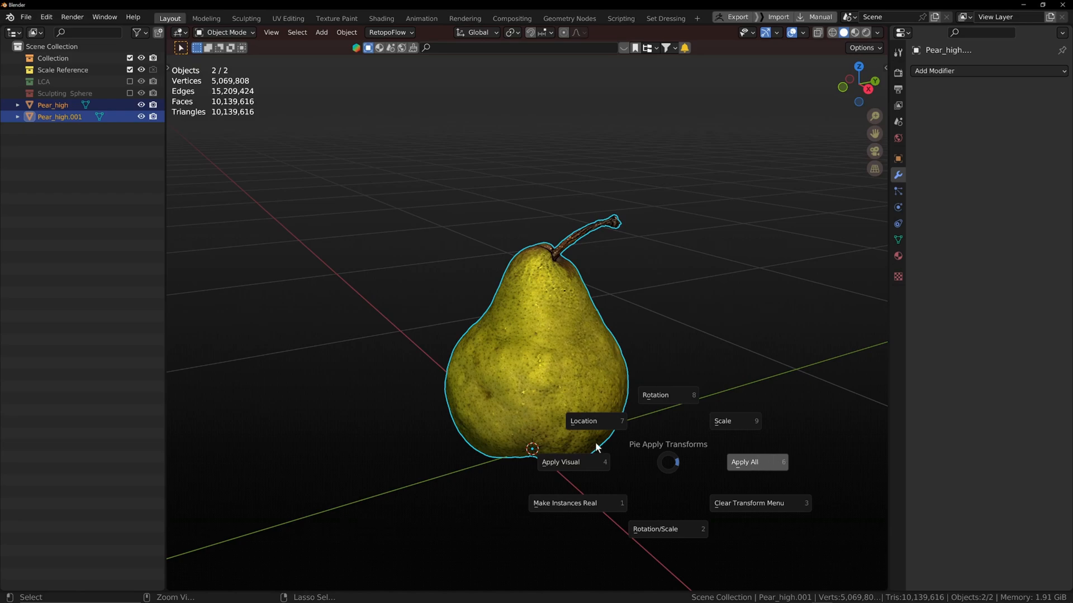
{"action": "mouse_move", "coordinate": [442, 341]}
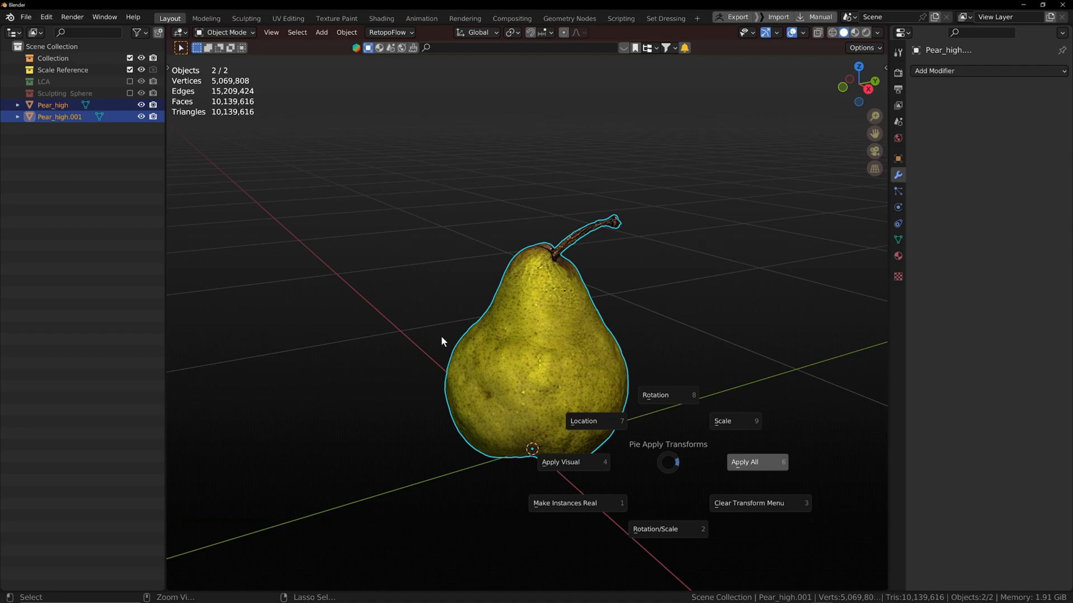
{"action": "mouse_move", "coordinate": [383, 201]}
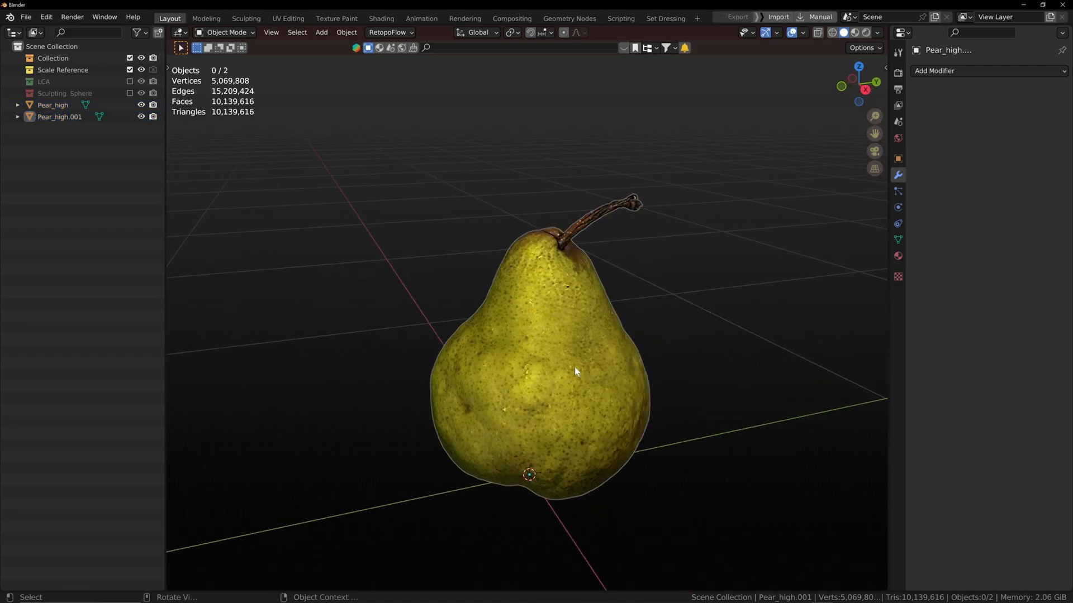
- Hide the original Pear_high, open Object Data properties, and select the Pear_high.001 copy
{"action": "left_click", "coordinate": [142, 117]}
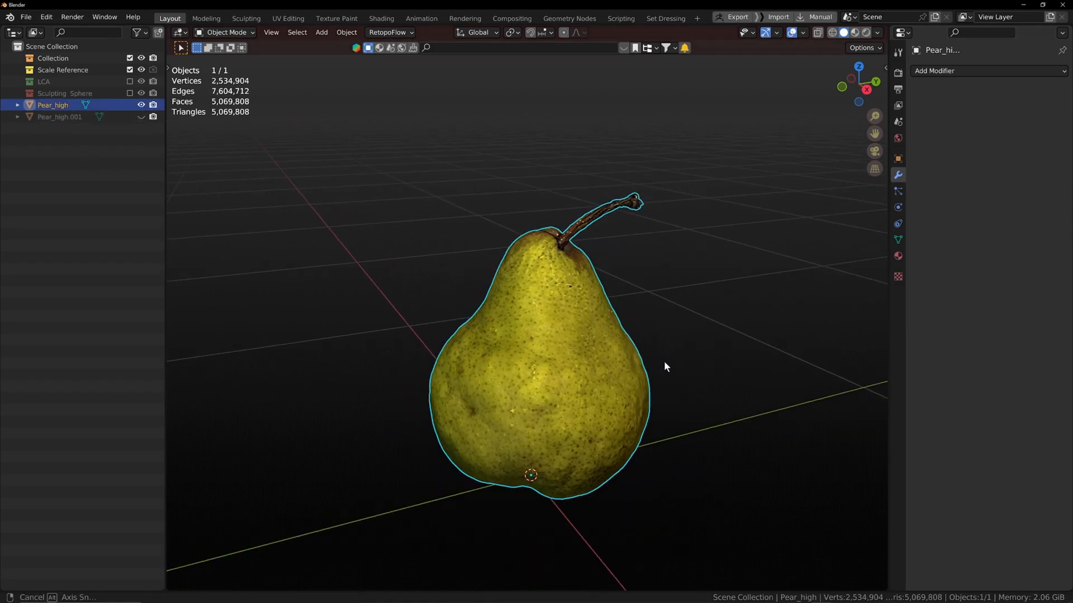
{"action": "left_click", "coordinate": [898, 240]}
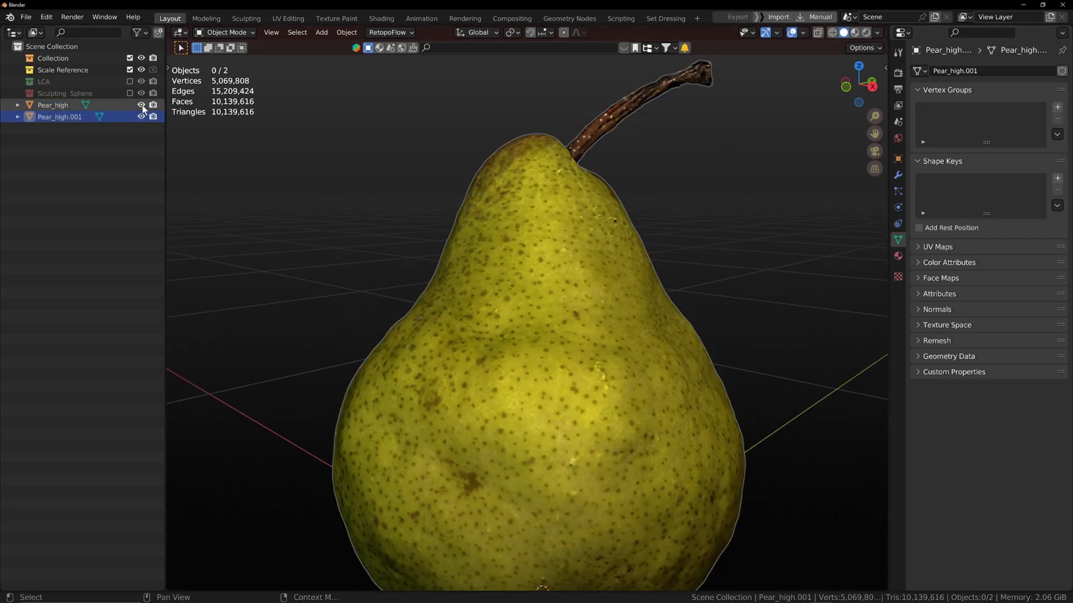
{"action": "left_click", "coordinate": [141, 104]}
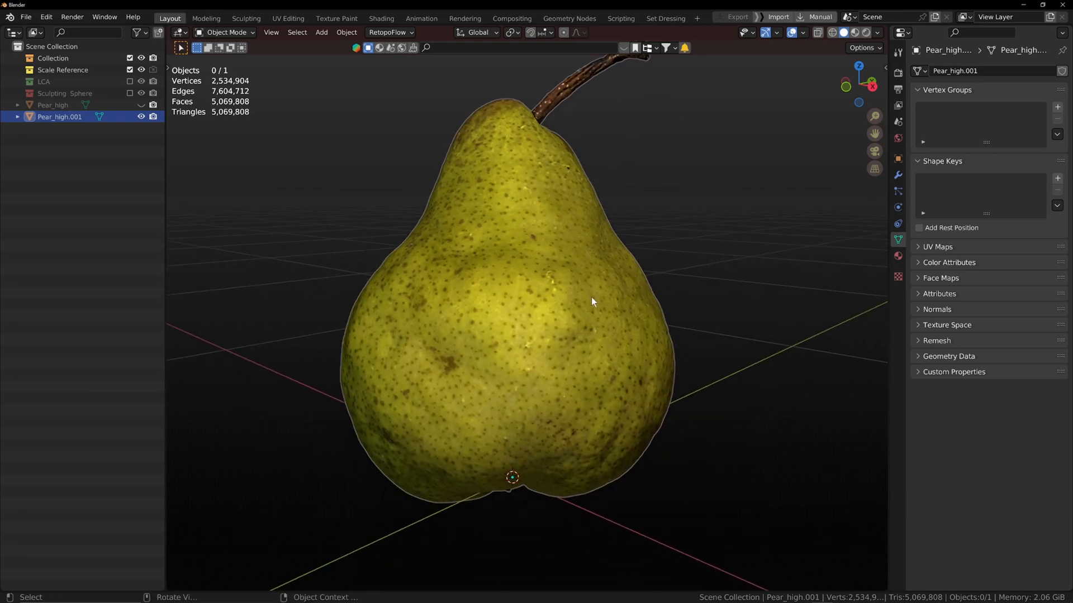
{"action": "left_click", "coordinate": [591, 302]}
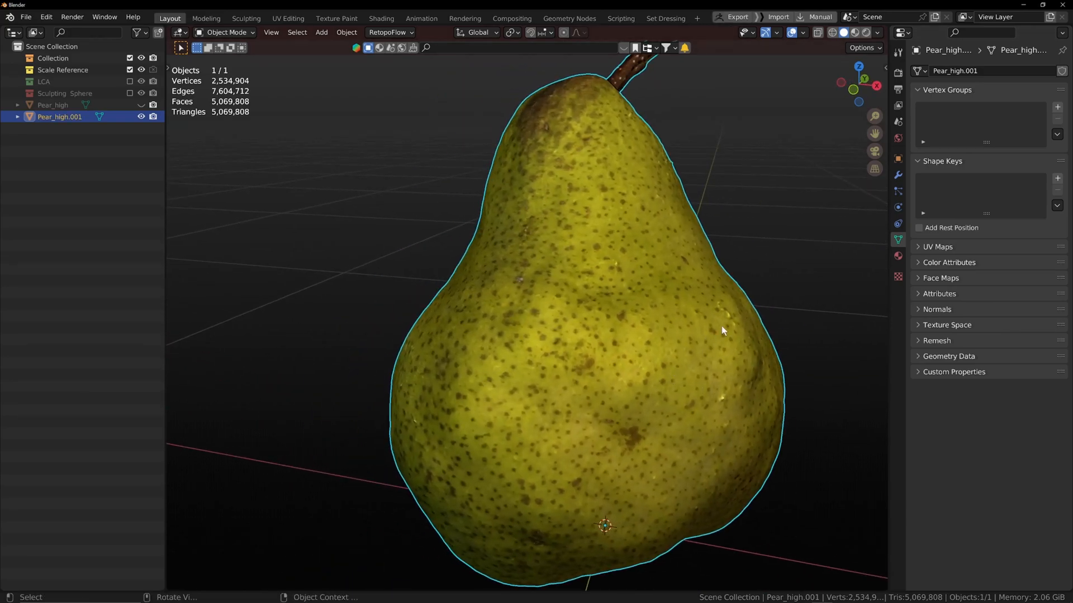
- Set the remesh to 0.05 m voxel size and 0.541 adaptivity, without preserving paint mask
{"action": "left_click", "coordinate": [936, 341]}
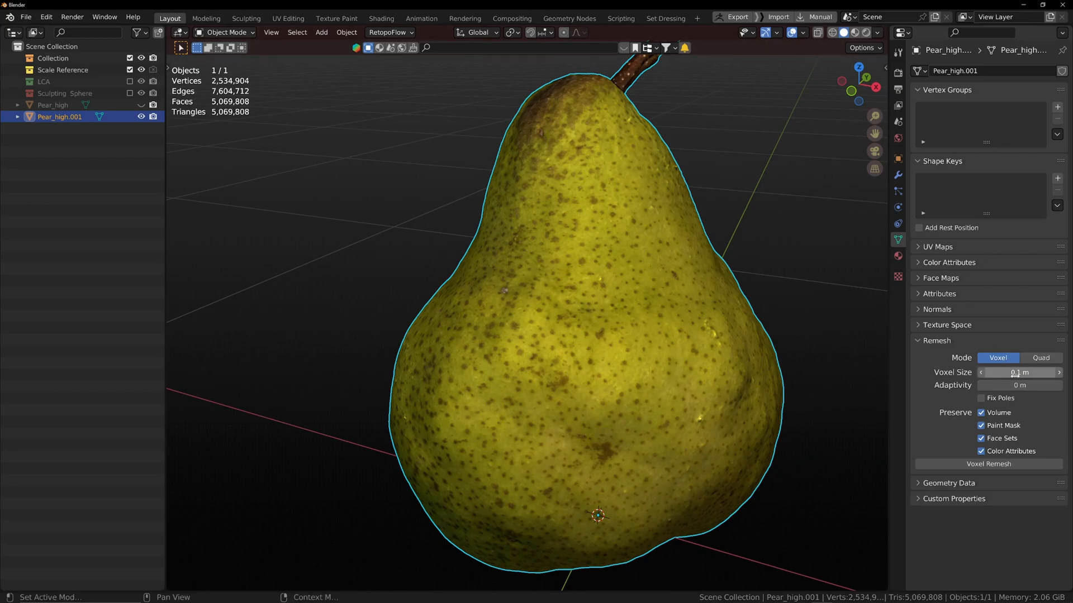
{"action": "double_click", "coordinate": [1018, 372]}
{"action": "type", "text": "05"}
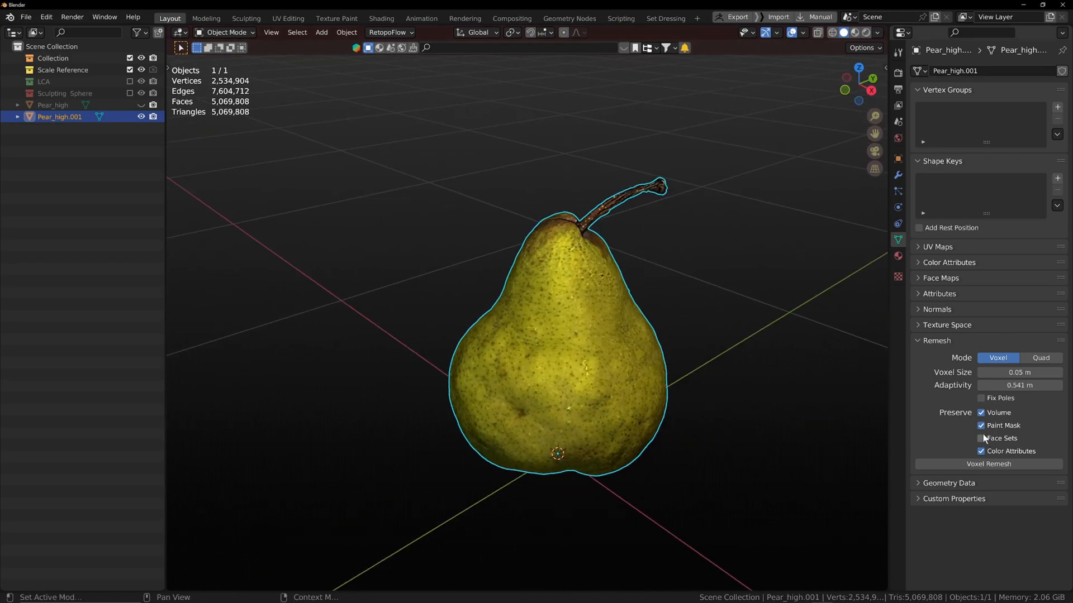
{"action": "left_click", "coordinate": [980, 425]}
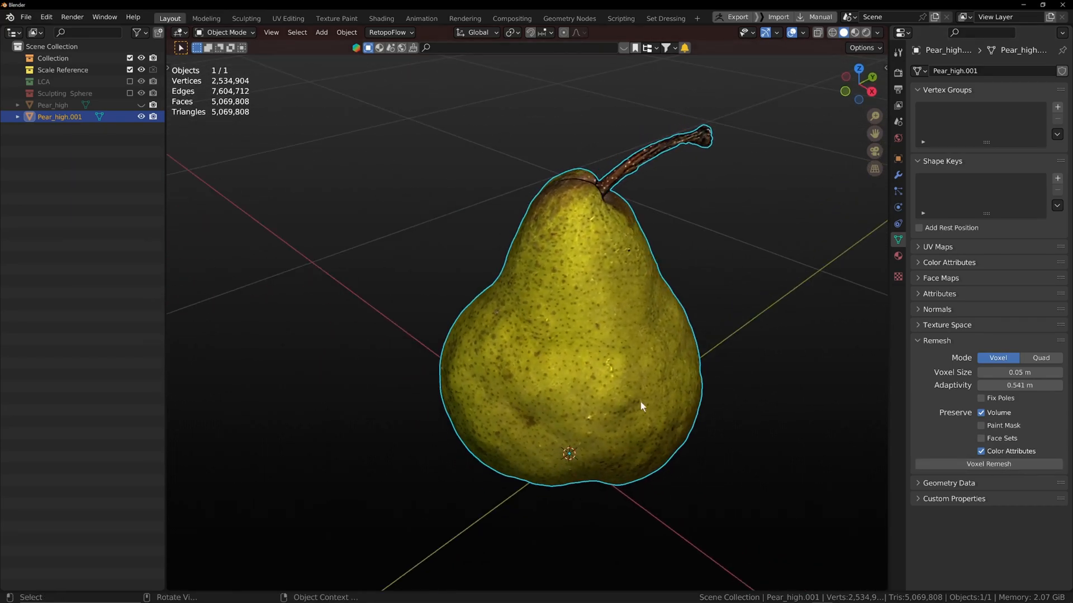
- Save the project under the file name Pear.blend
{"action": "key", "text": "ctrl+s"}
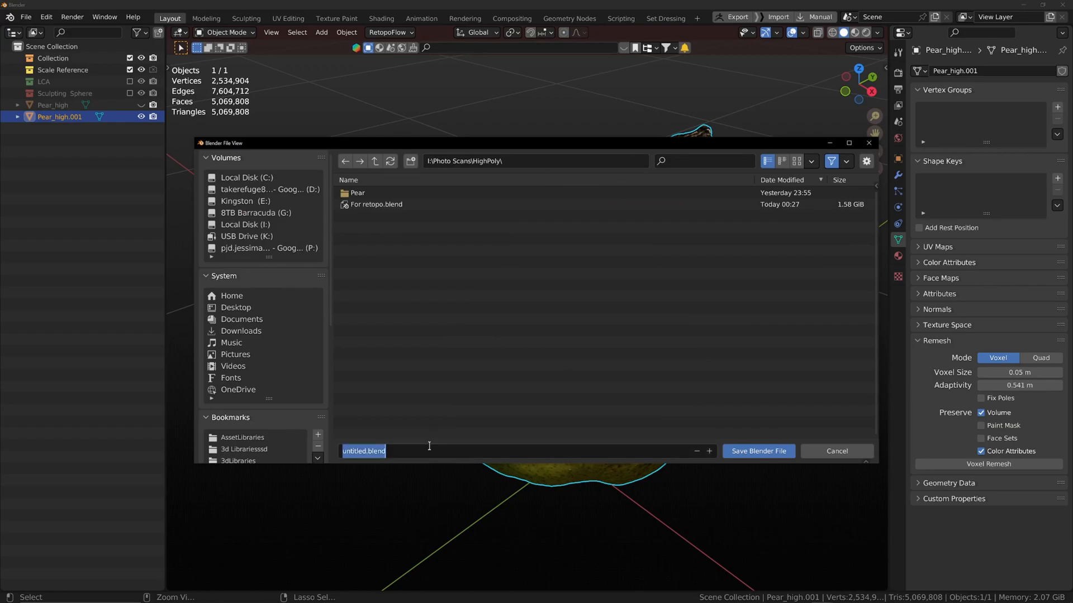
{"action": "type", "text": "Pear.blend"}
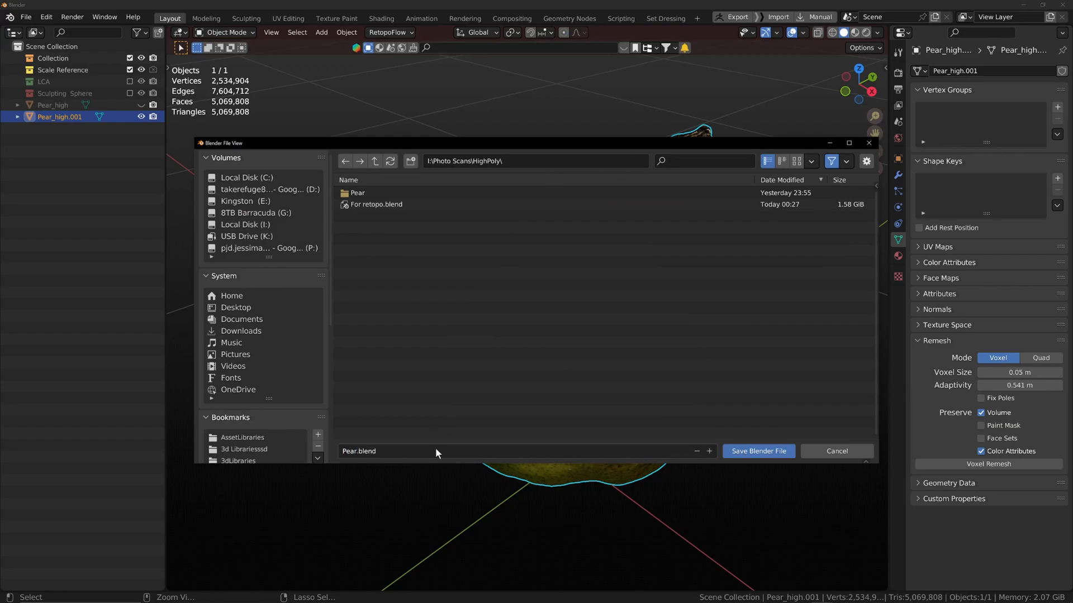
{"action": "left_click", "coordinate": [757, 451]}
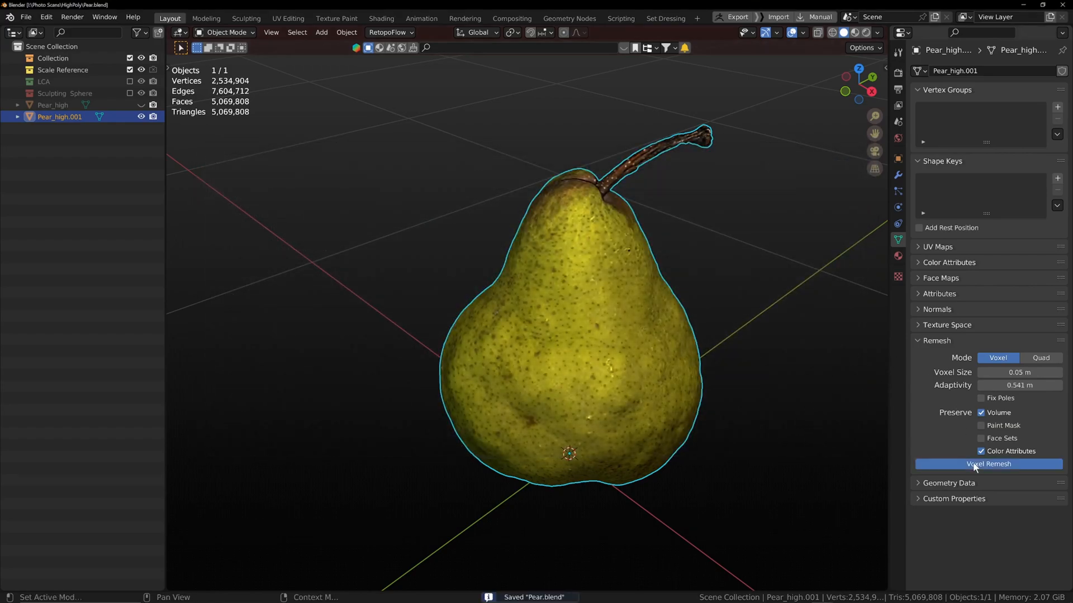
{"action": "mouse_move", "coordinate": [682, 329]}
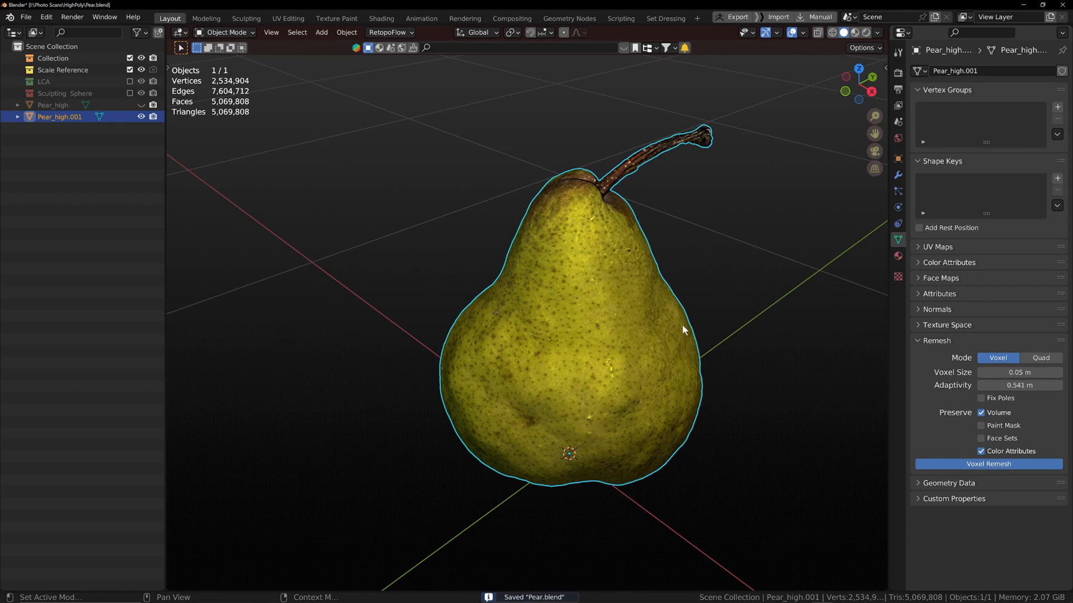
- Run Voxel Remesh on the copy, collapsing it to 128 vertices and 154 faces
{"action": "left_click", "coordinate": [987, 464]}
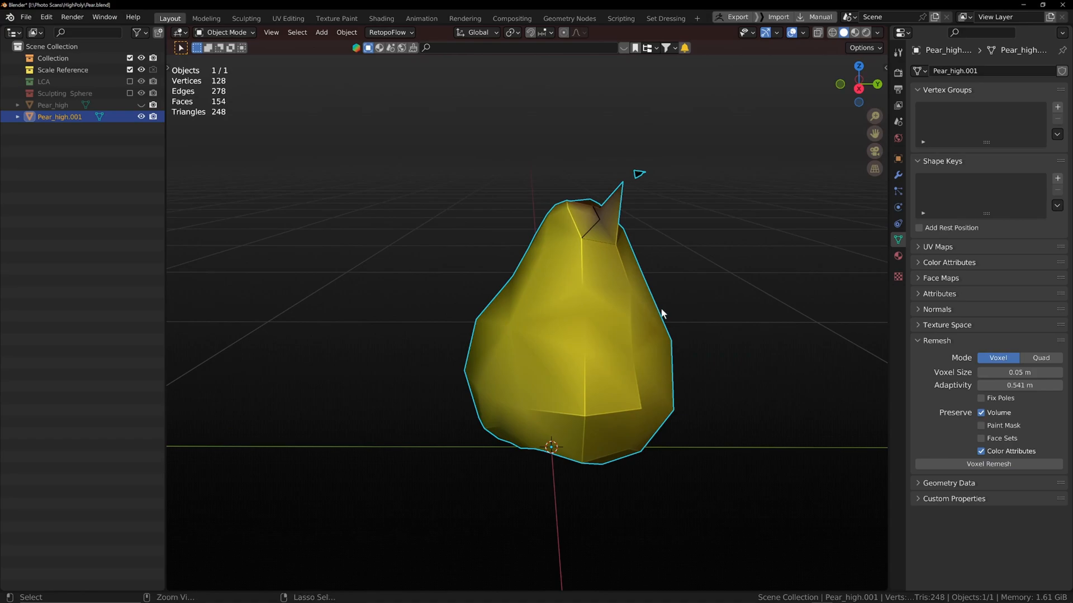
{"action": "mouse_move", "coordinate": [590, 313]}
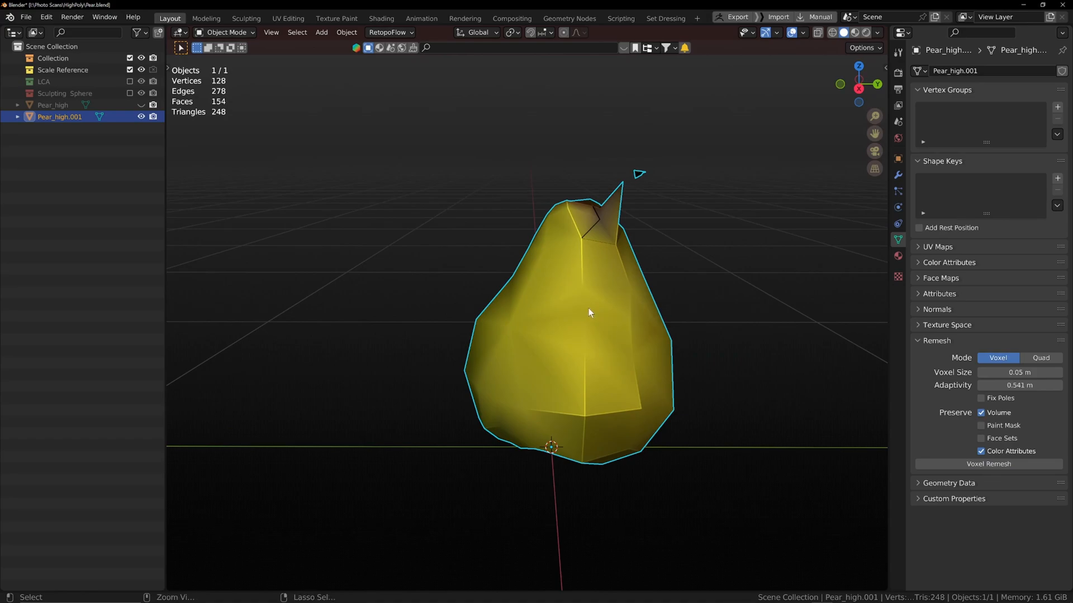
{"action": "mouse_move", "coordinate": [183, 194]}
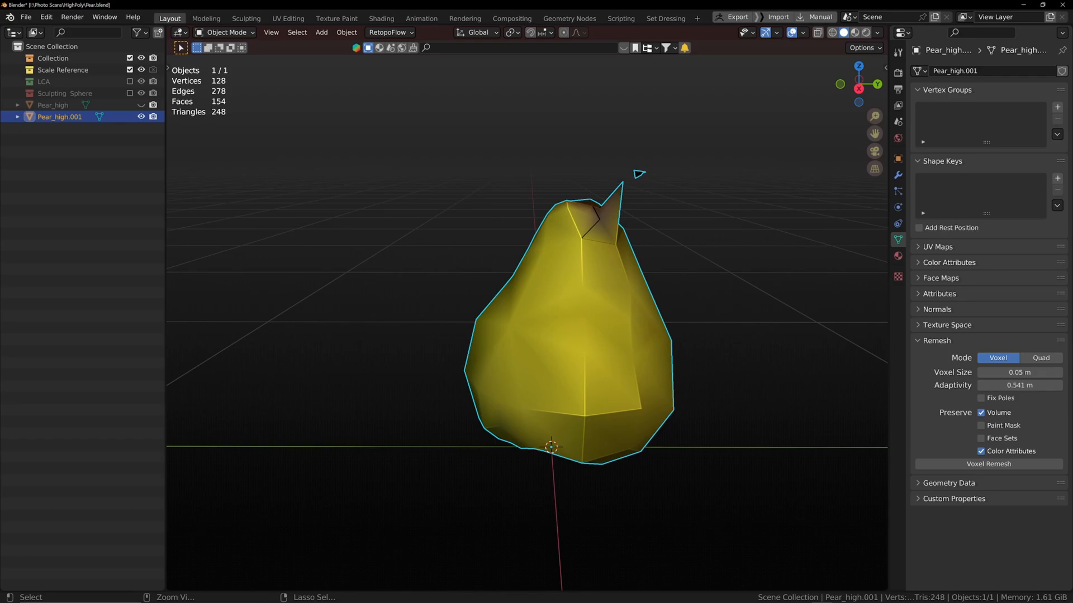
{"action": "left_click", "coordinate": [987, 464]}
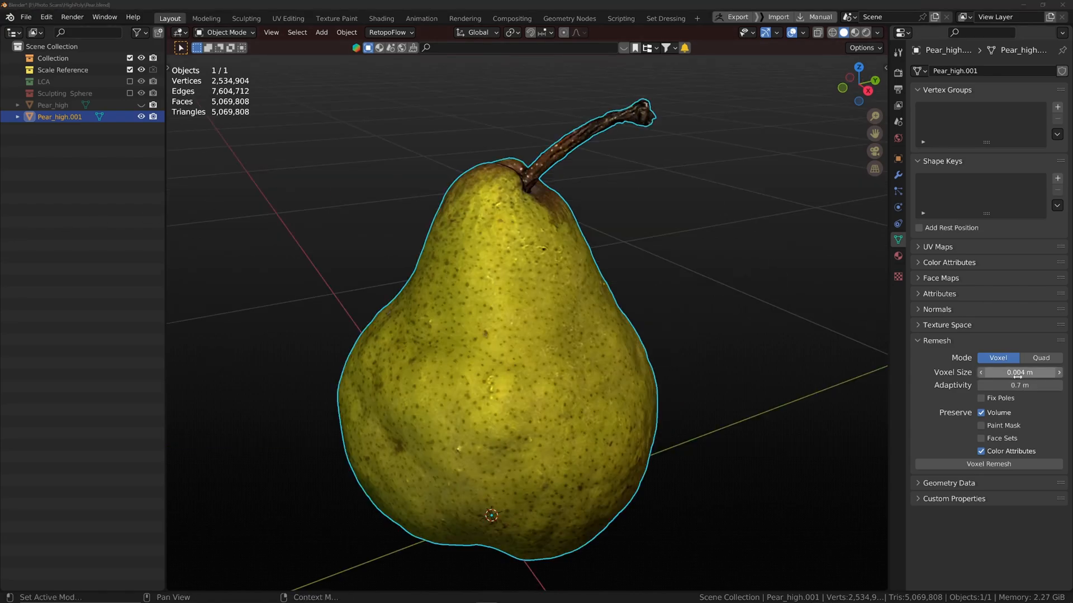
{"action": "mouse_move", "coordinate": [1018, 385]}
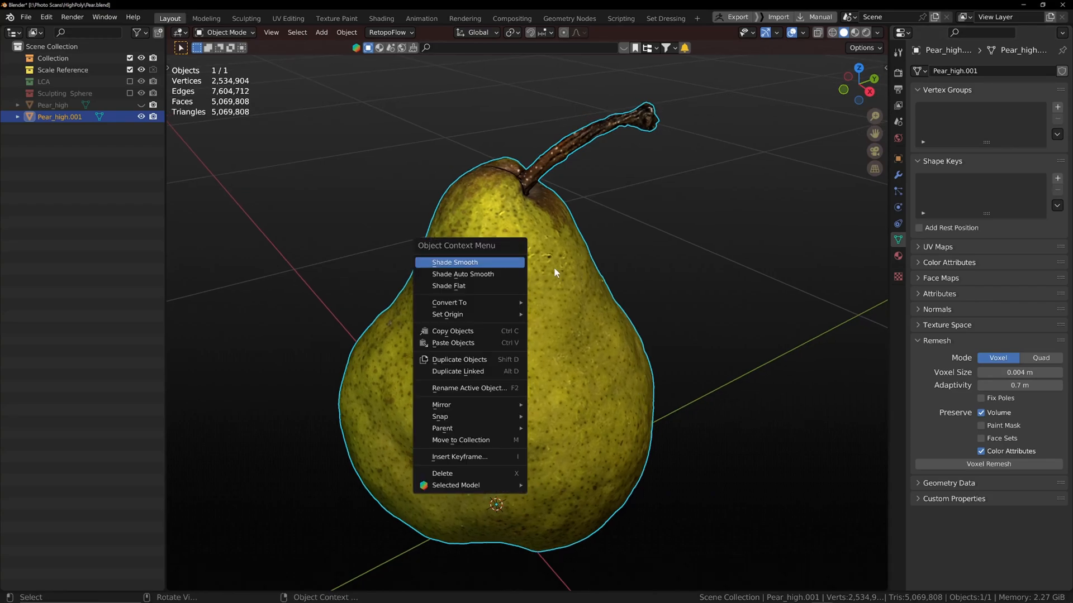
- Smooth-shade the copy, unhide Pear_high, and begin renaming the remeshed object
{"action": "left_click", "coordinate": [453, 262]}
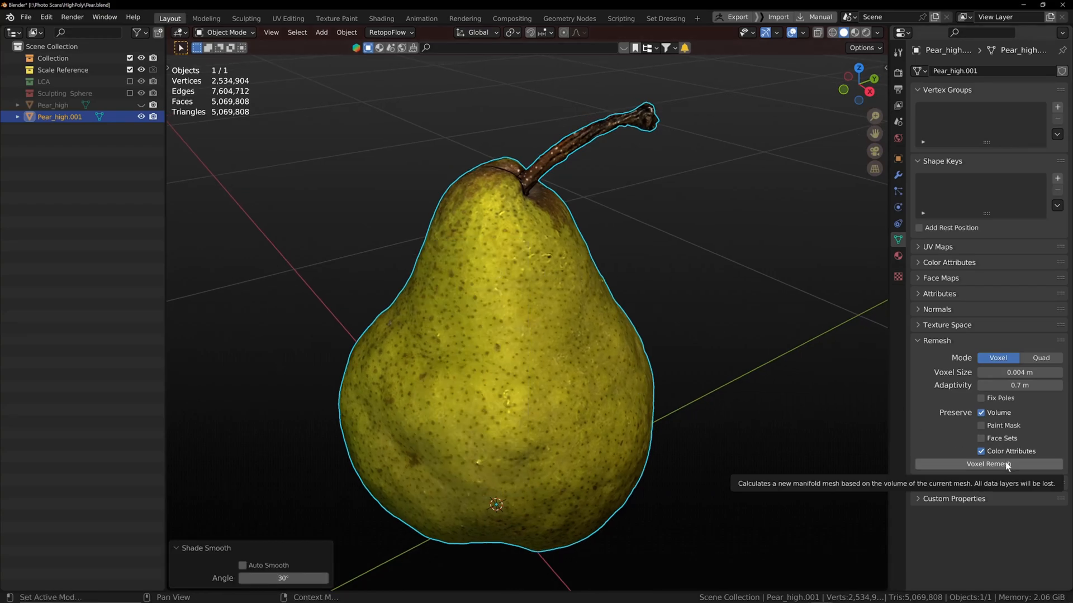
{"action": "mouse_move", "coordinate": [622, 241]}
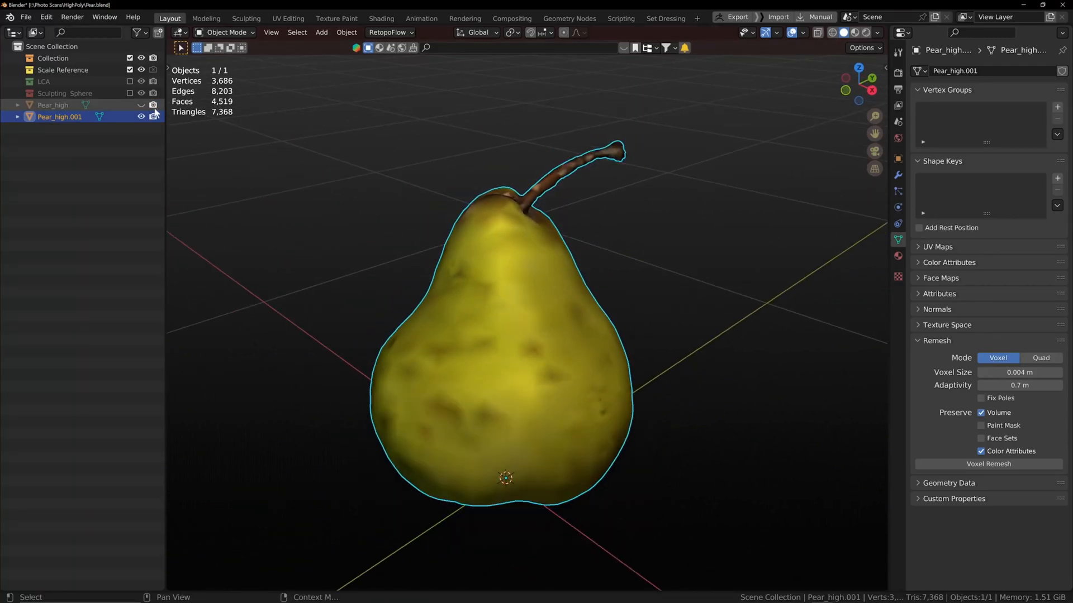
{"action": "mouse_move", "coordinate": [141, 110]}
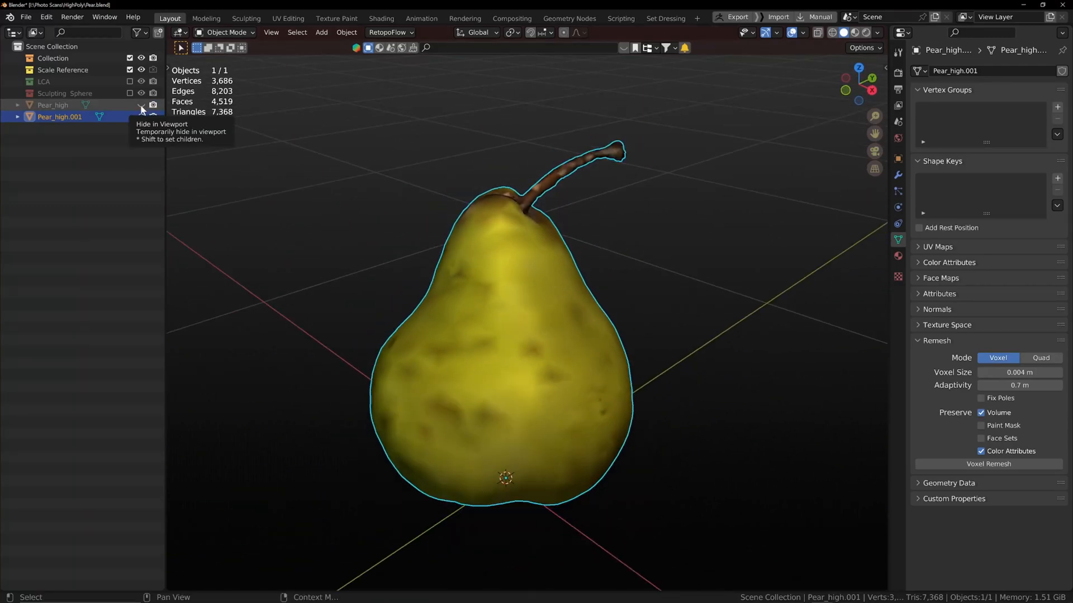
{"action": "left_click", "coordinate": [141, 104]}
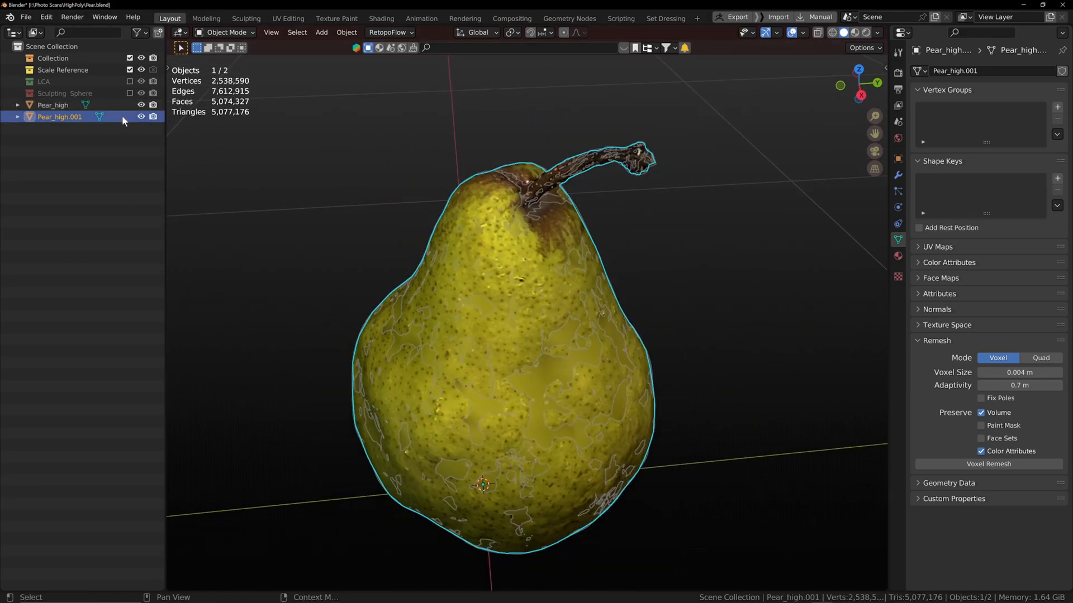
{"action": "double_click", "coordinate": [60, 117]}
{"action": "type", "text": "Object"}
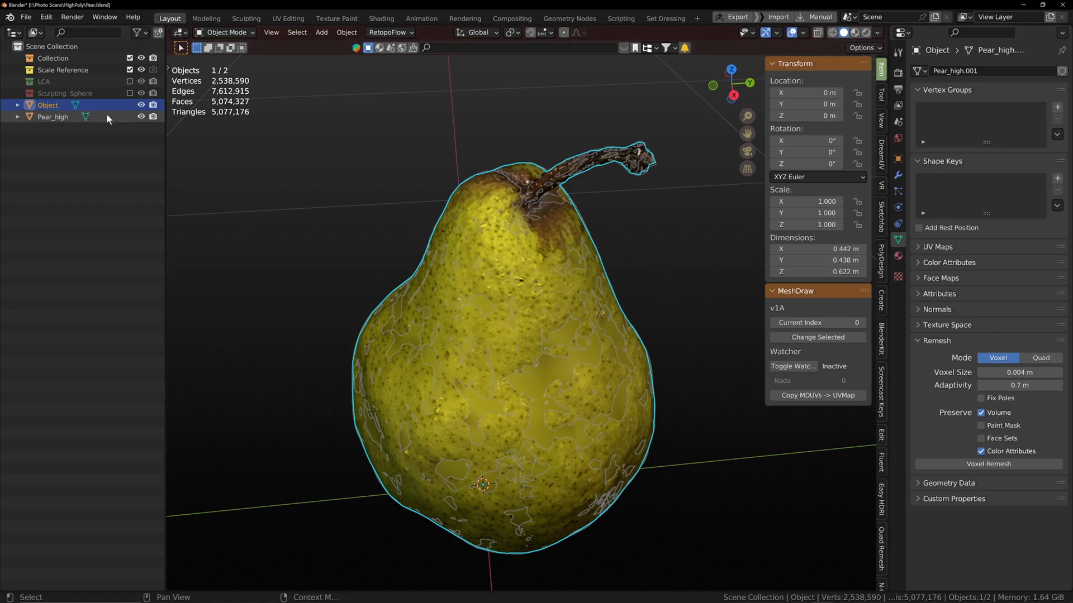
- Hide Pear_high, rename the copy Pear in N-Gone Pro, and create the 1,291-vertex Pear_low
{"action": "left_click", "coordinate": [987, 464]}
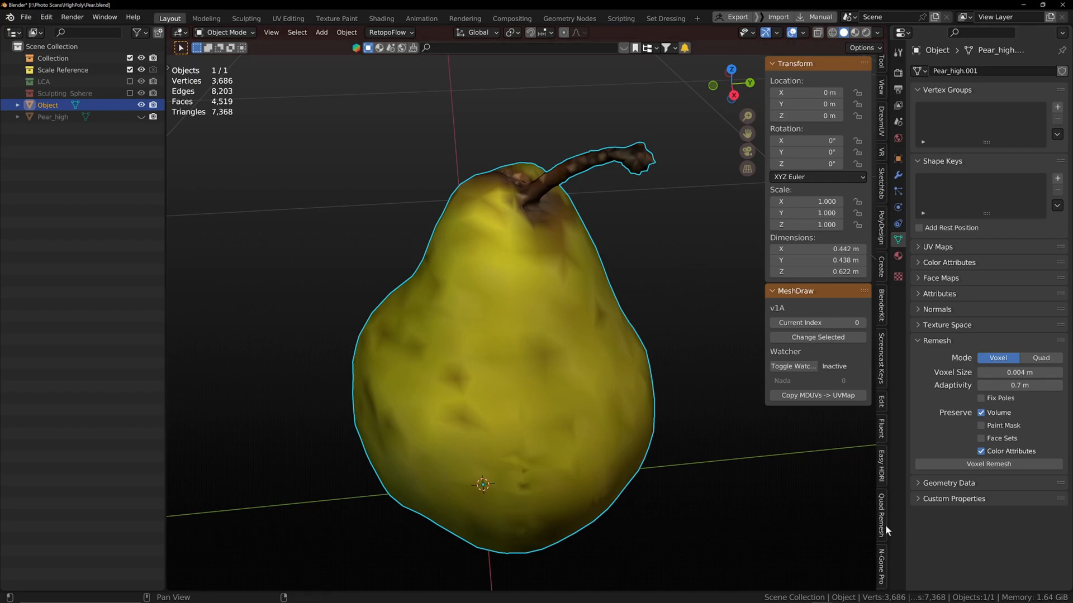
{"action": "left_click", "coordinate": [881, 564]}
{"action": "type", "text": "Pear"}
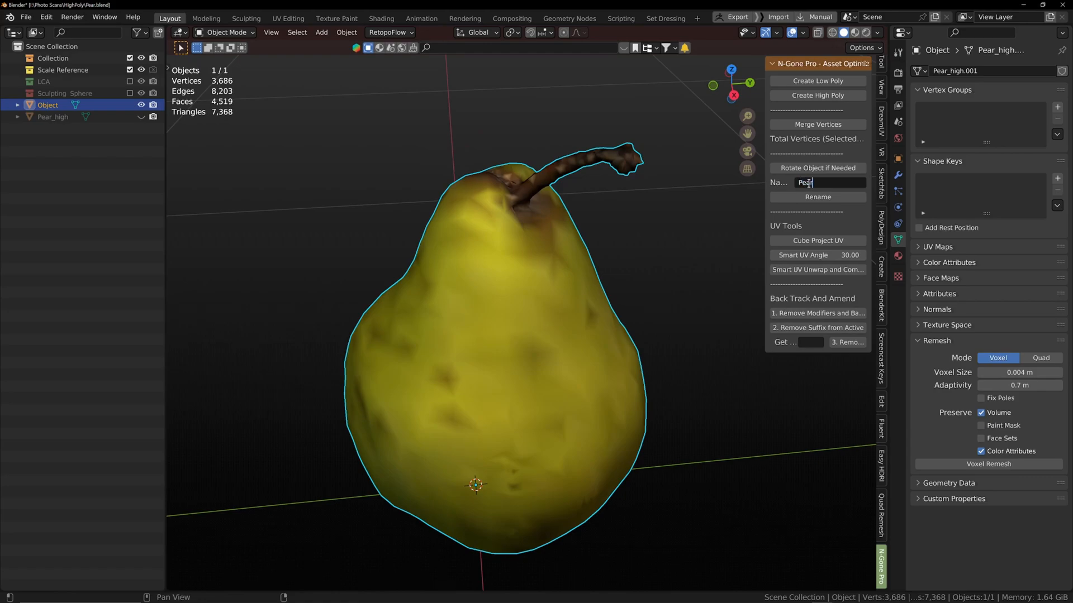
{"action": "left_click", "coordinate": [817, 198]}
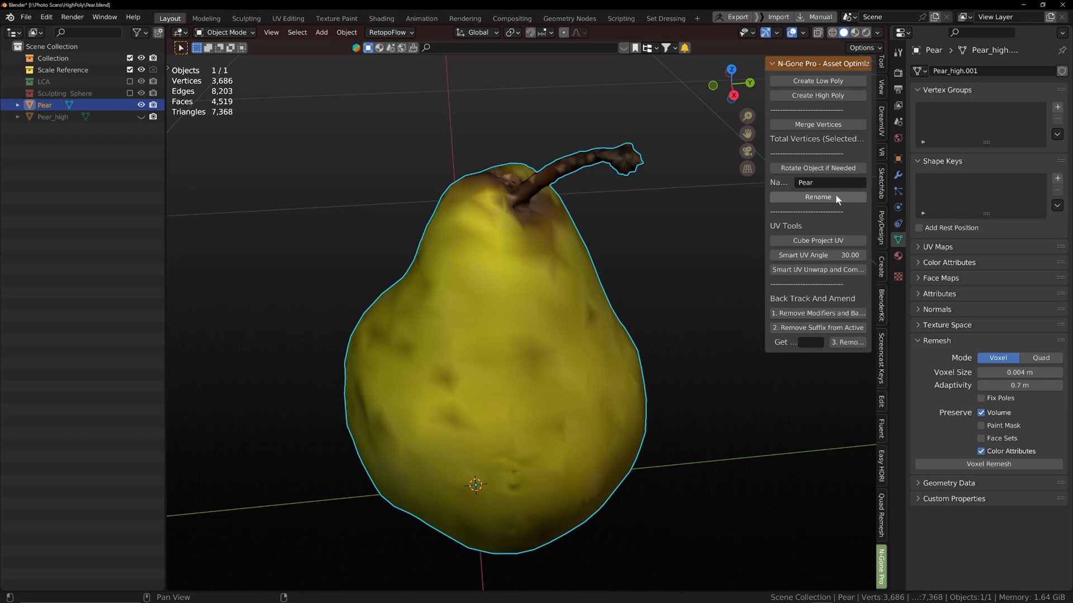
{"action": "mouse_move", "coordinate": [817, 80]}
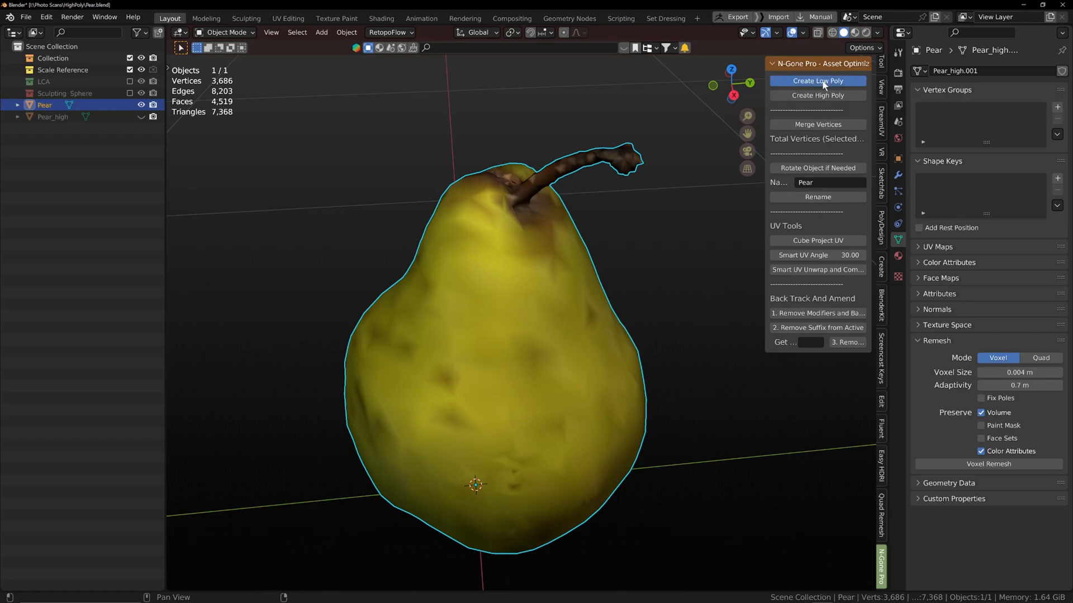
{"action": "left_click", "coordinate": [817, 80]}
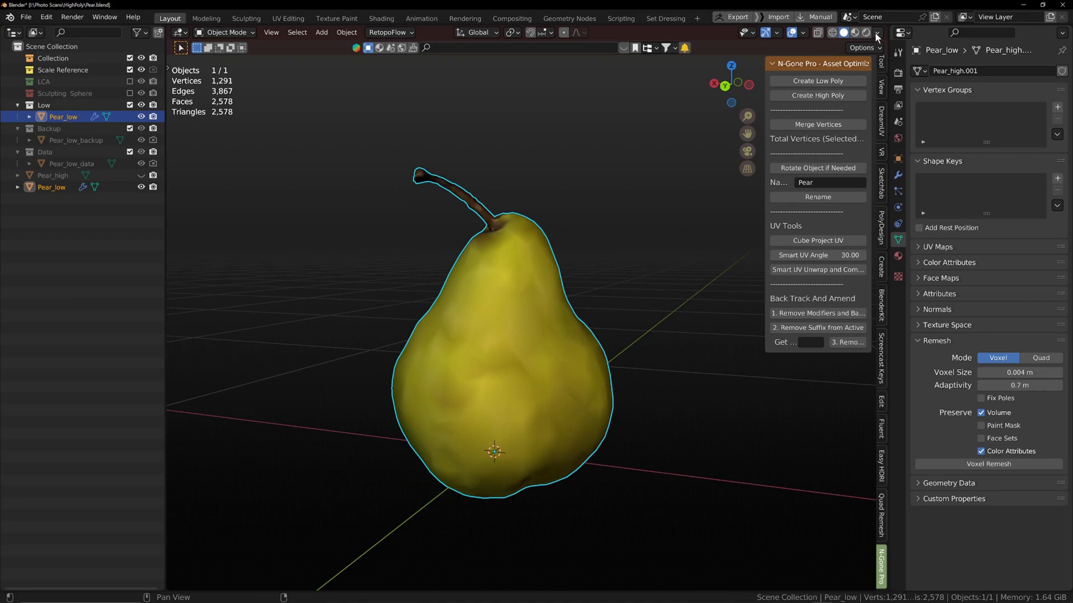
- Inspect Pear_low's triangle layout in Wireframe shading, zooming in on the mesh
{"action": "left_click", "coordinate": [876, 32]}
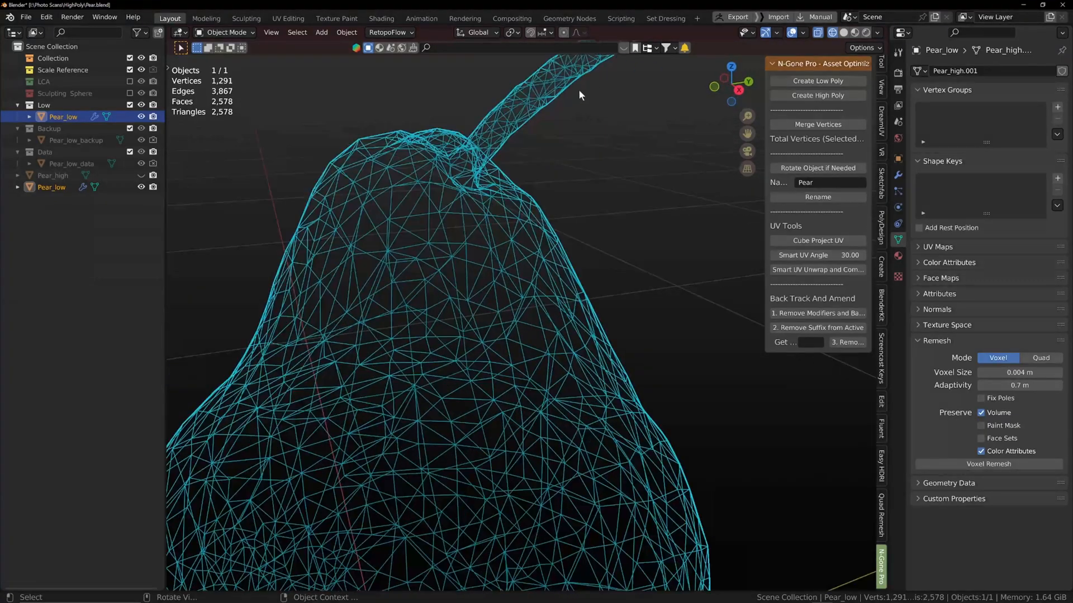
{"action": "scroll", "scroll_direction": "down", "scroll_amount": 3}
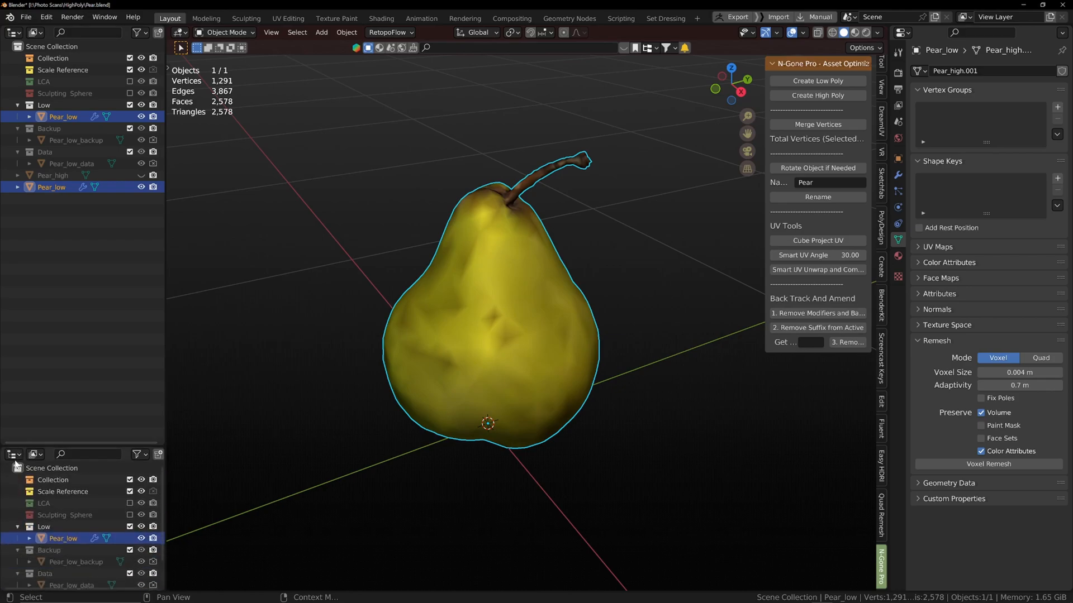
- Turn the extra area into a UV Editor and enable UVPackmaster Heuristic Search for packing
{"action": "left_click", "coordinate": [12, 454]}
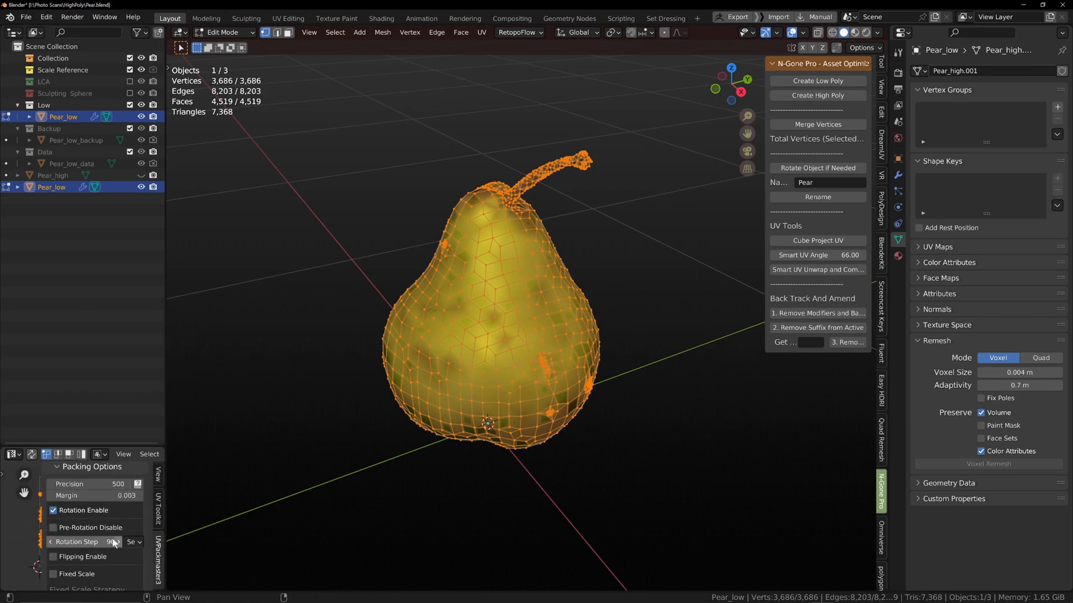
{"action": "scroll", "scroll_direction": "down", "scroll_amount": 3}
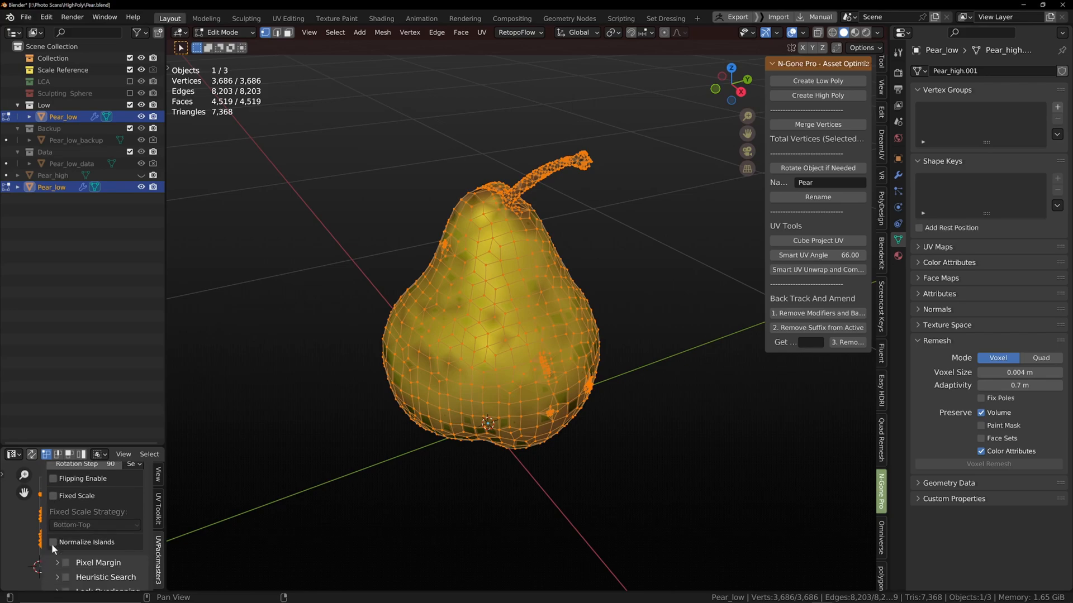
{"action": "scroll", "scroll_direction": "down", "scroll_amount": 3}
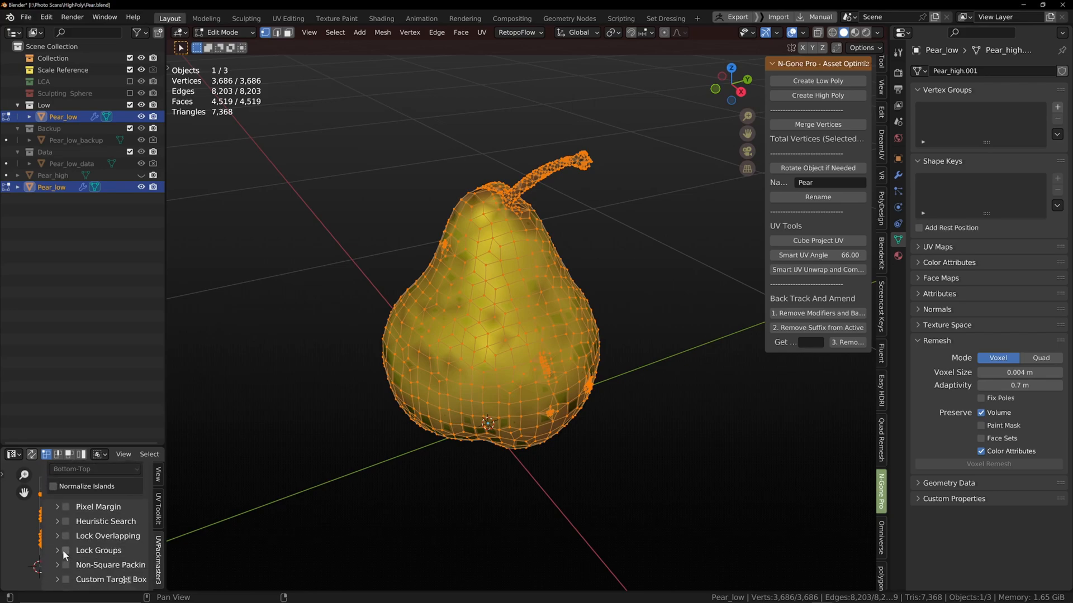
{"action": "left_click", "coordinate": [65, 521]}
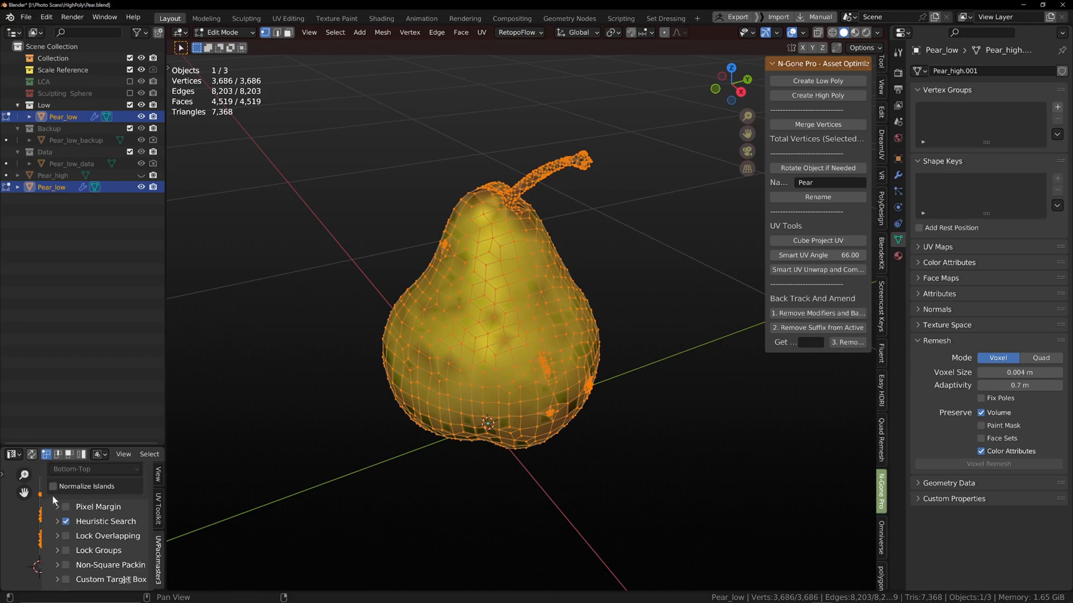
{"action": "left_click", "coordinate": [53, 487]}
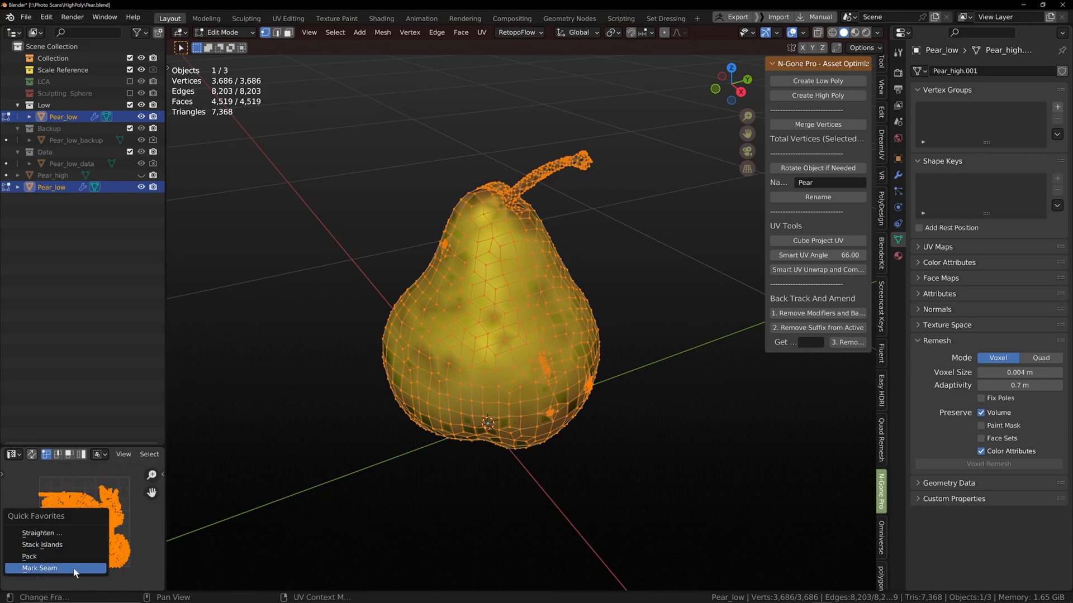
{"action": "left_click", "coordinate": [30, 556]}
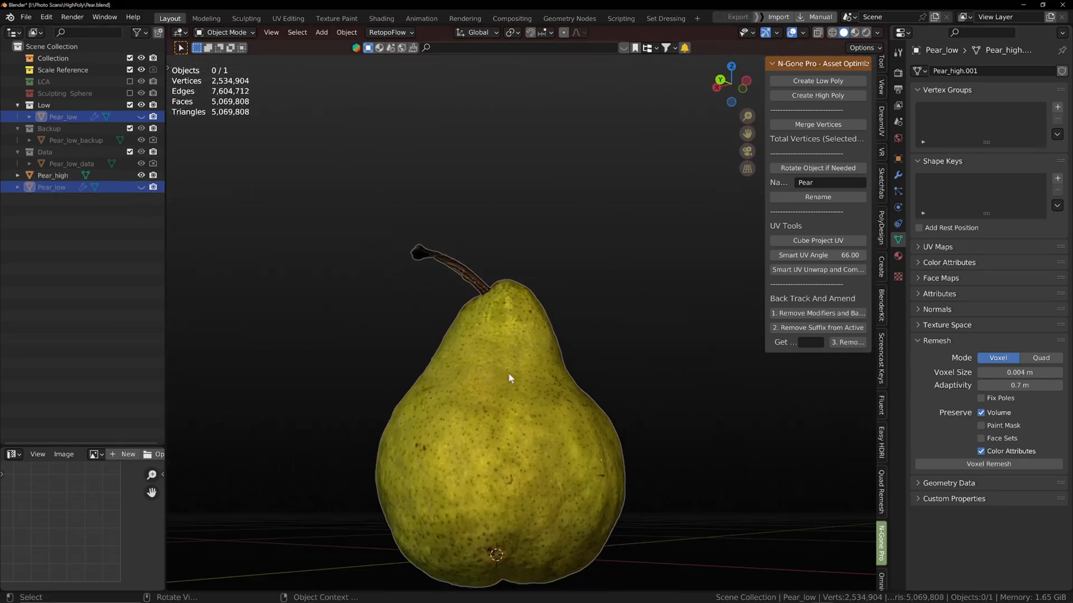
{"action": "left_click", "coordinate": [878, 33]}
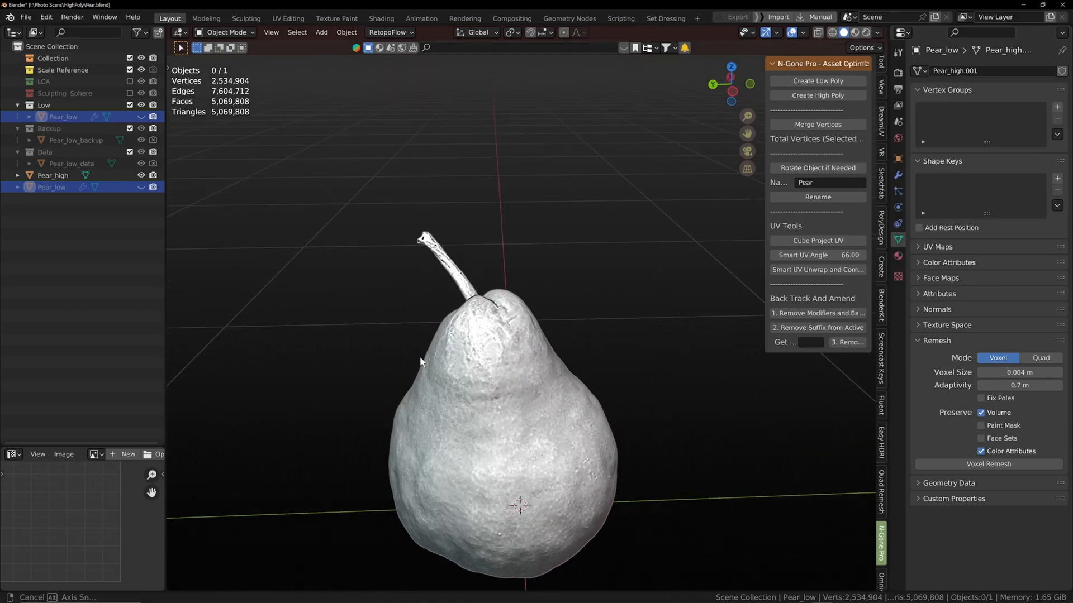
{"action": "left_click", "coordinate": [879, 33]}
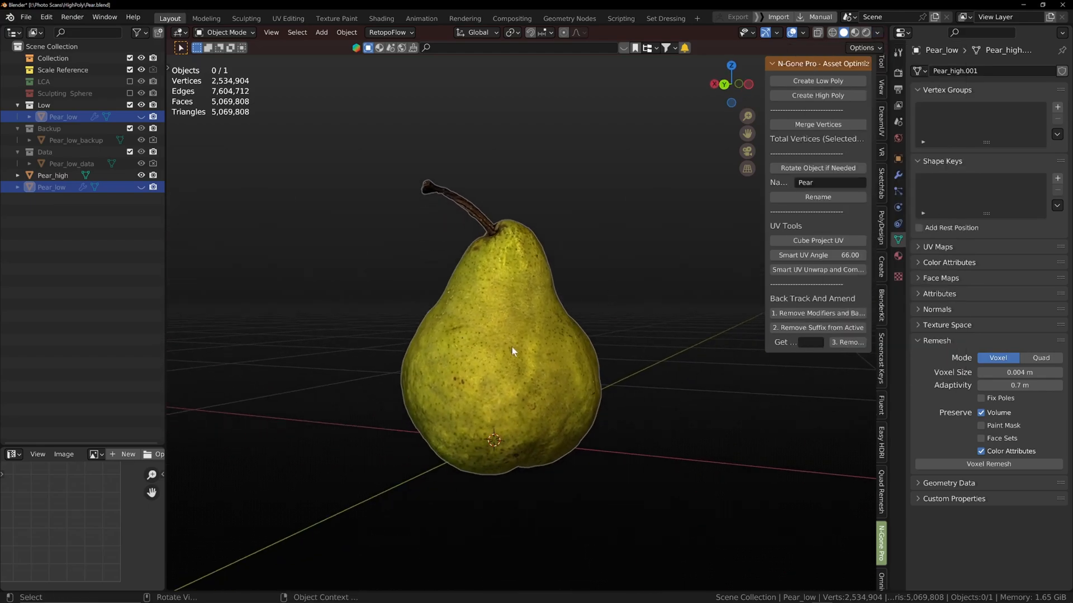
{"action": "left_click", "coordinate": [53, 175]}
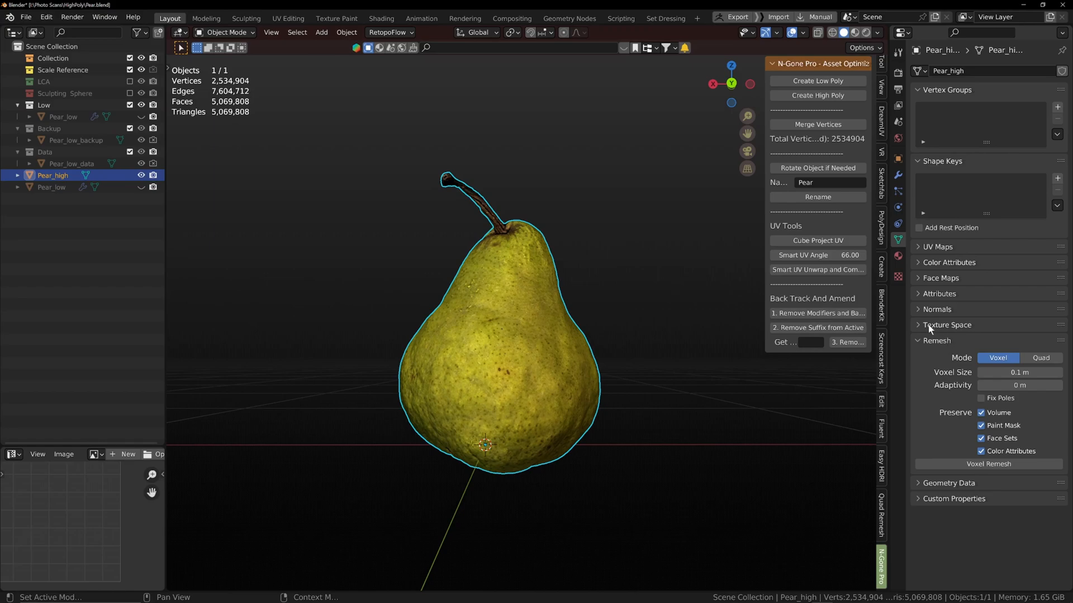
{"action": "mouse_move", "coordinate": [918, 342]}
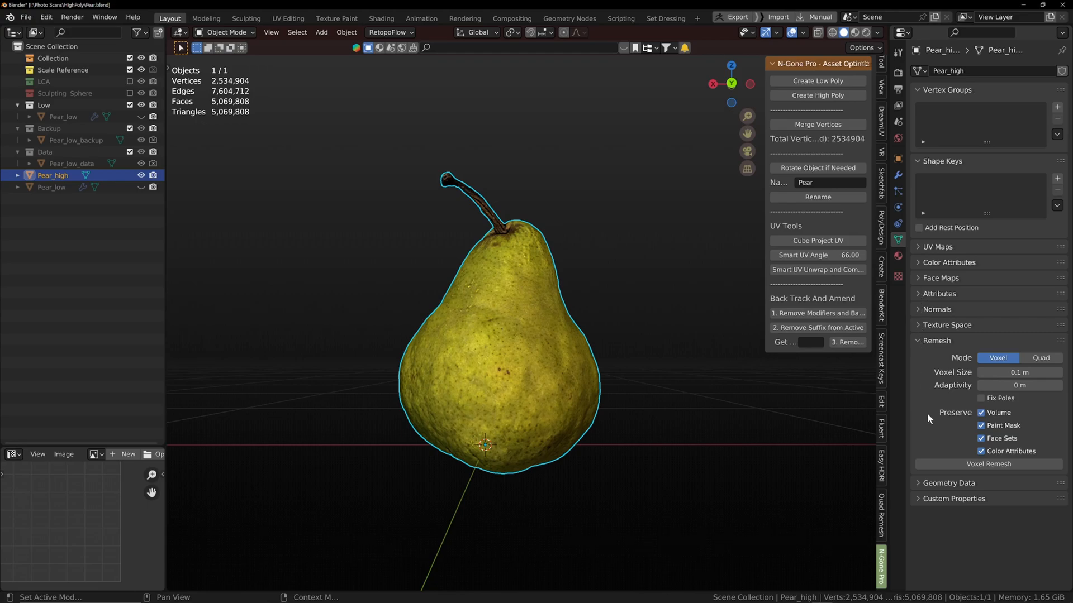
{"action": "mouse_move", "coordinate": [920, 460]}
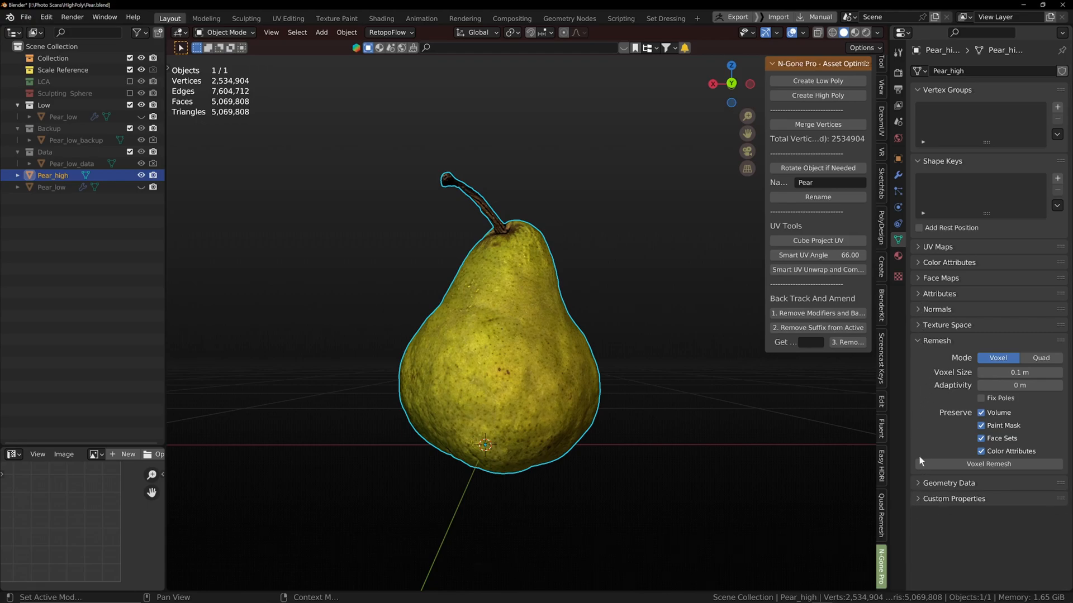
{"action": "mouse_move", "coordinate": [922, 312]}
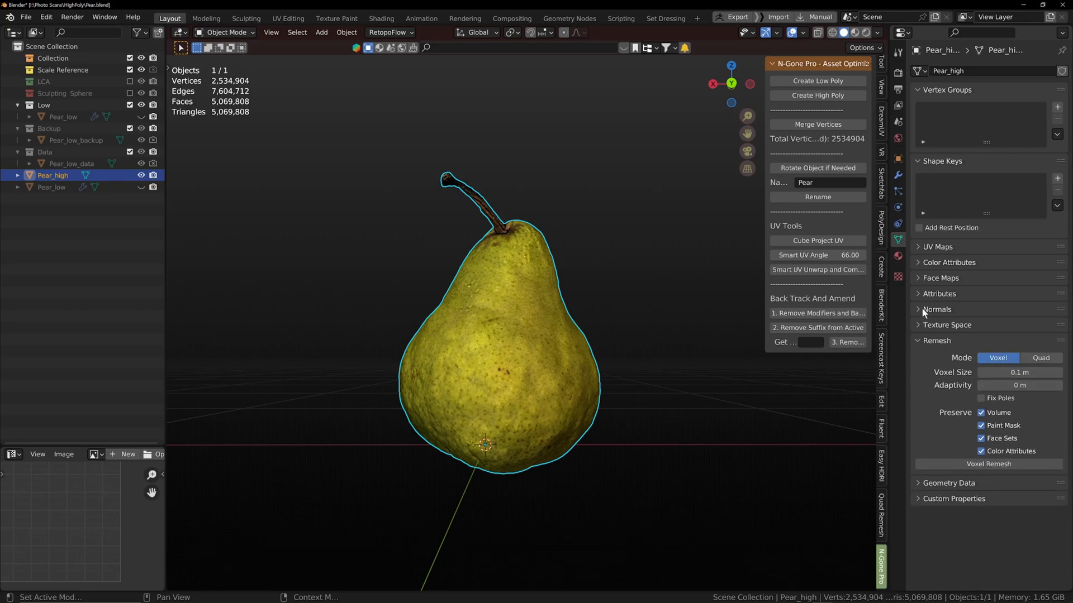
{"action": "left_click", "coordinate": [939, 293]}
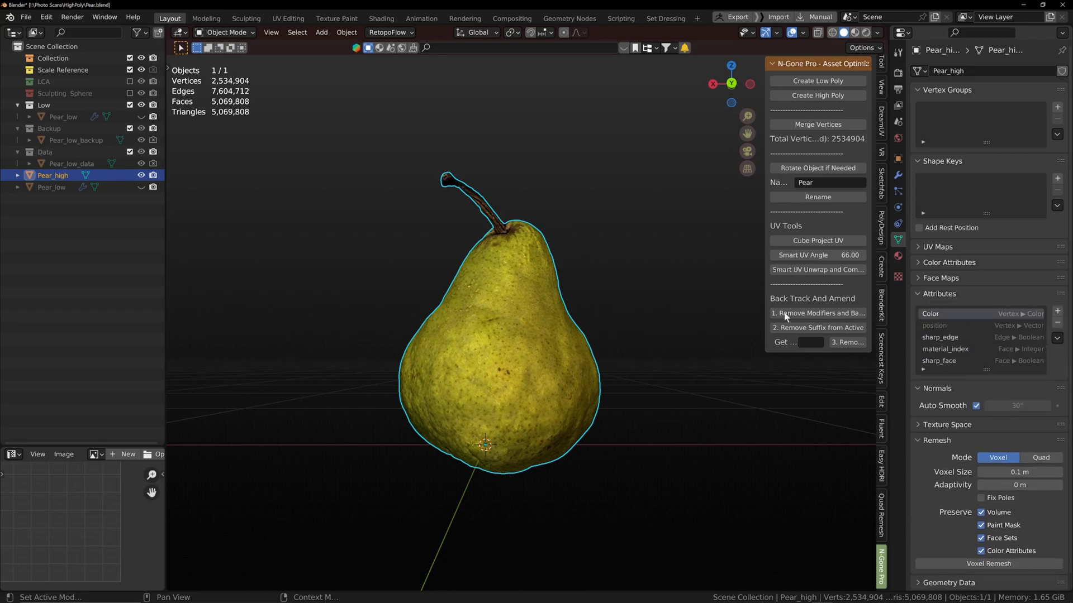
{"action": "mouse_move", "coordinate": [587, 269]}
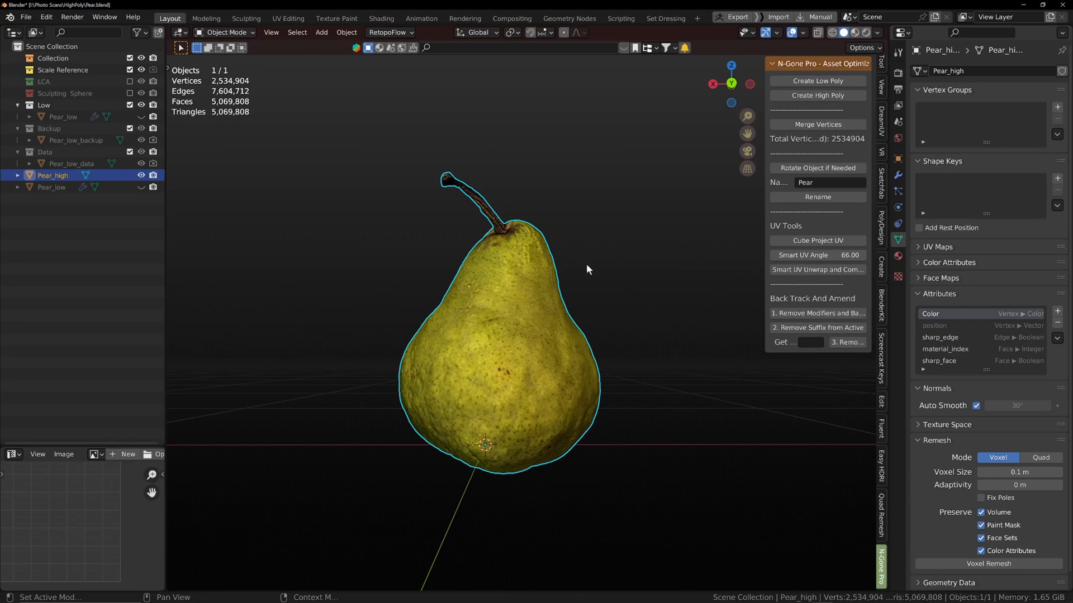
{"action": "mouse_move", "coordinate": [608, 338]}
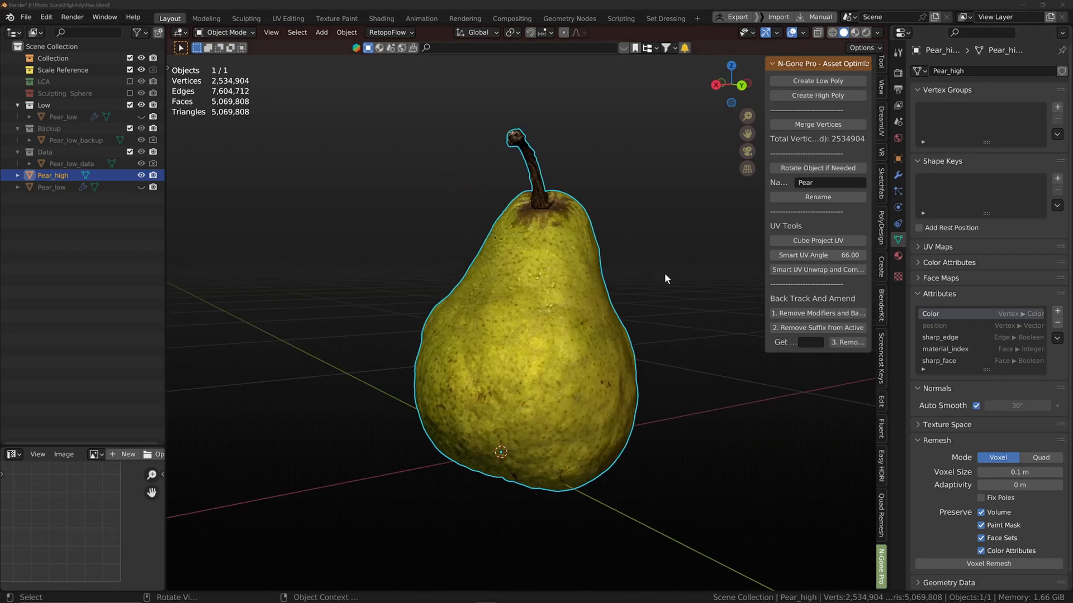
- Convert the pear scan's Color attribute to a Color attribute stored as Face Corner, Byte Color
{"action": "left_click", "coordinate": [1056, 337]}
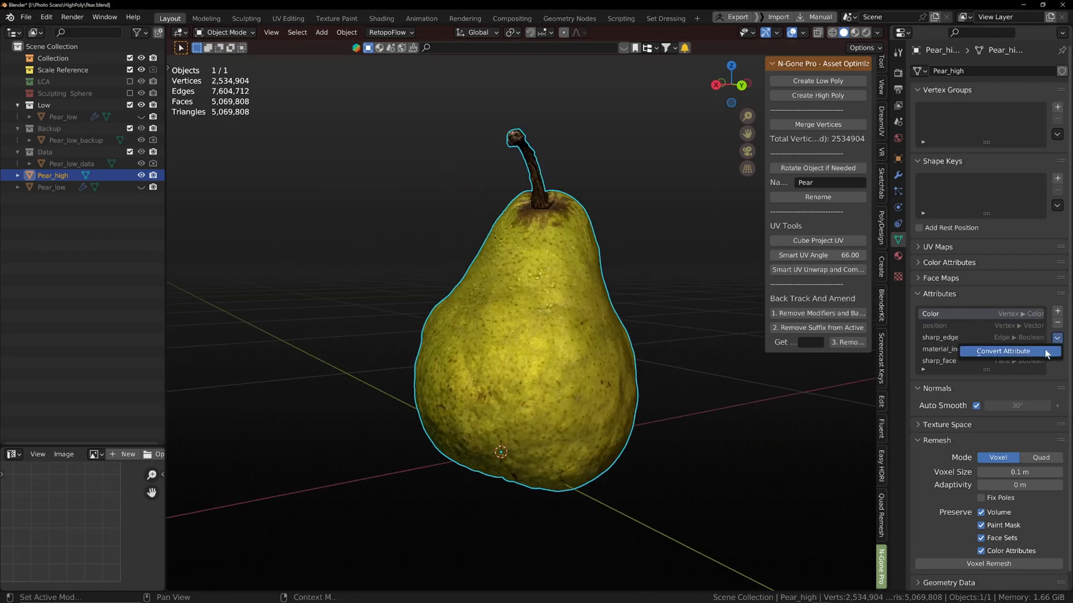
{"action": "left_click", "coordinate": [1002, 350]}
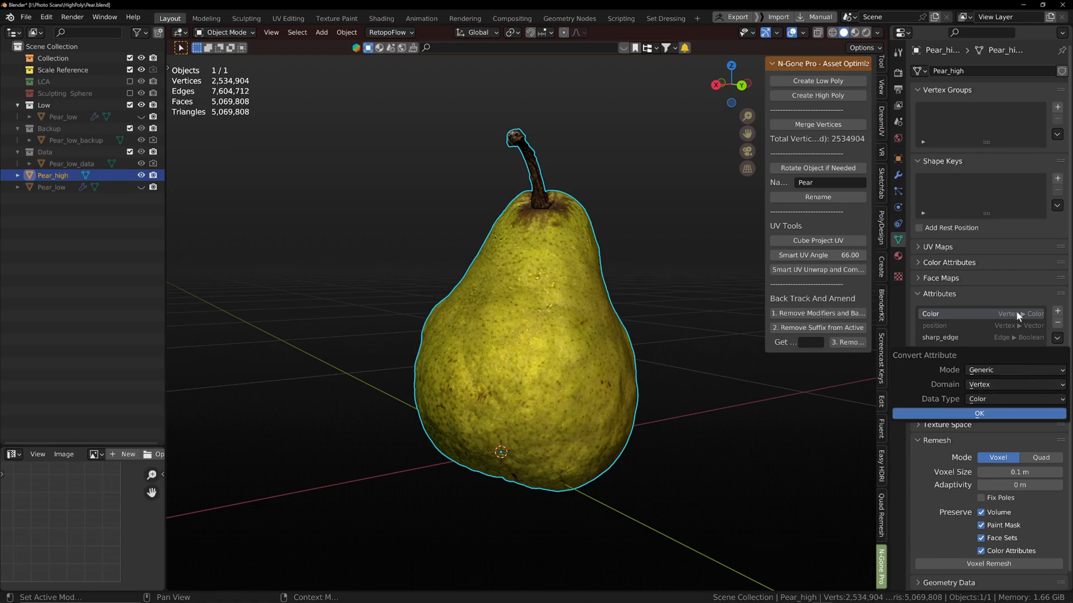
{"action": "left_click", "coordinate": [1058, 341]}
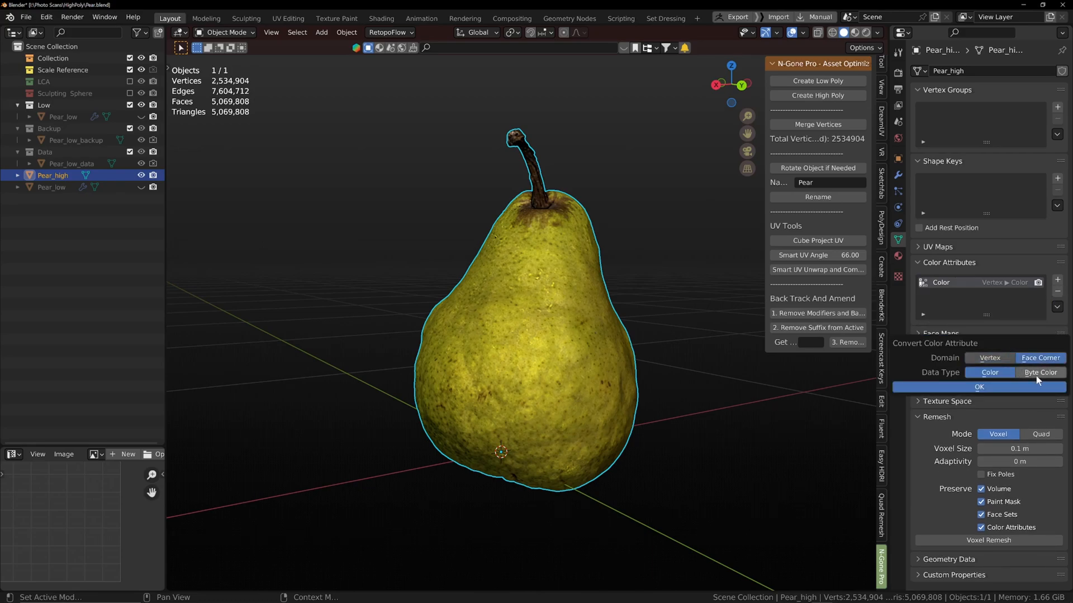
{"action": "left_click", "coordinate": [978, 387]}
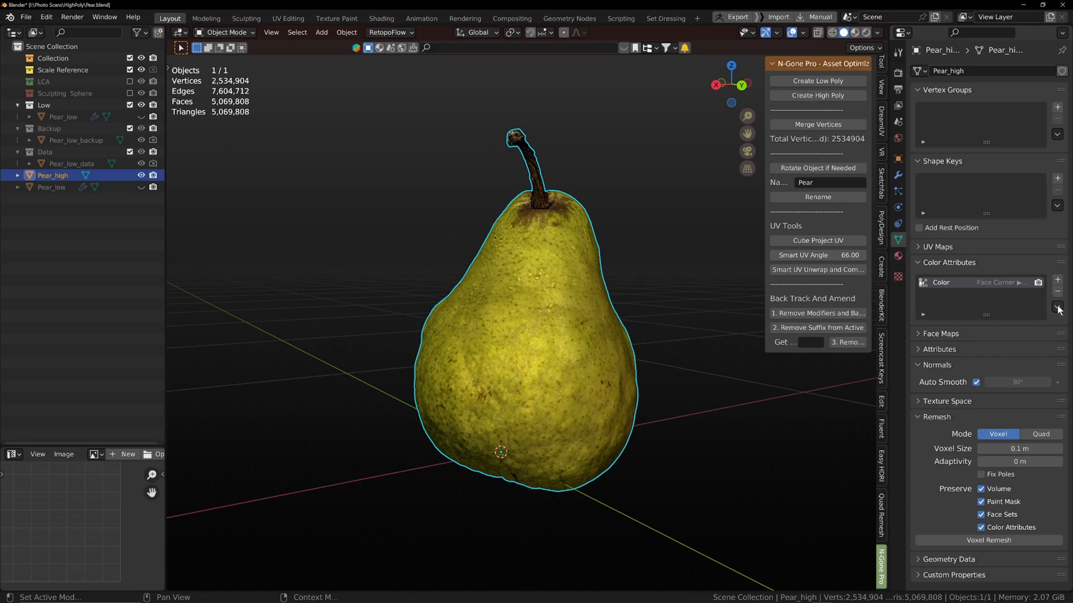
{"action": "left_click", "coordinate": [1056, 308]}
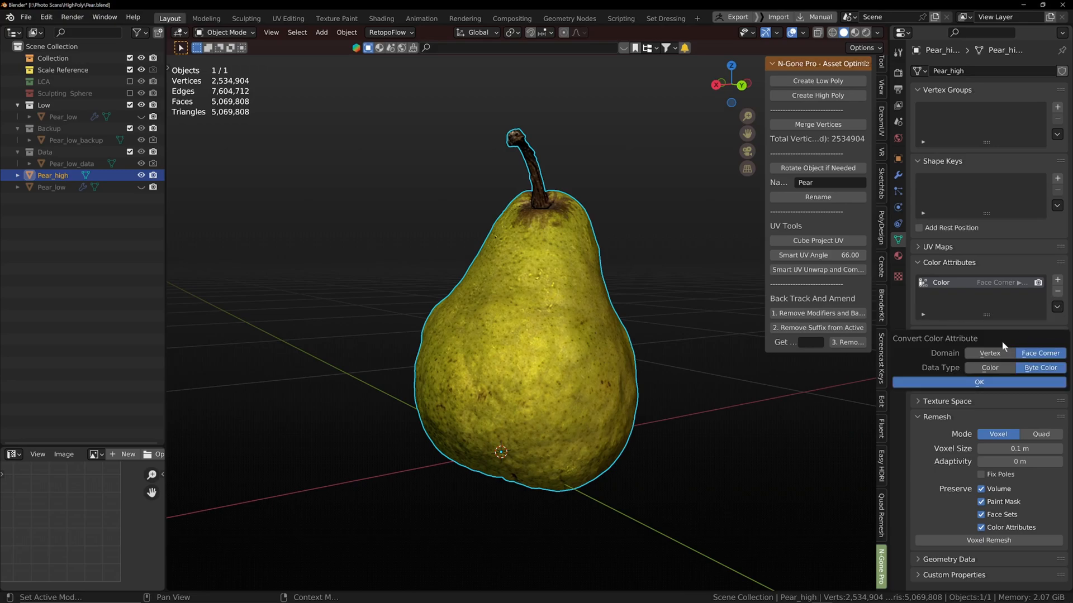
{"action": "mouse_move", "coordinate": [1007, 388]}
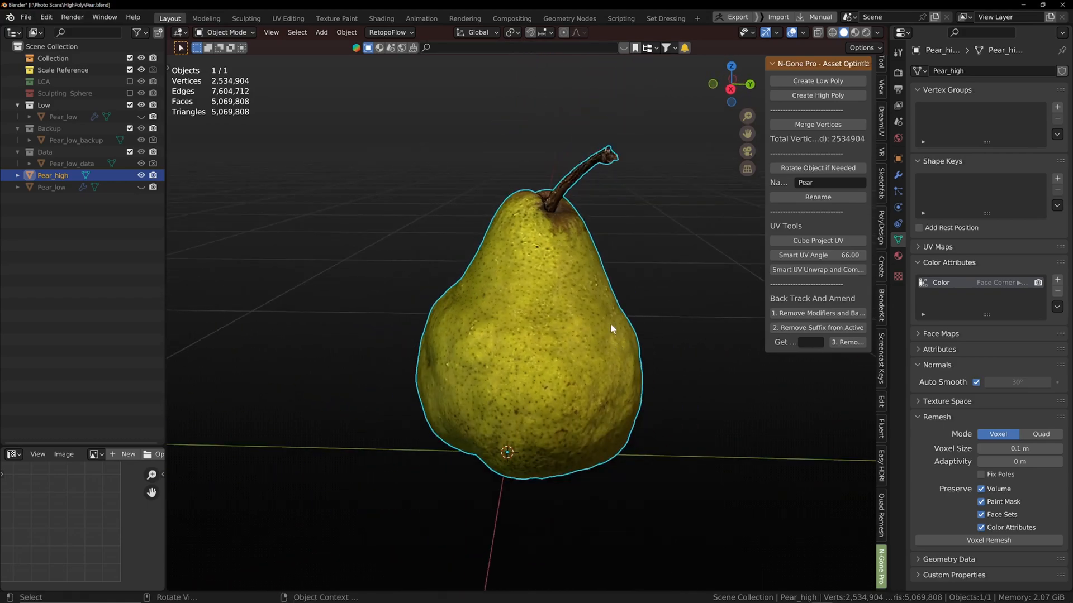
{"action": "mouse_move", "coordinate": [609, 323]}
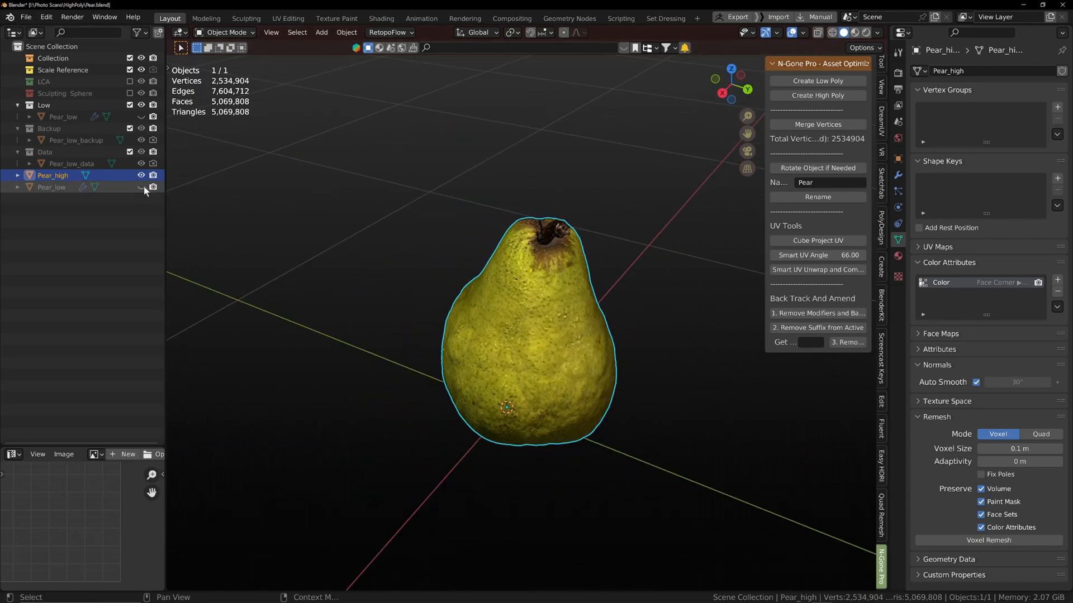
- Add Pear_low to the selection, apply all transforms, and start the FBX export
{"action": "left_click", "coordinate": [141, 188]}
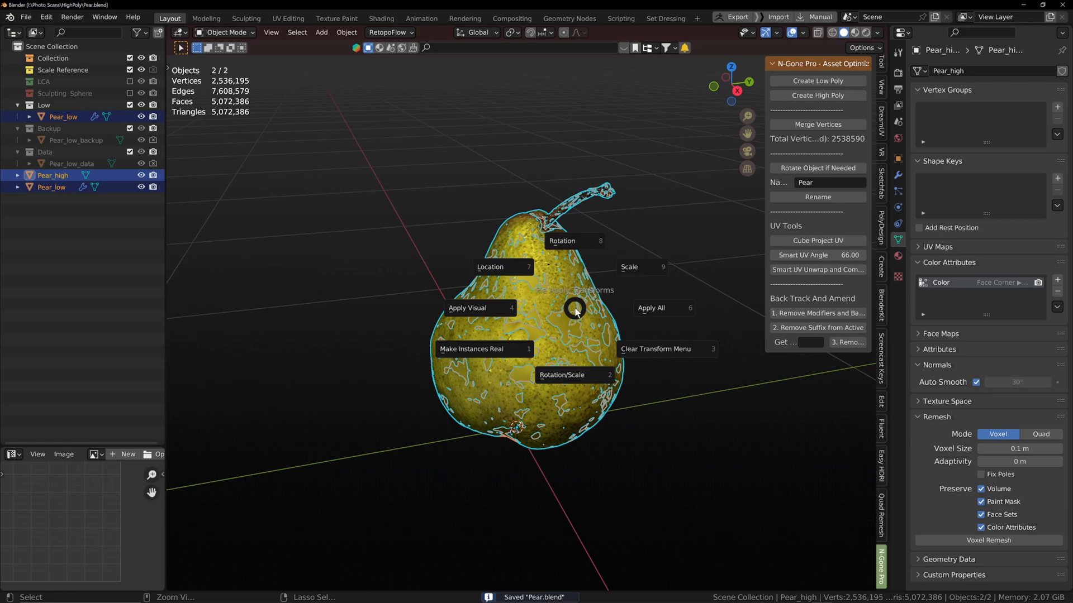
{"action": "mouse_move", "coordinate": [664, 307]}
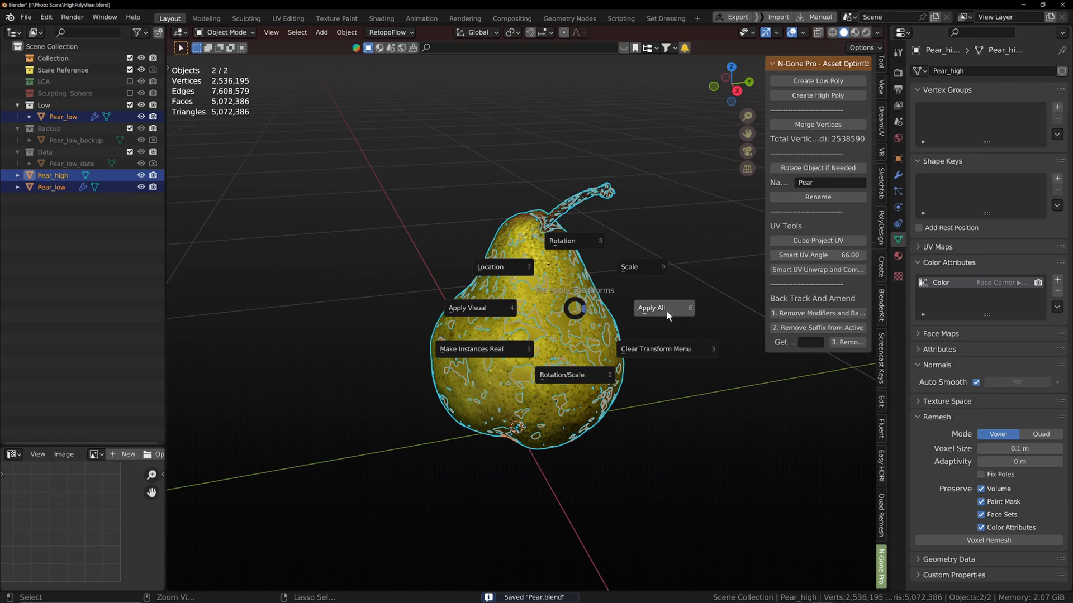
{"action": "left_click", "coordinate": [662, 308]}
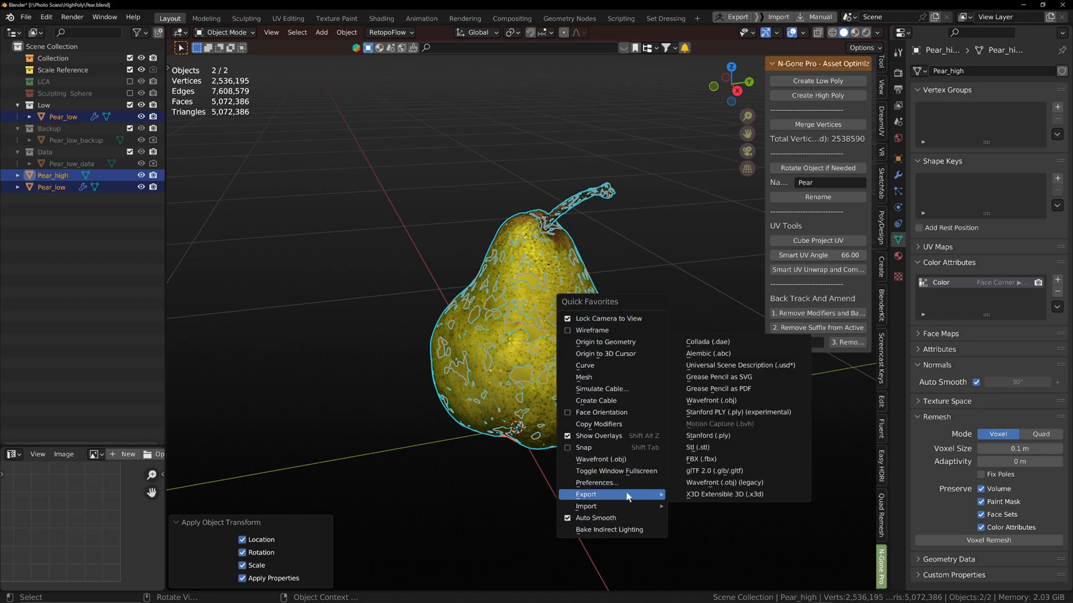
{"action": "mouse_move", "coordinate": [701, 459]}
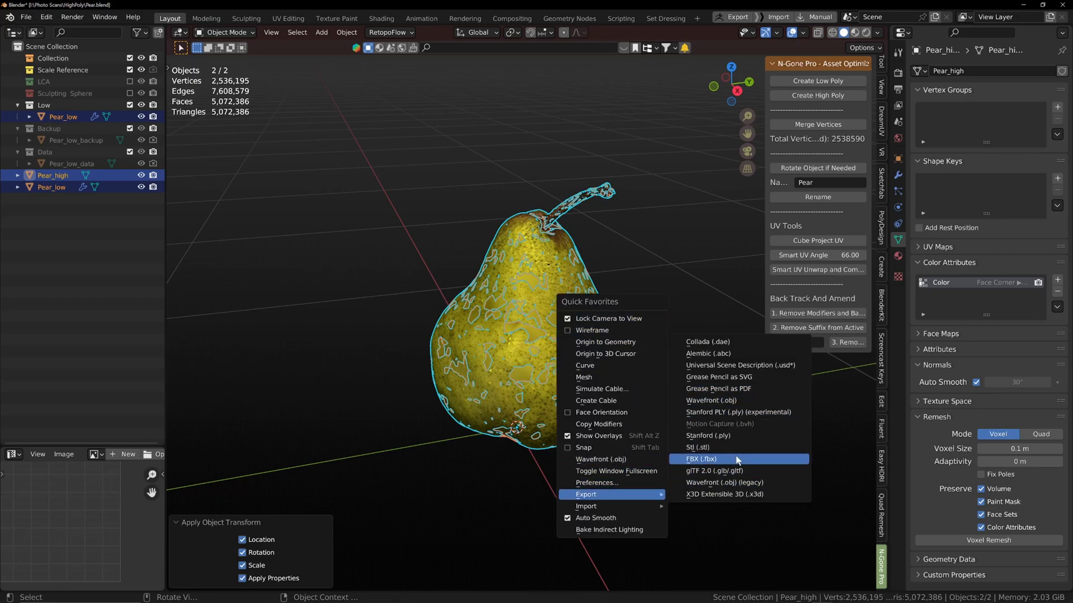
{"action": "left_click", "coordinate": [701, 459]}
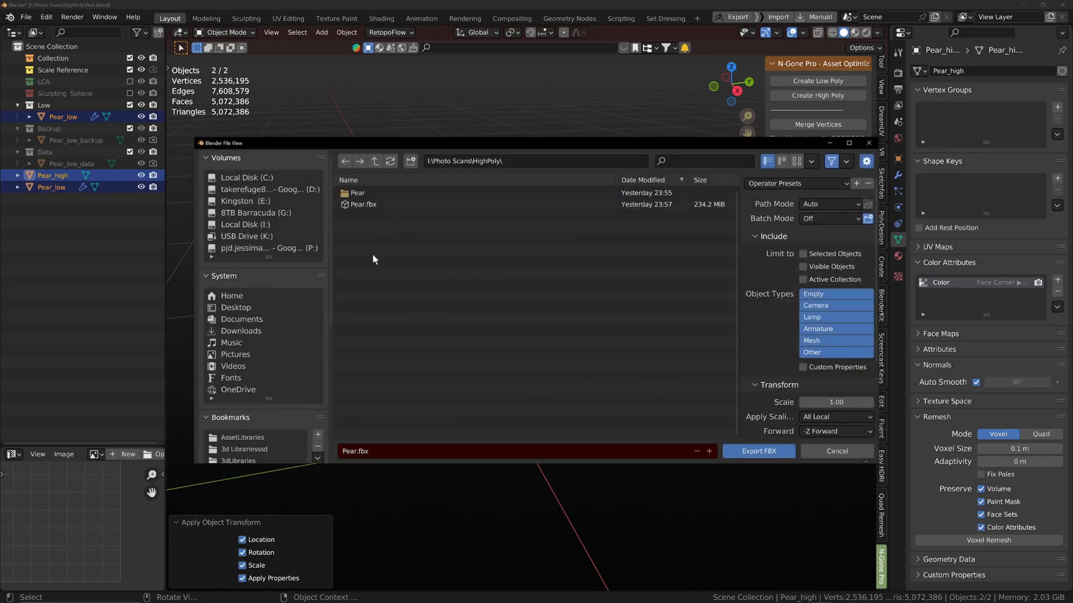
- Export both pears over the existing Pear.fbx in the HighPoly folder
{"action": "left_click", "coordinate": [363, 204]}
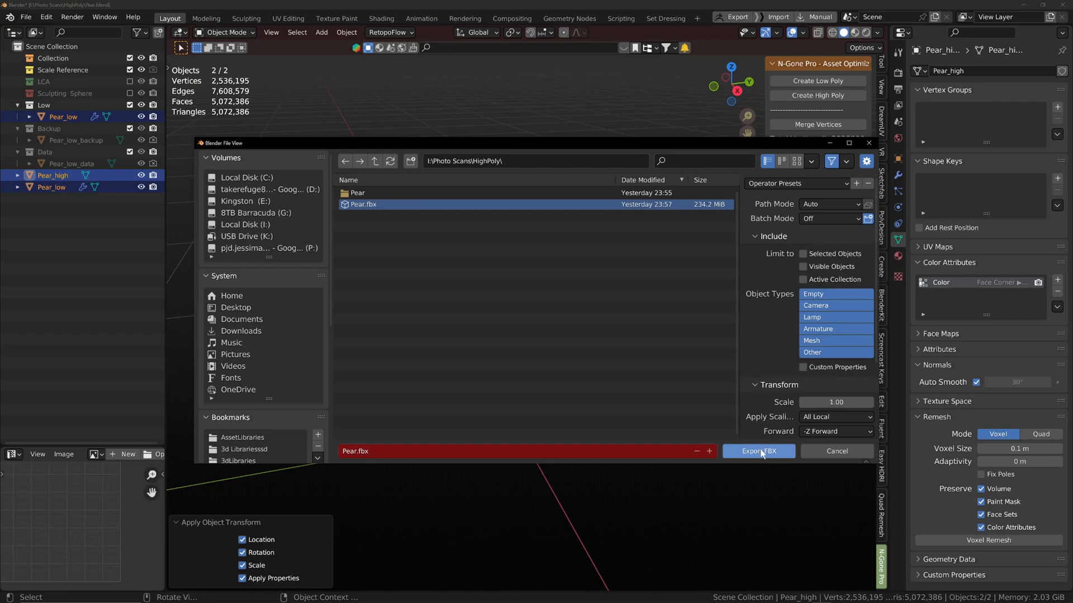
{"action": "left_click", "coordinate": [803, 254]}
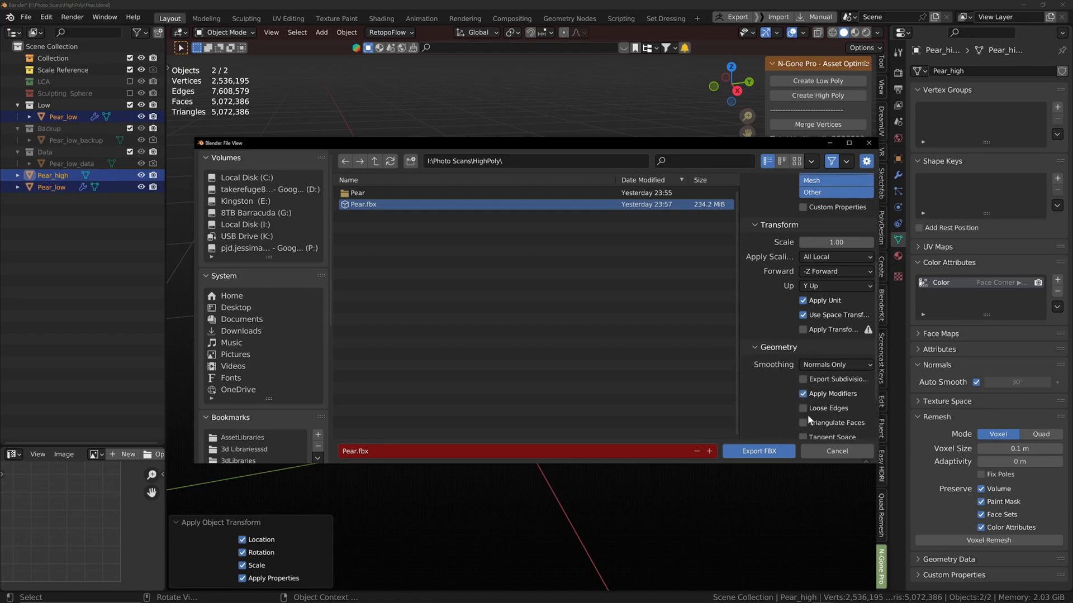
{"action": "scroll", "scroll_direction": "down", "scroll_amount": 3}
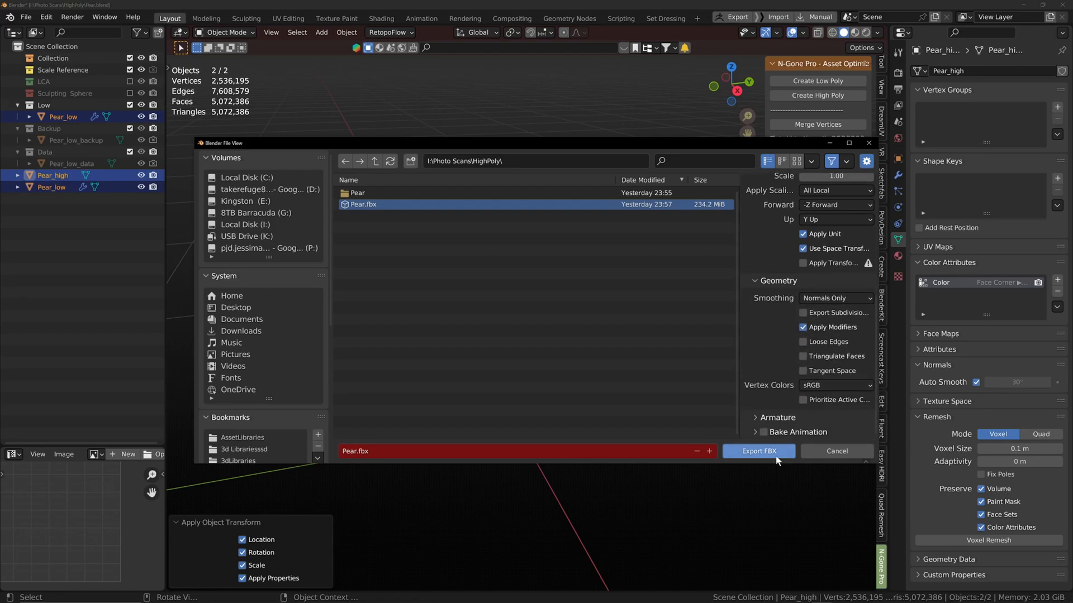
{"action": "mouse_move", "coordinate": [758, 451]}
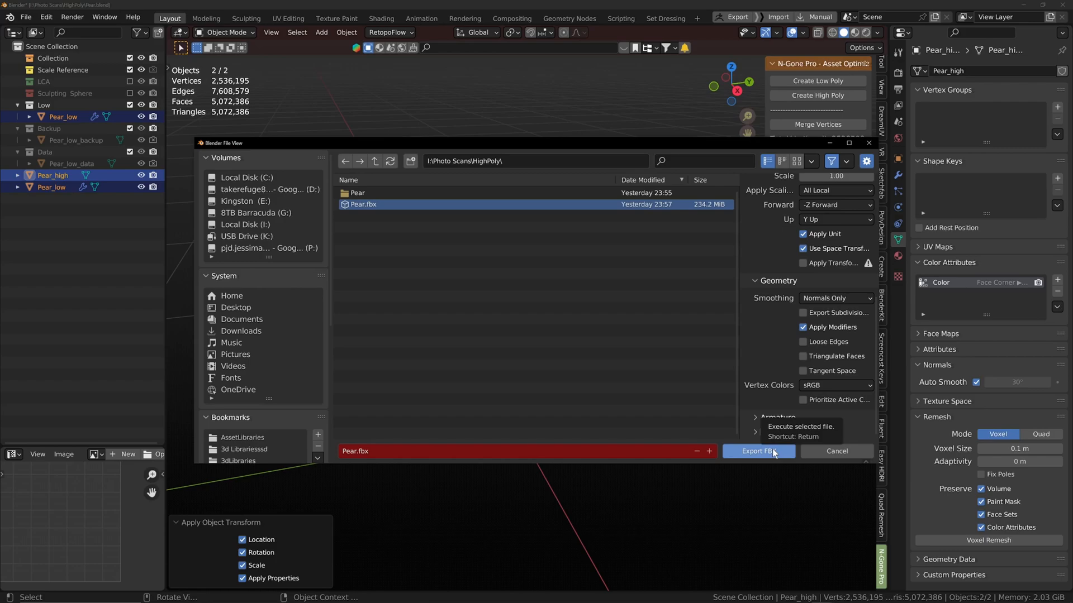
{"action": "left_click", "coordinate": [758, 451]}
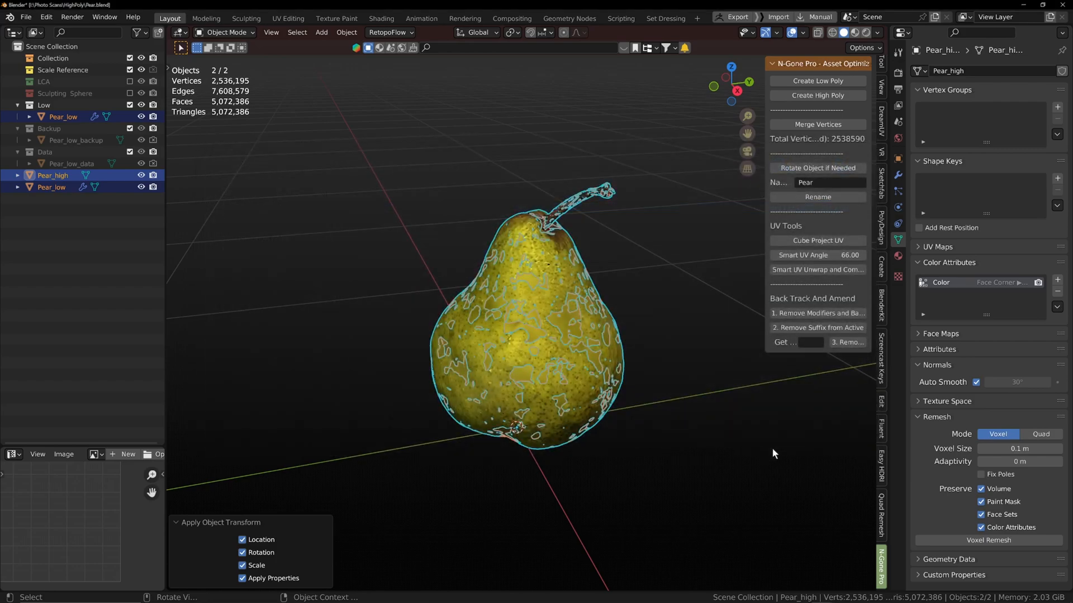
{"action": "mouse_move", "coordinate": [916, 465]}
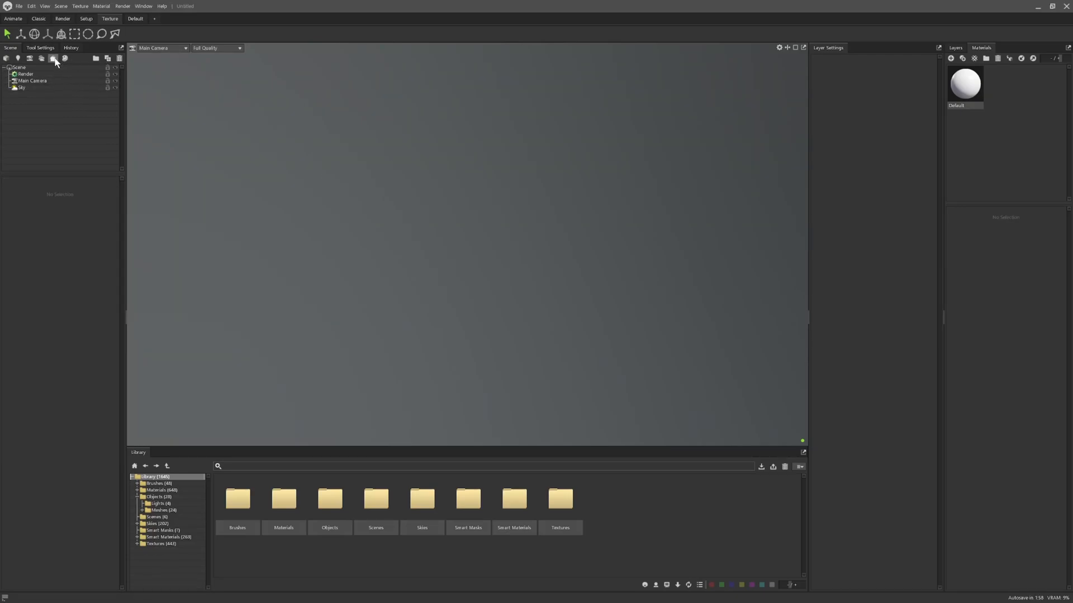
- Create a new Baker object, load Pear.fbx, and expand it to show Pear_high and Pear_low
{"action": "left_click", "coordinate": [52, 58]}
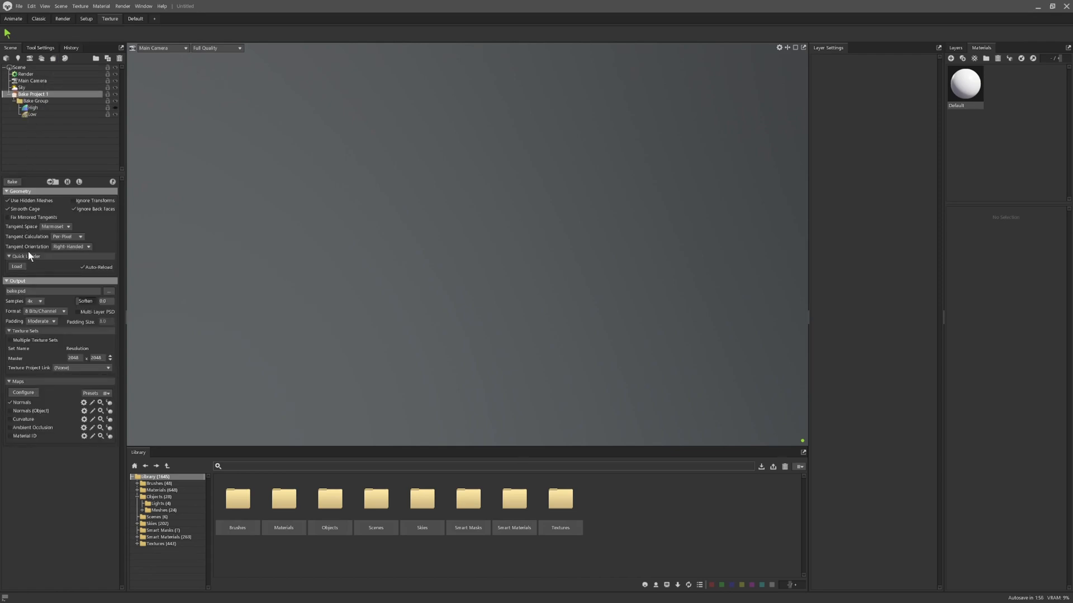
{"action": "left_click", "coordinate": [16, 267]}
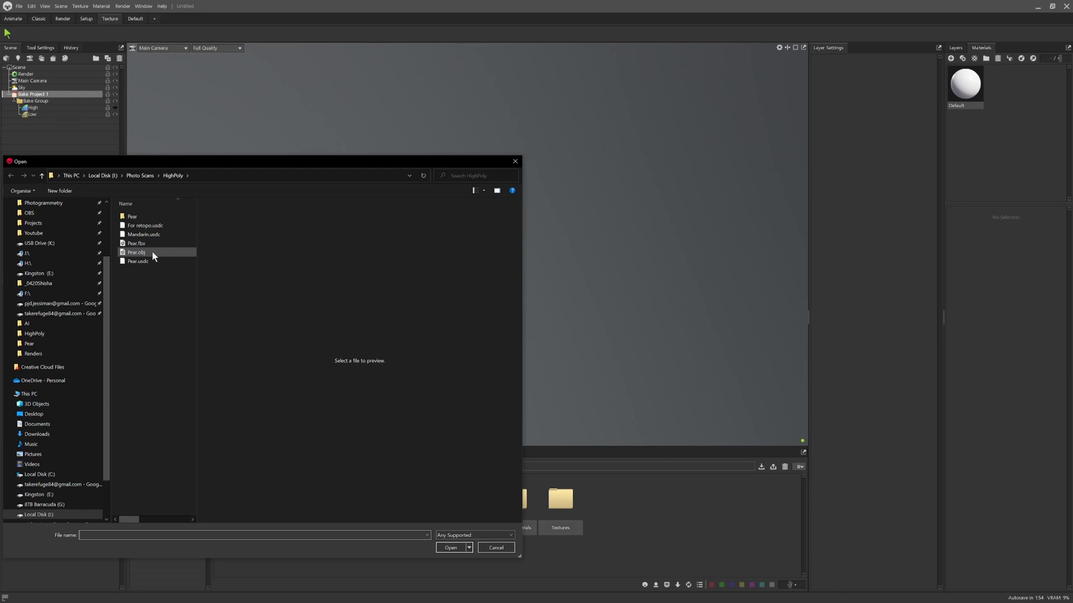
{"action": "left_click", "coordinate": [137, 244]}
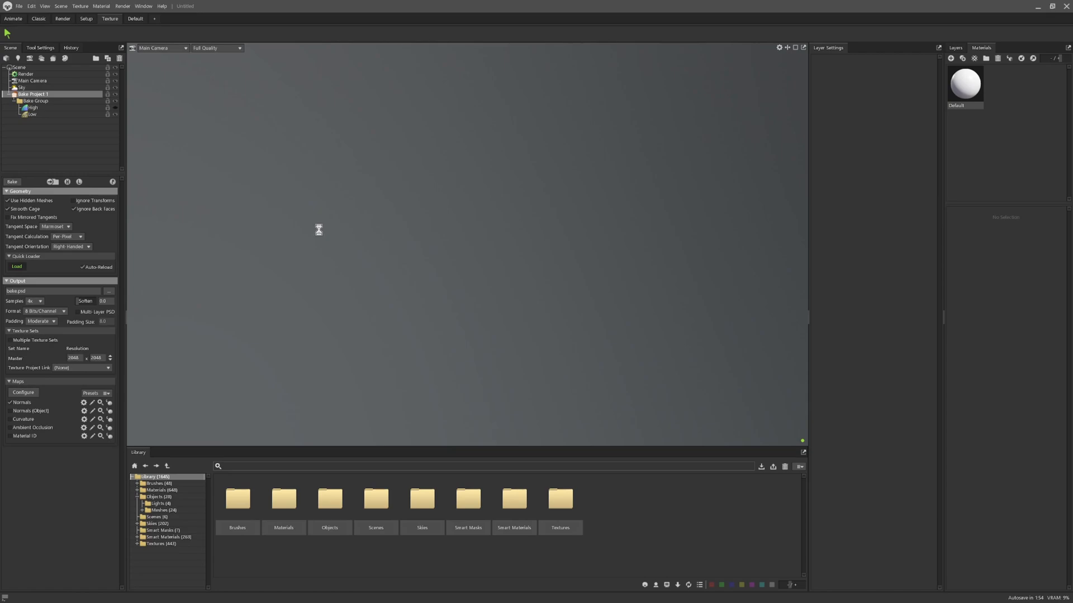
{"action": "mouse_move", "coordinate": [318, 229]}
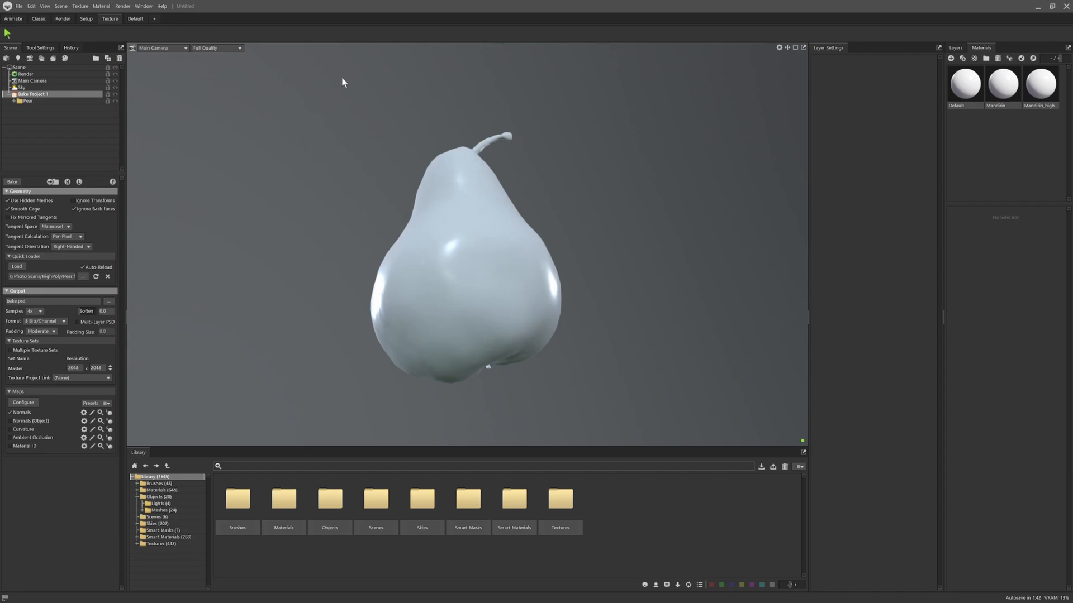
{"action": "left_click", "coordinate": [34, 94]}
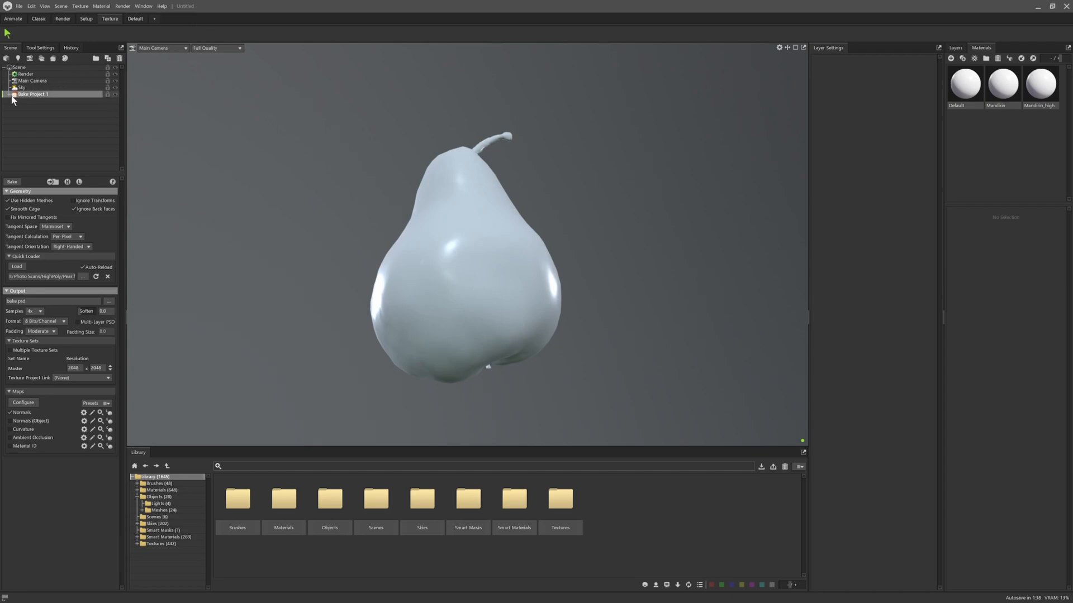
{"action": "left_click", "coordinate": [11, 94]}
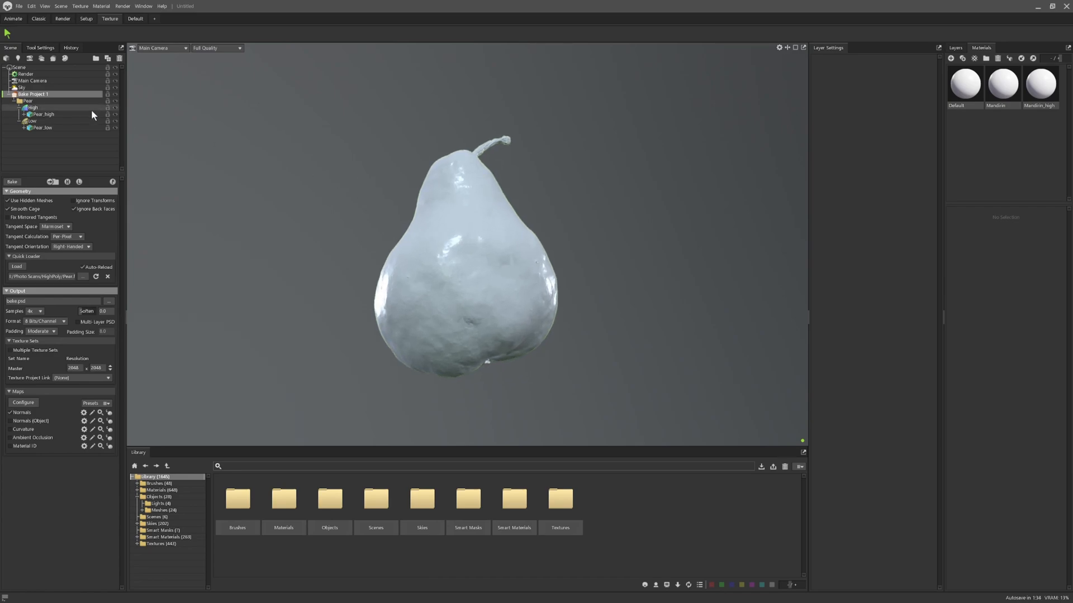
{"action": "mouse_move", "coordinate": [115, 109]}
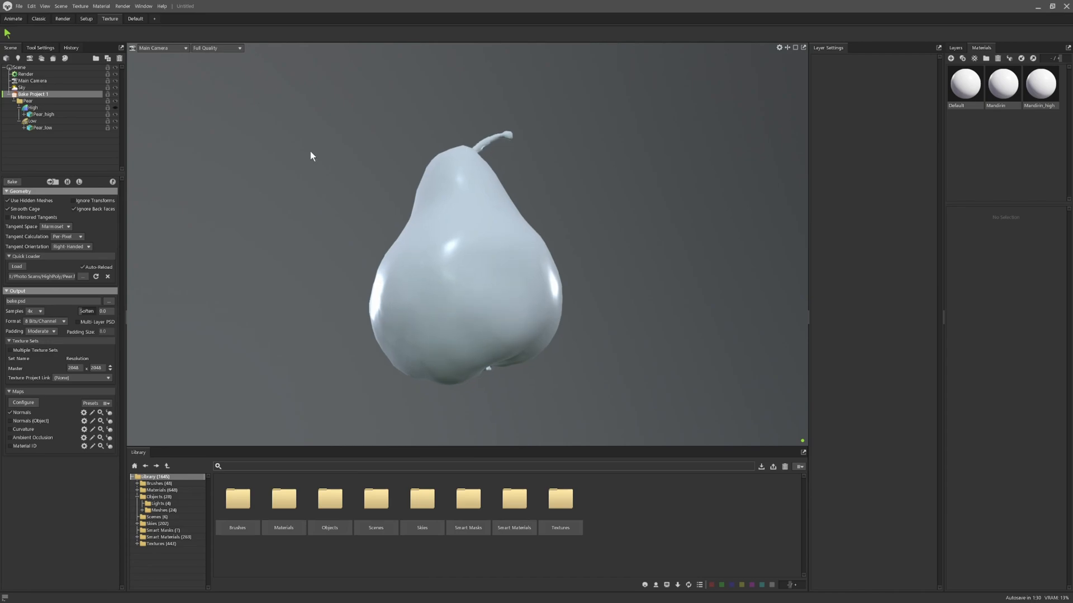
{"action": "left_click", "coordinate": [1002, 83]}
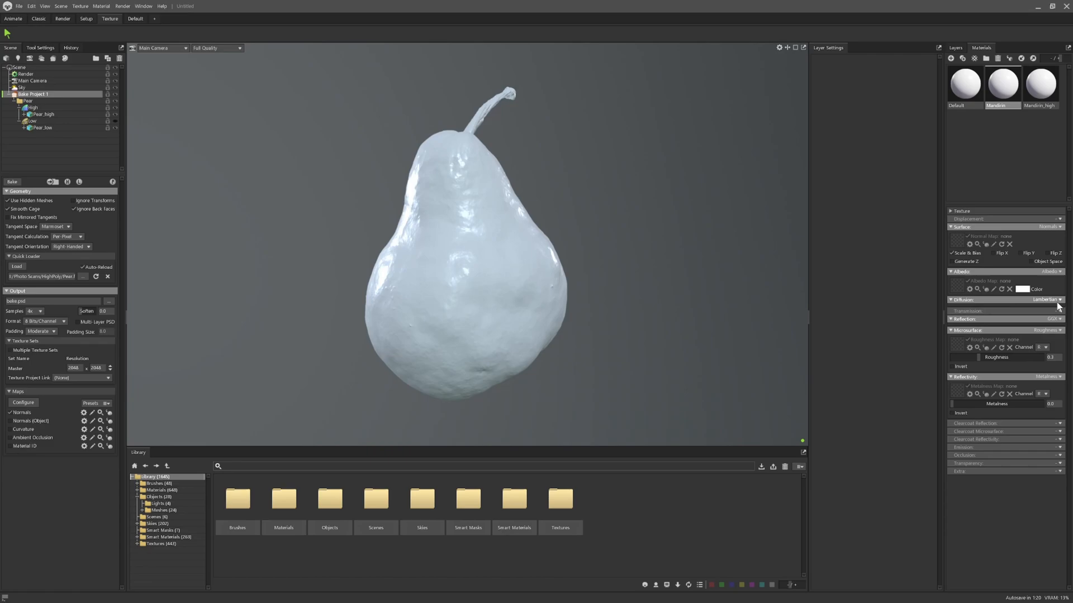
- Set Albedo to Vertex Color on both the Mandirin and Mandirin_high materials
{"action": "left_click", "coordinate": [1055, 272]}
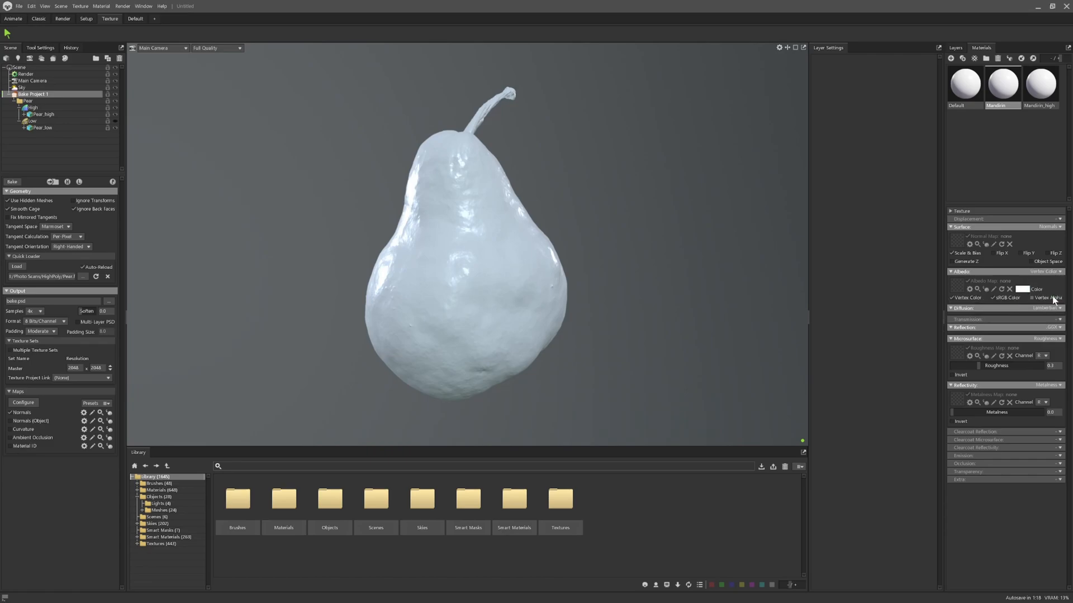
{"action": "mouse_move", "coordinate": [784, 263]}
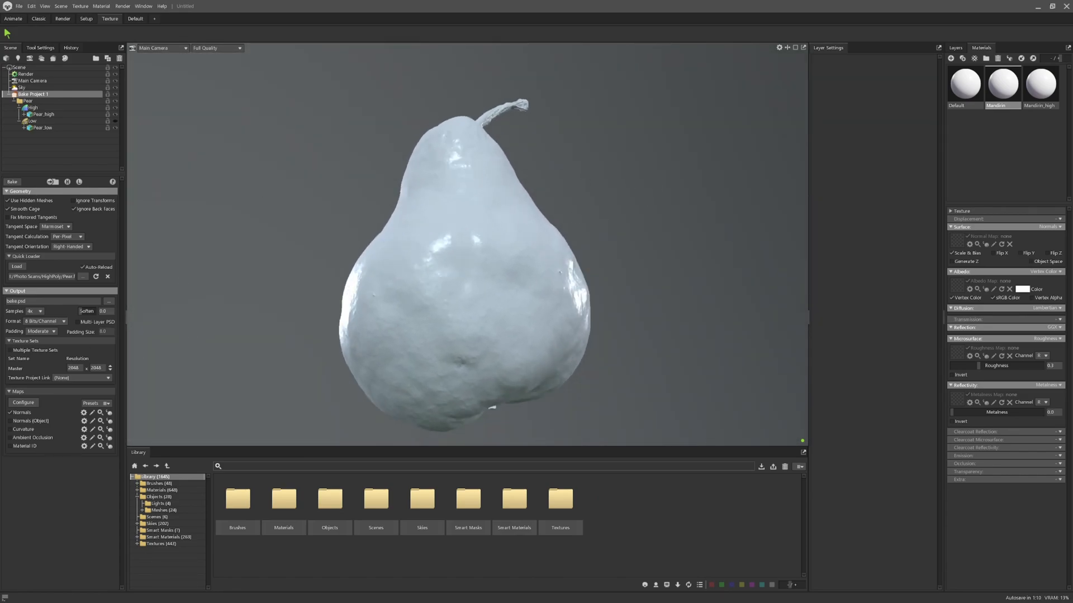
{"action": "left_click", "coordinate": [1040, 83]}
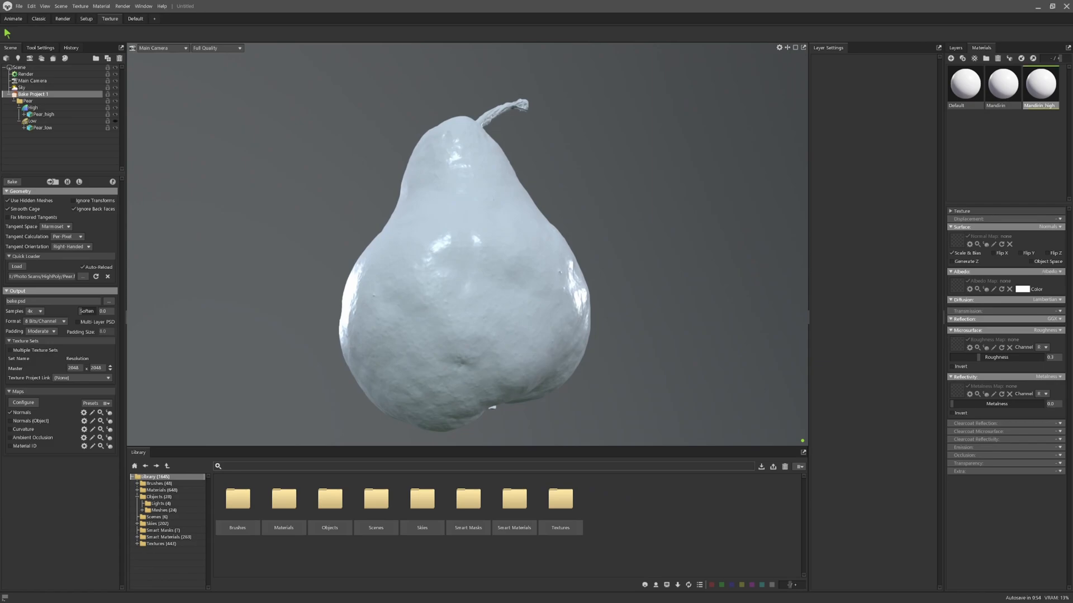
{"action": "left_click", "coordinate": [1047, 271]}
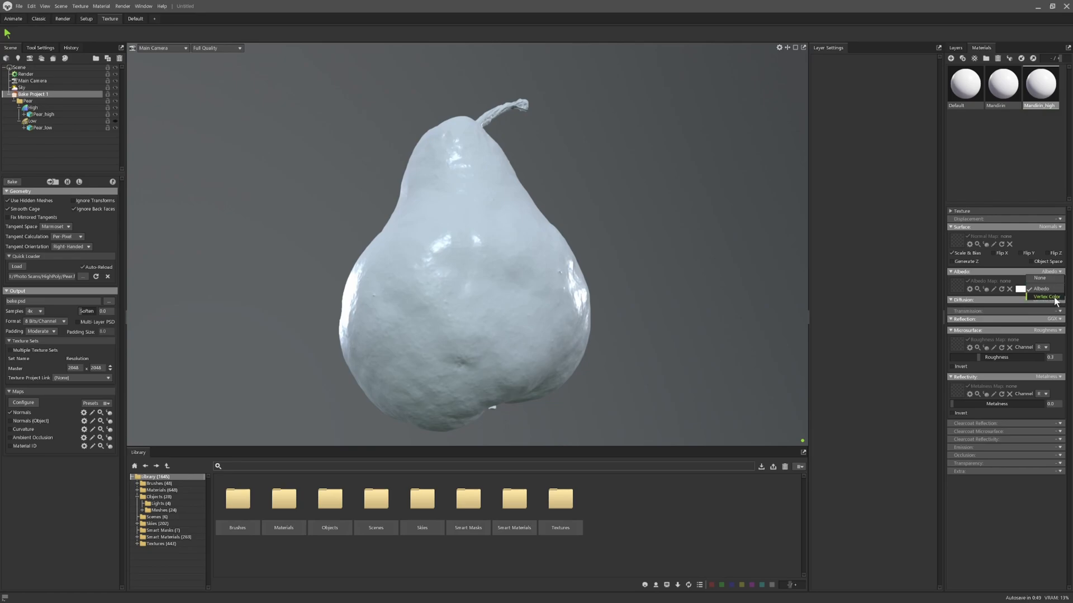
{"action": "left_click", "coordinate": [1041, 297]}
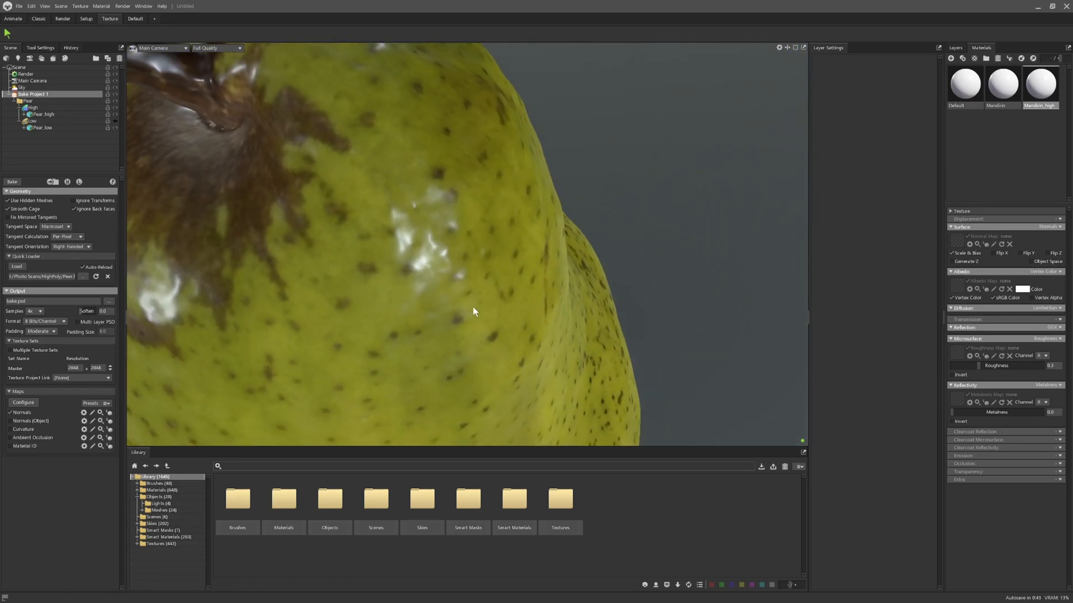
{"action": "scroll", "scroll_direction": "down", "scroll_amount": 3}
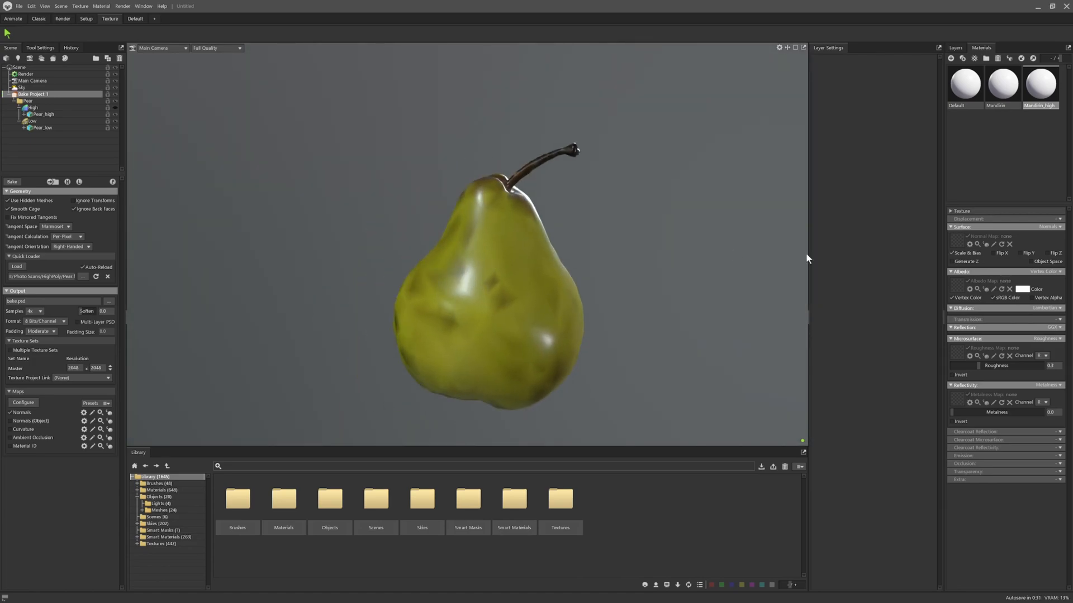
- Set Mandirin's albedo back to Albedo and tick Vertex Color in the bake maps
{"action": "left_click", "coordinate": [1002, 85]}
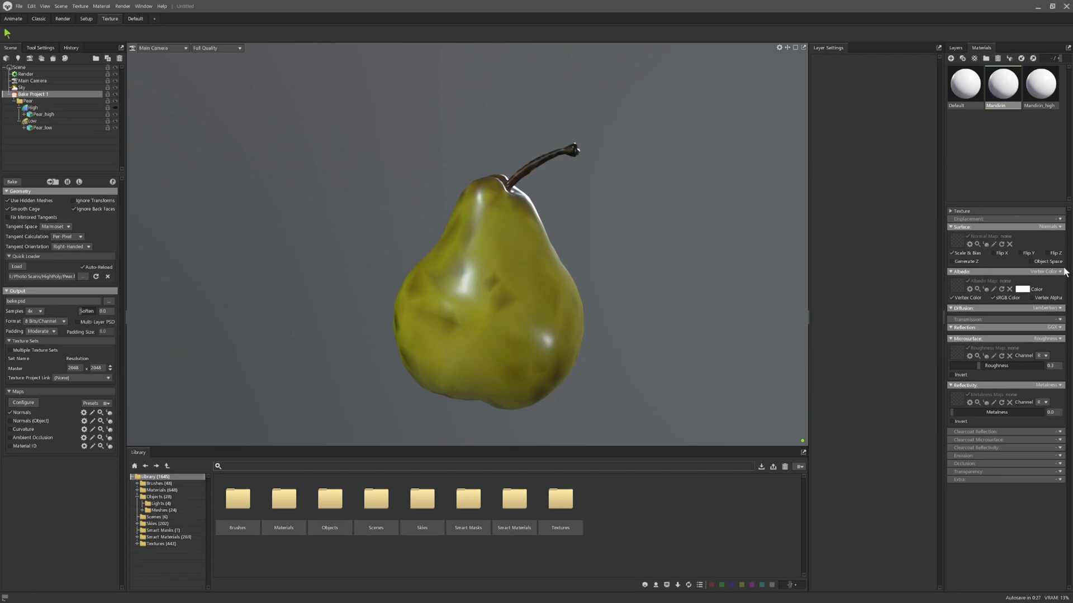
{"action": "left_click", "coordinate": [1043, 271]}
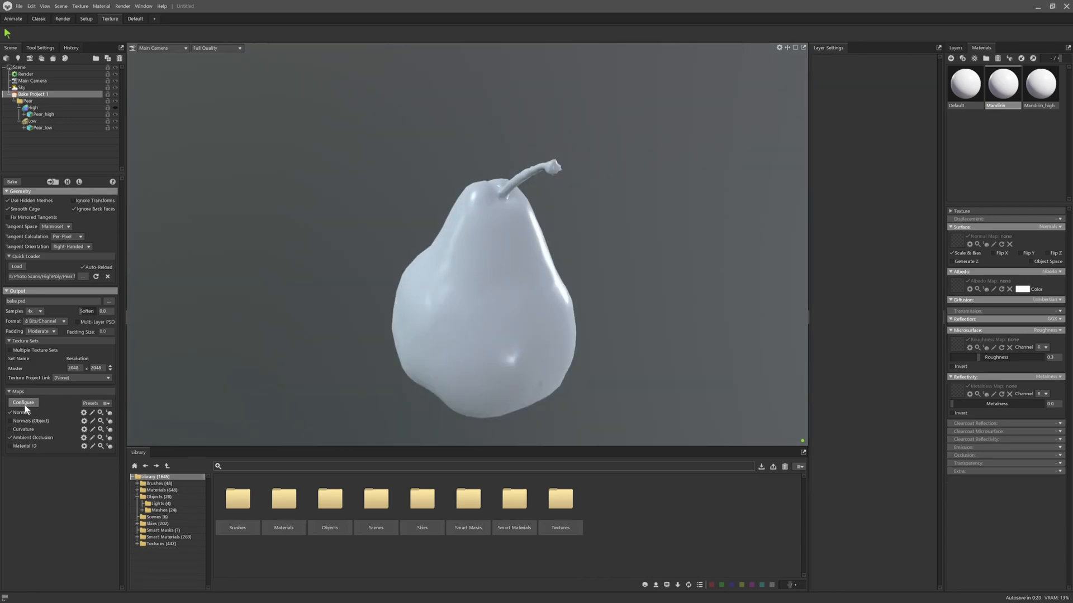
{"action": "left_click", "coordinate": [23, 402]}
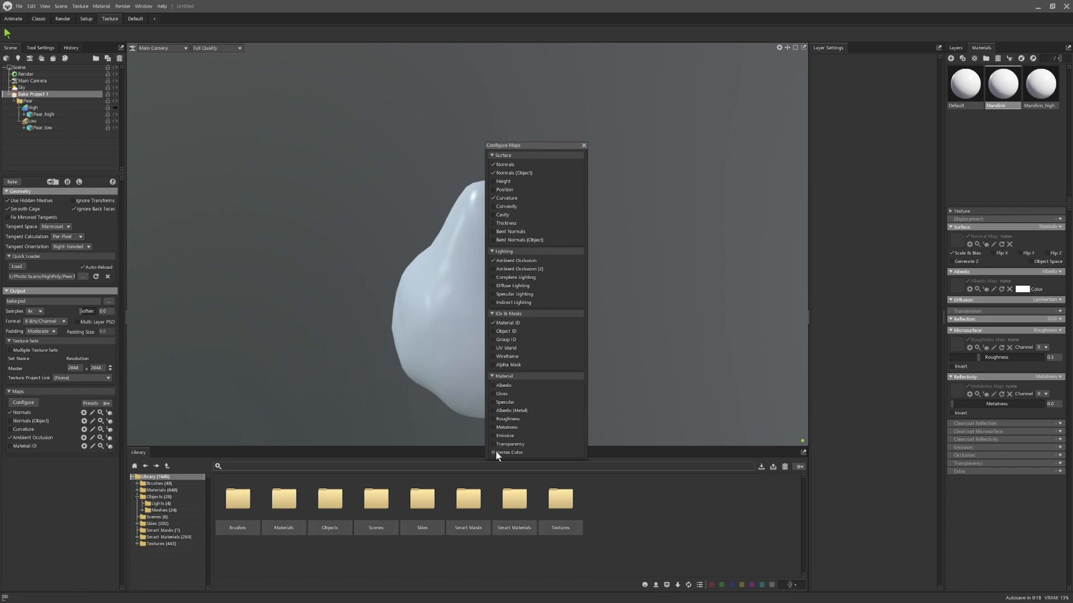
{"action": "left_click", "coordinate": [494, 452]}
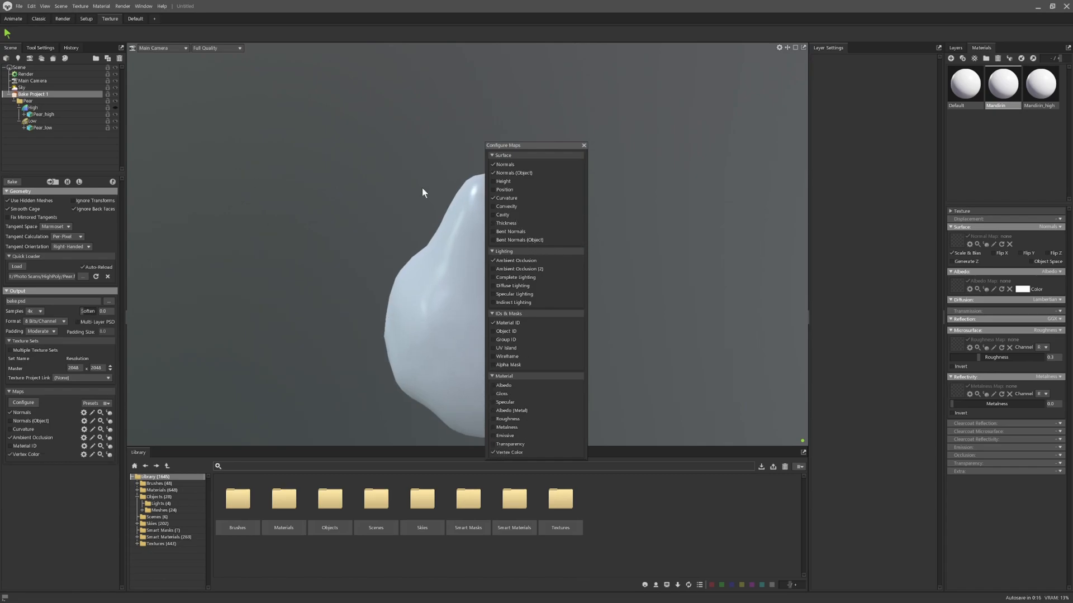
{"action": "mouse_move", "coordinate": [588, 155]}
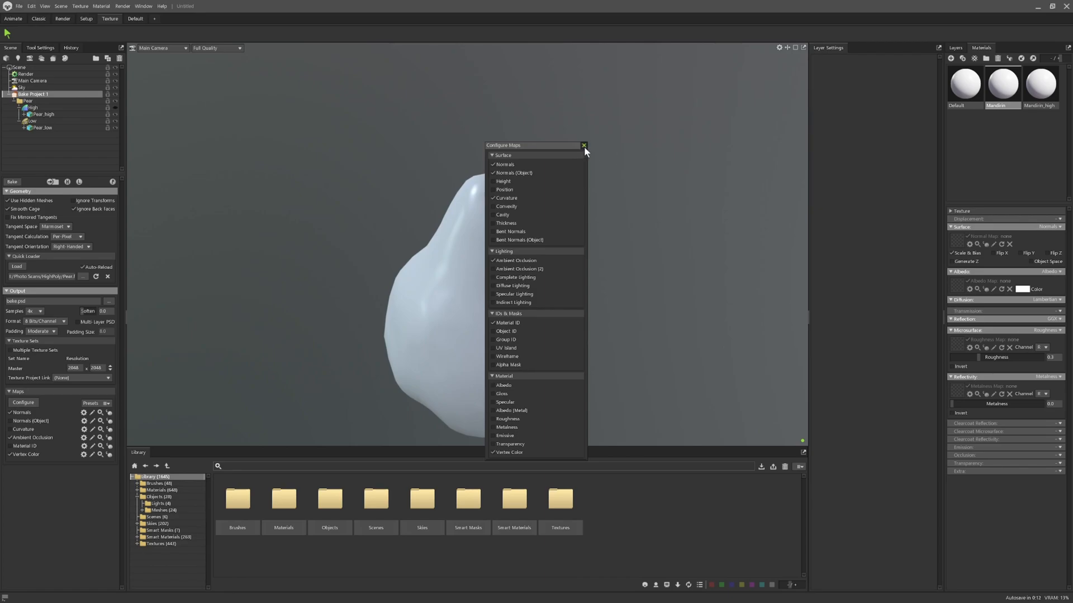
- Run the bake, saving the output as Pear.psd in a new Pear2 folder
{"action": "left_click", "coordinate": [583, 146]}
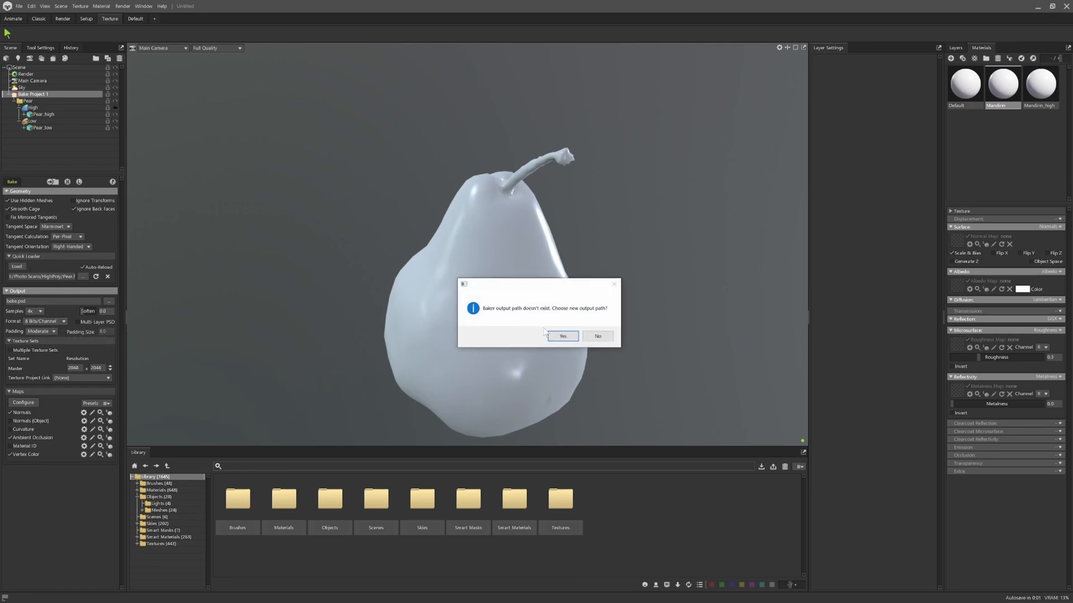
{"action": "left_click", "coordinate": [563, 336]}
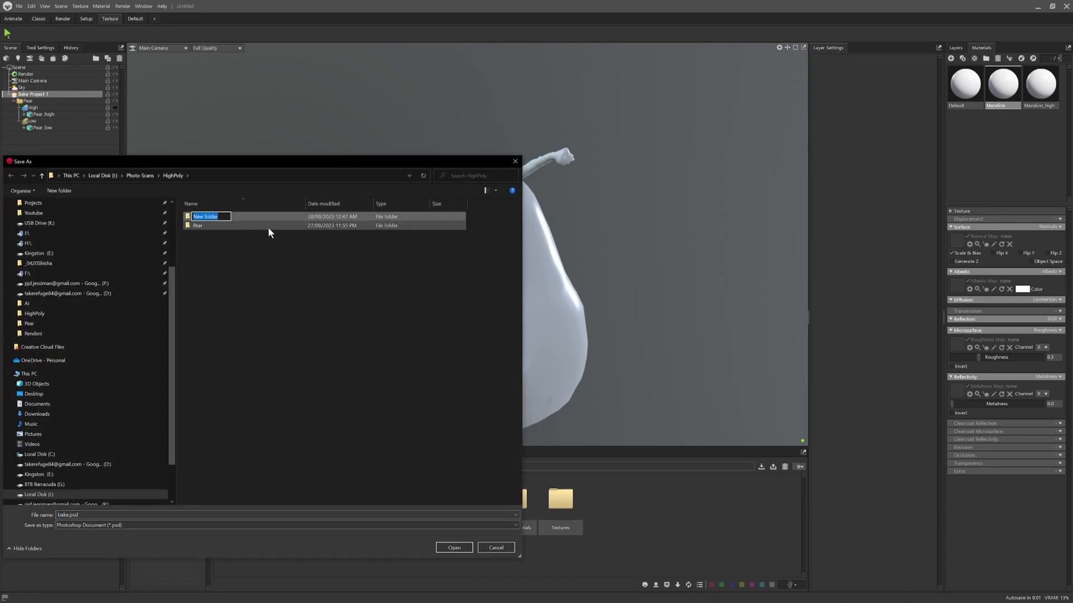
{"action": "type", "text": "Pear2"}
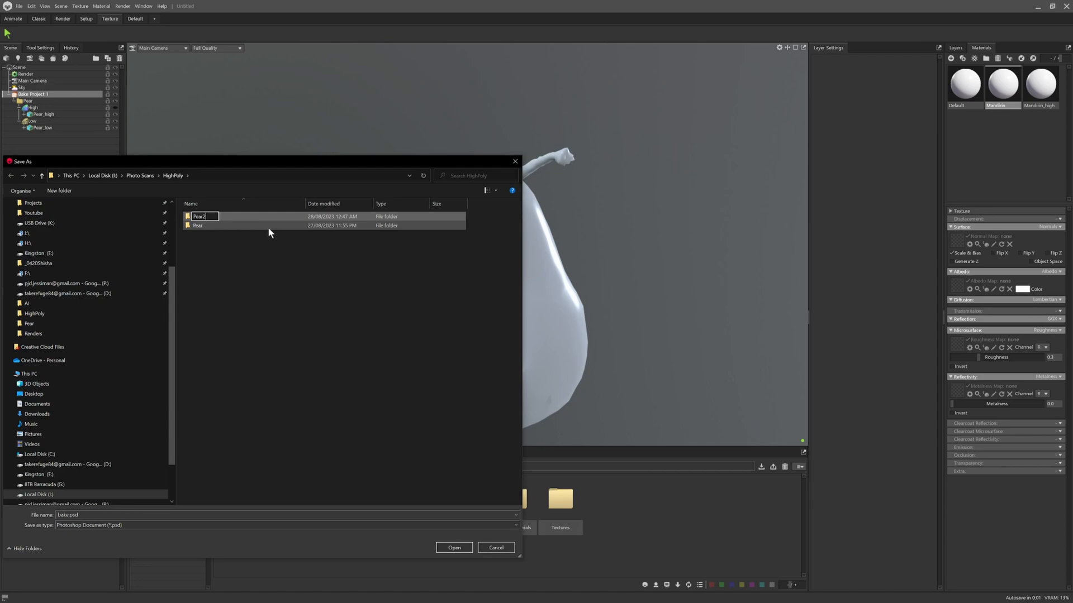
{"action": "double_click", "coordinate": [198, 216]}
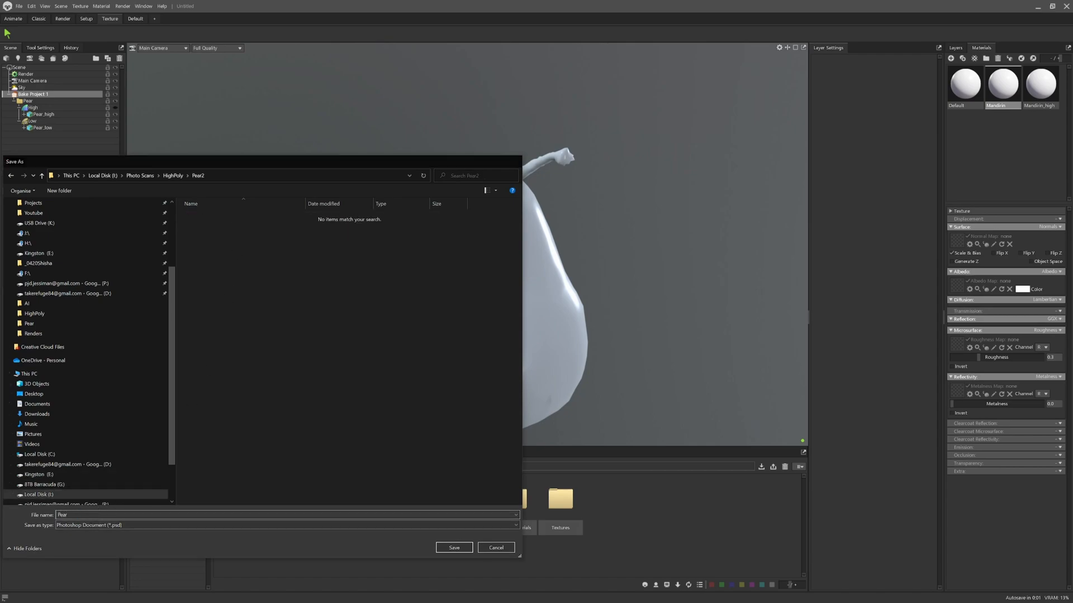
{"action": "left_click", "coordinate": [453, 547]}
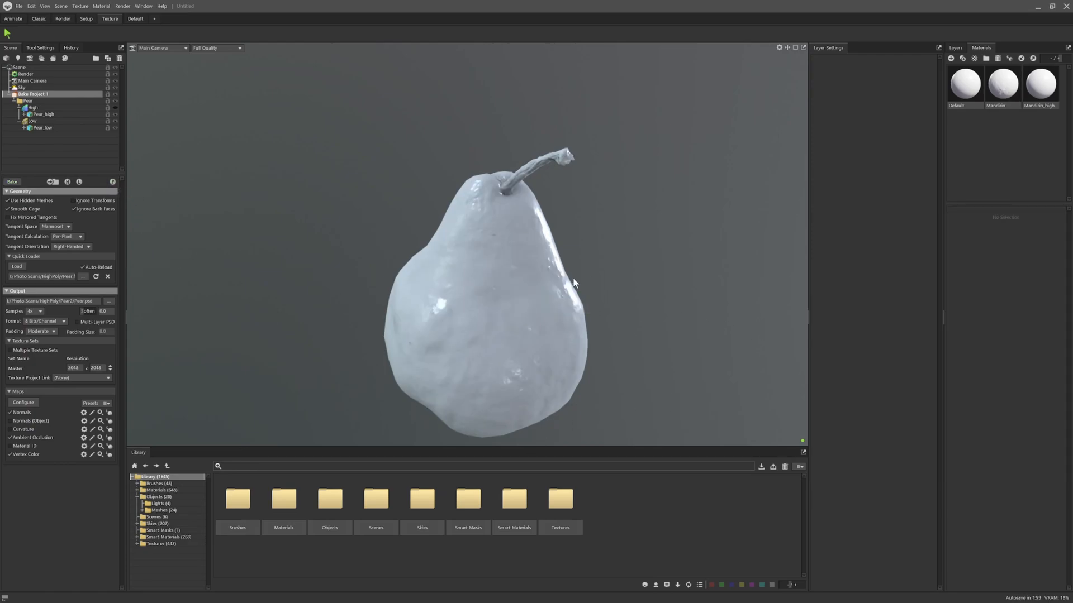
- Load Pear2/Pear_vertexcolor.psd as the Mandirin albedo map
{"action": "left_click", "coordinate": [1002, 84]}
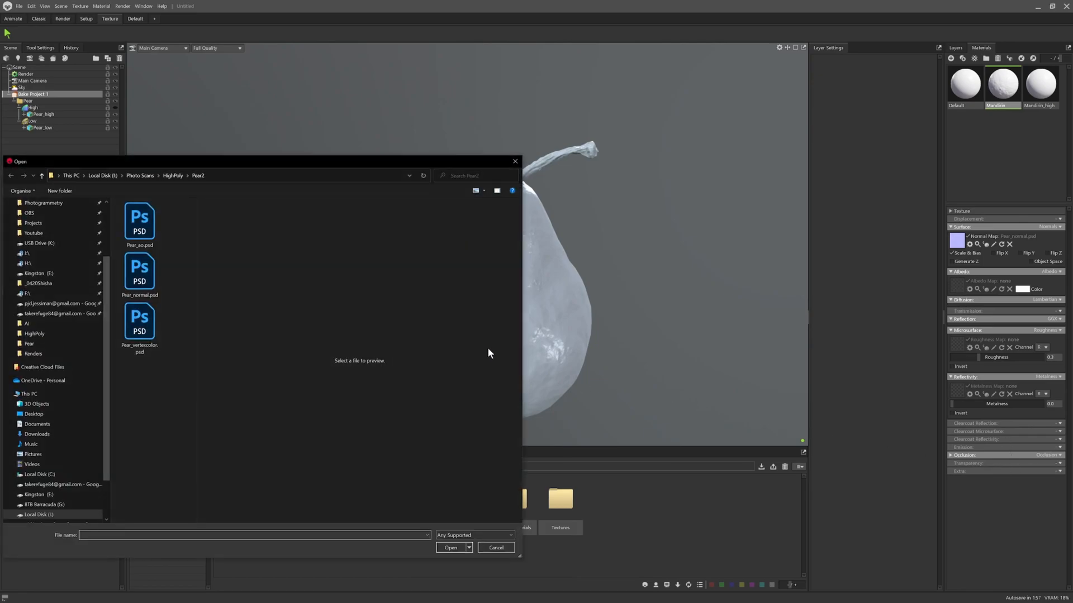
{"action": "left_click", "coordinate": [139, 322]}
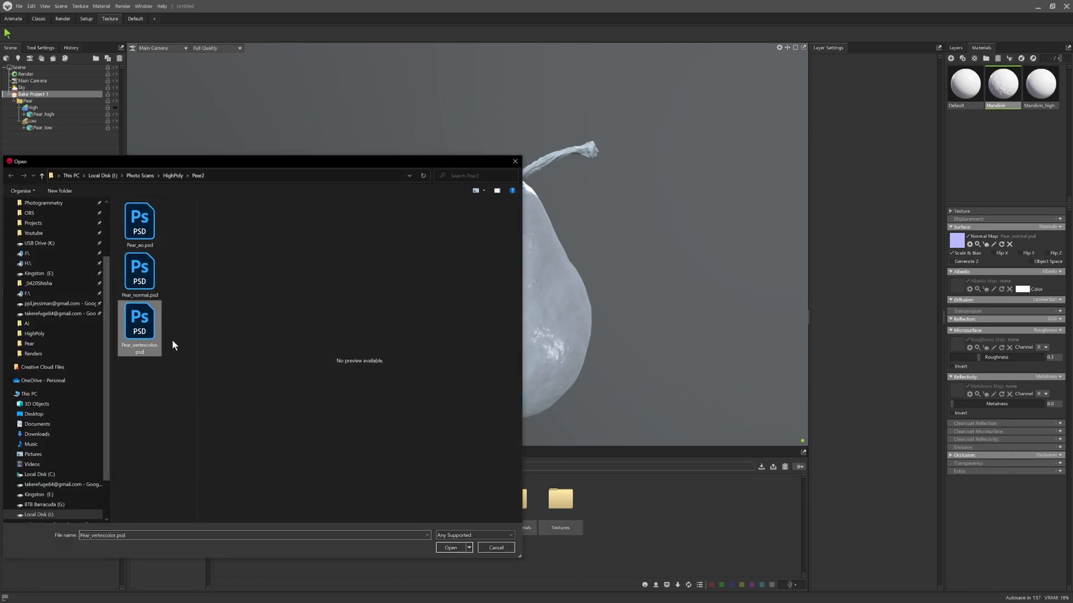
{"action": "mouse_move", "coordinate": [450, 548]}
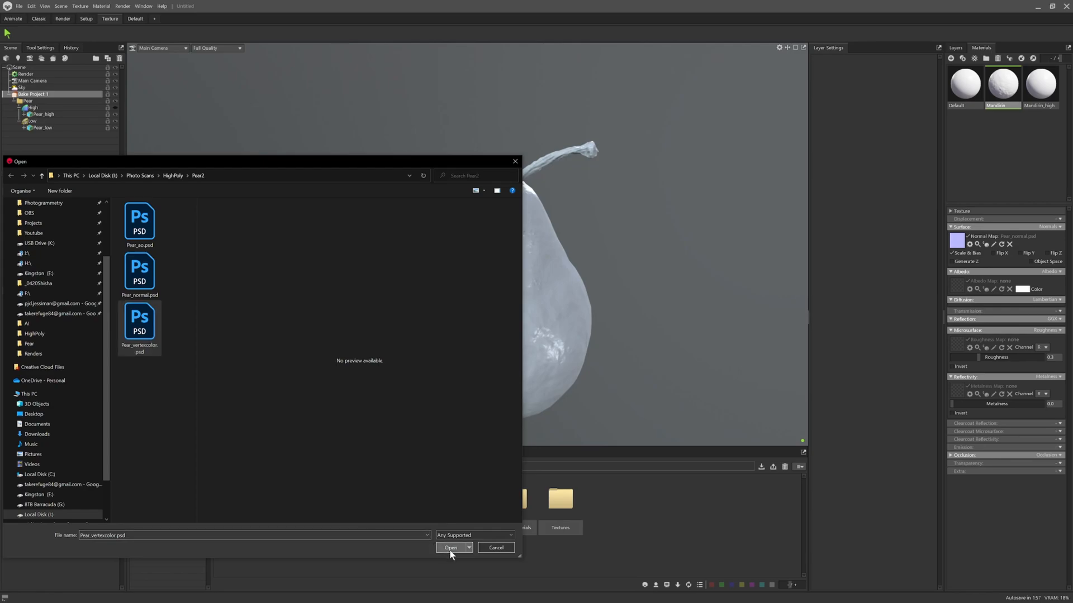
{"action": "left_click", "coordinate": [449, 548]}
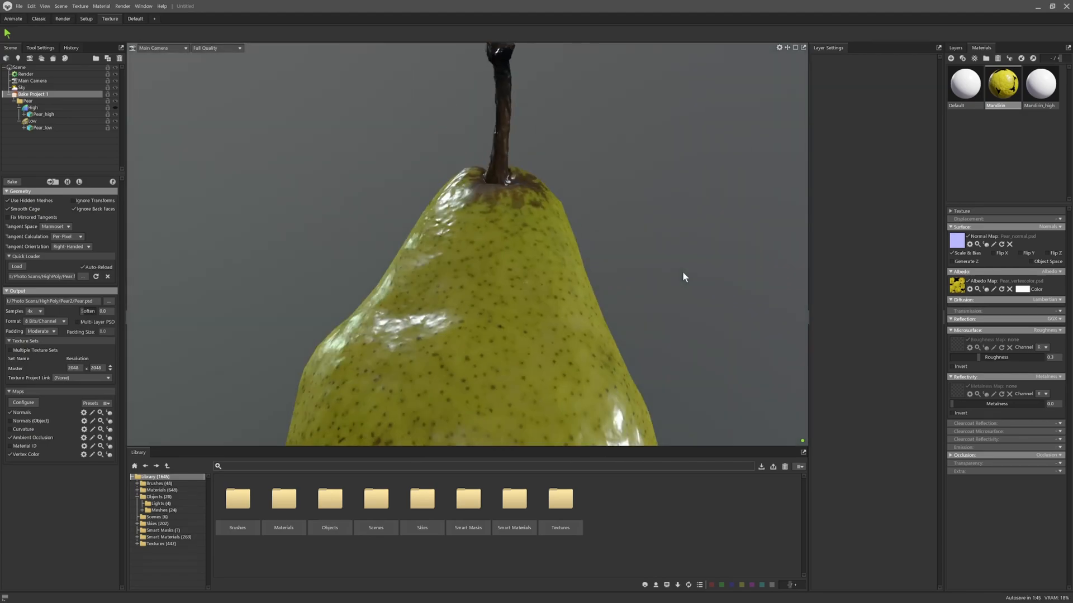
- Raise the Mandirin Microsurface roughness to about 0.407
{"action": "scroll", "scroll_direction": "down", "scroll_amount": 3}
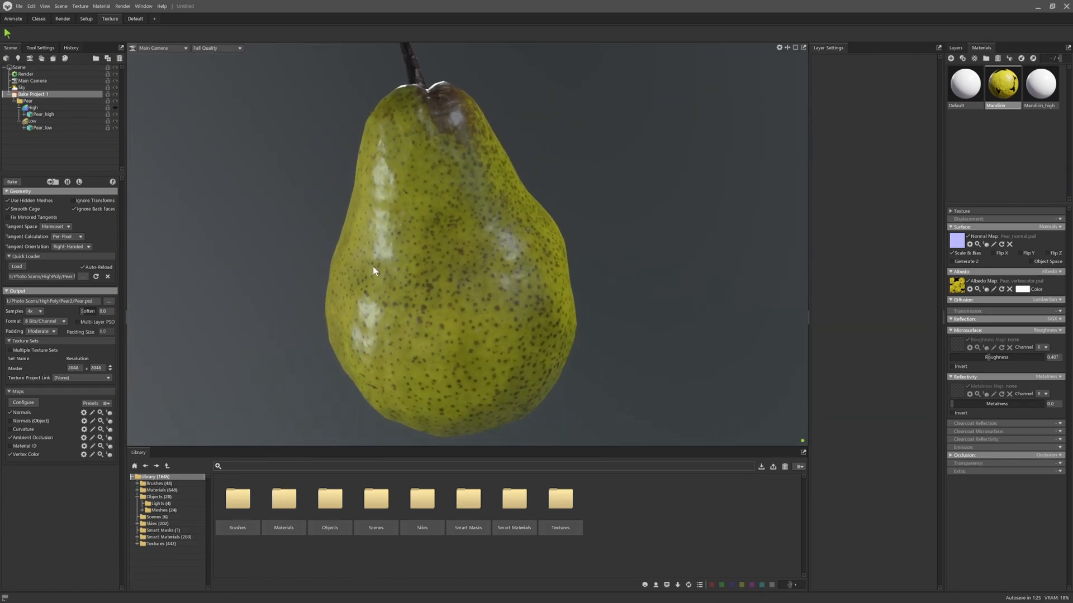
{"action": "mouse_move", "coordinate": [435, 241]}
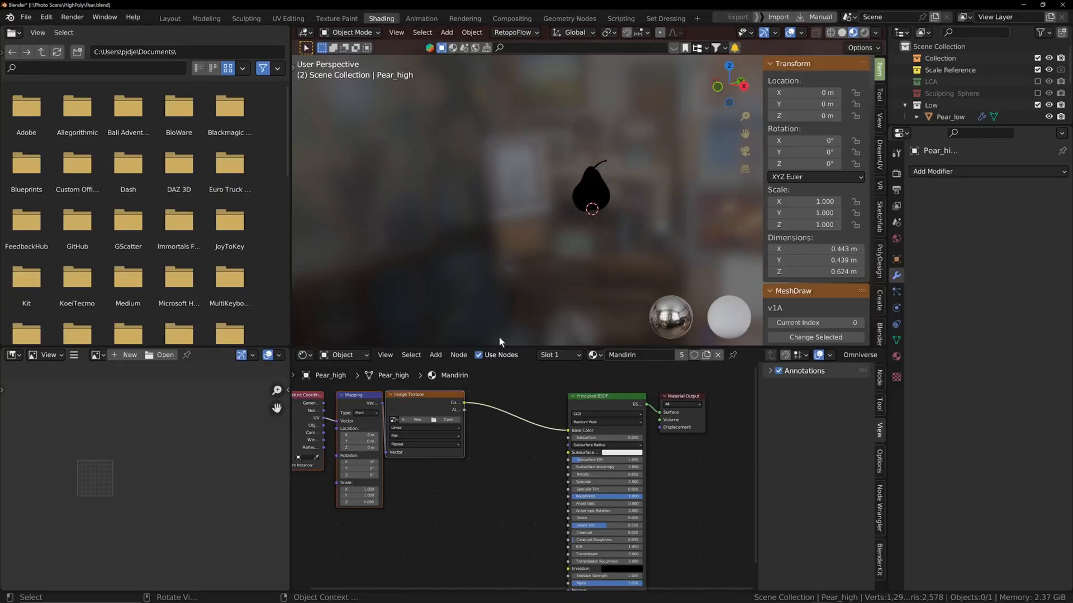
- Load Pear2/Pear_vertexcolor.psd into the Mandirin Image Texture node, then select Pear_low
{"action": "left_click", "coordinate": [447, 420]}
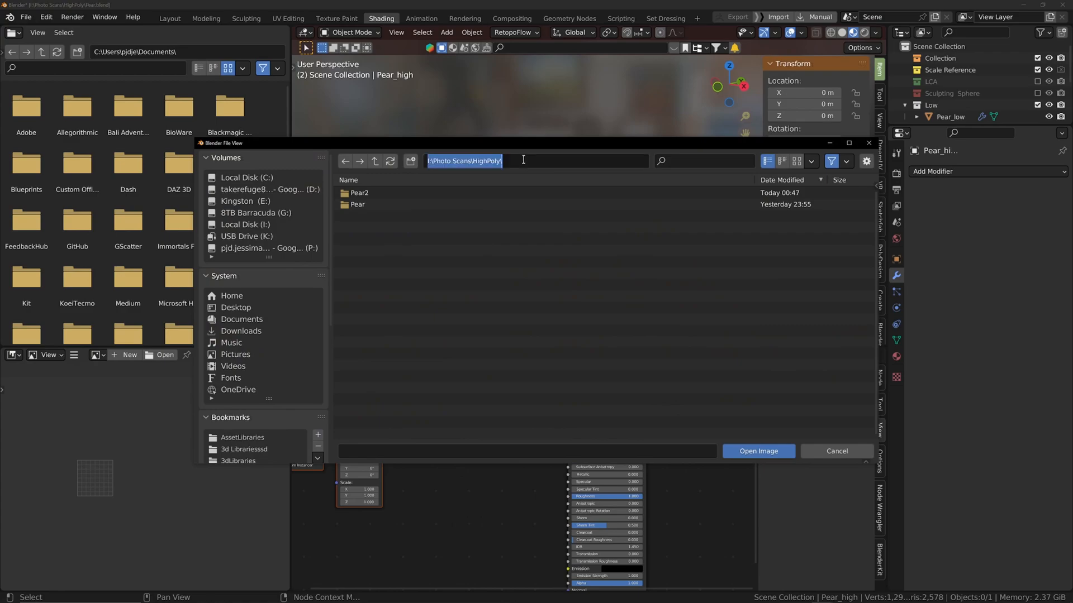
{"action": "double_click", "coordinate": [359, 192]}
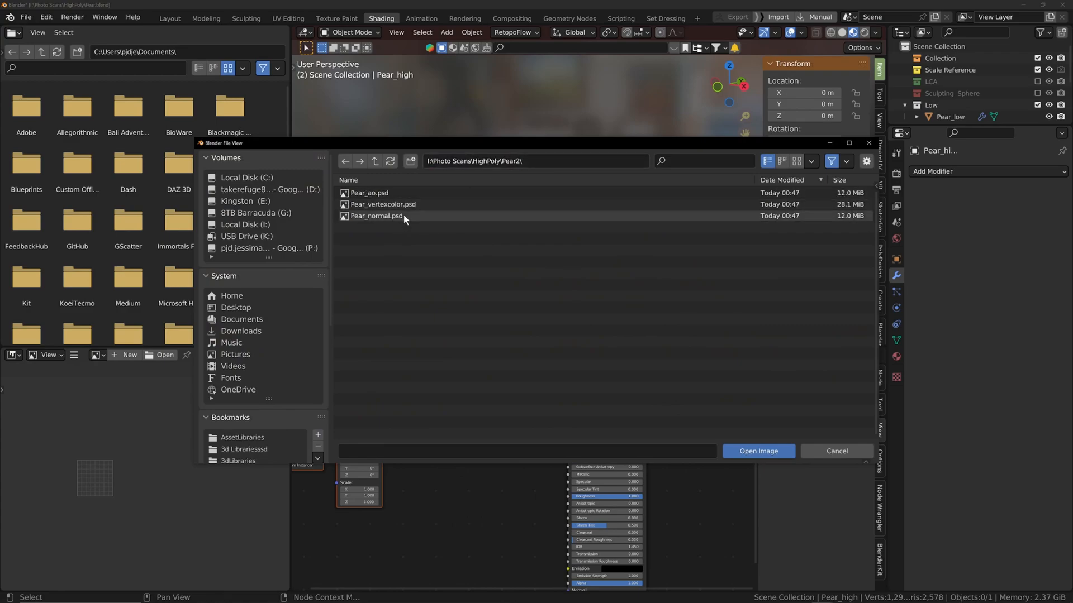
{"action": "left_click", "coordinate": [758, 451]}
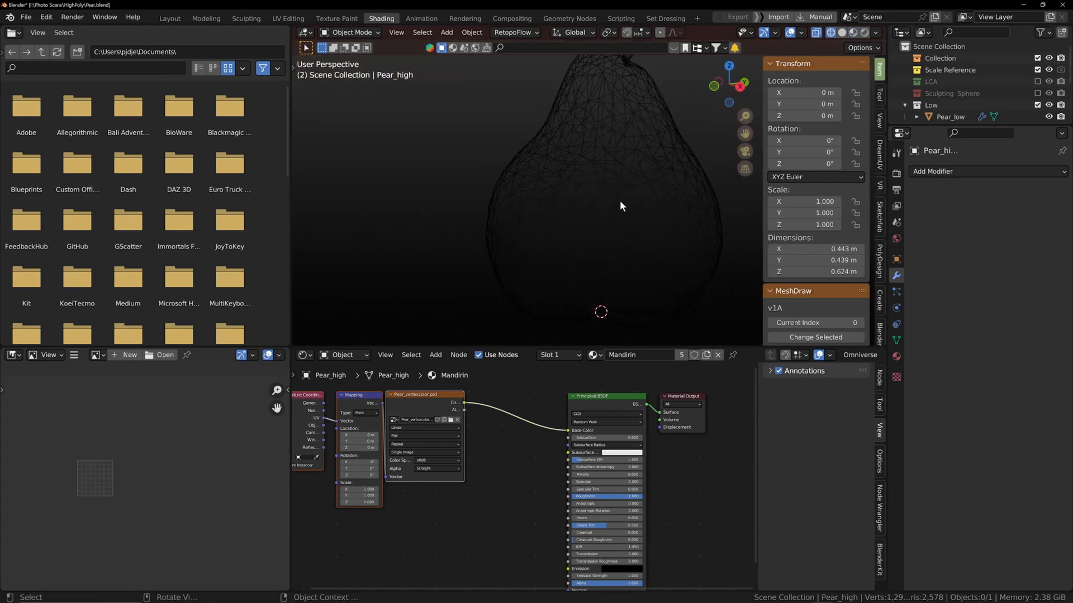
{"action": "left_click", "coordinate": [949, 116]}
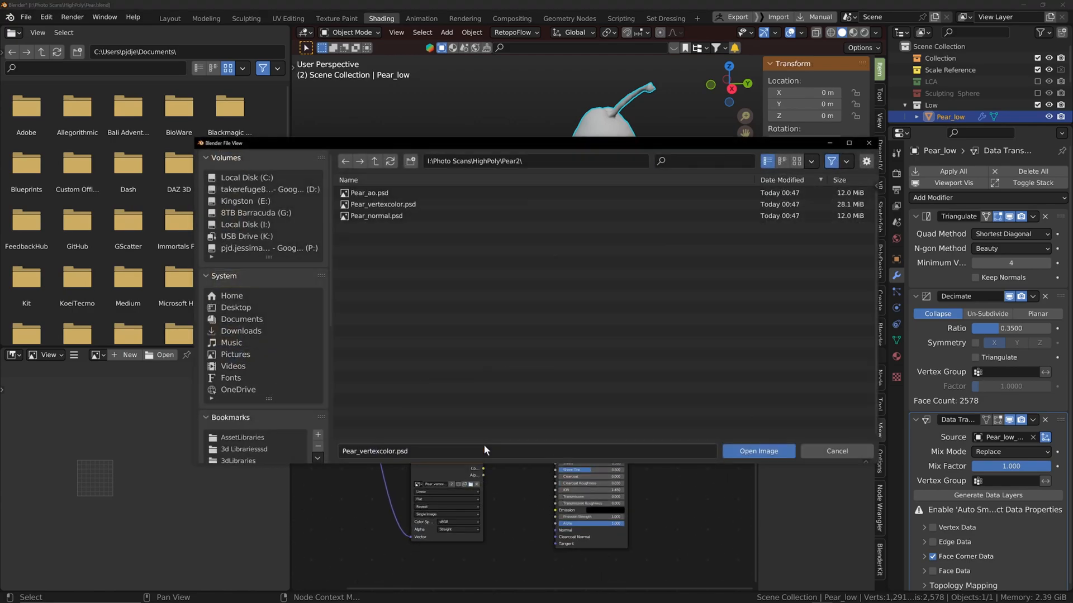
- Add a Normal Map node for the pear's normal image, keeping tangent space
{"action": "left_click", "coordinate": [377, 216]}
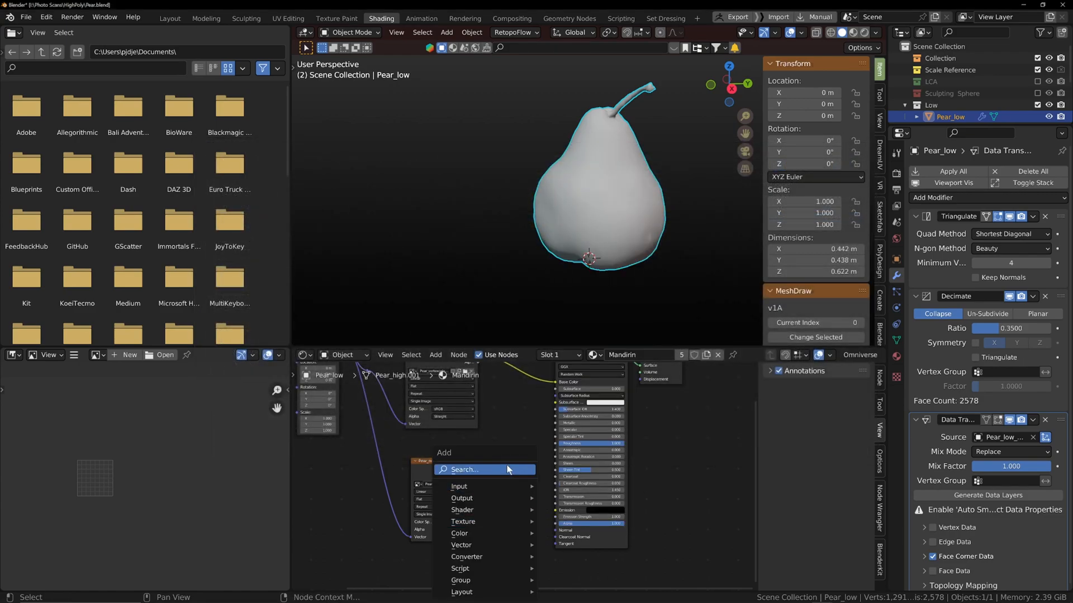
{"action": "type", "text": "nor"}
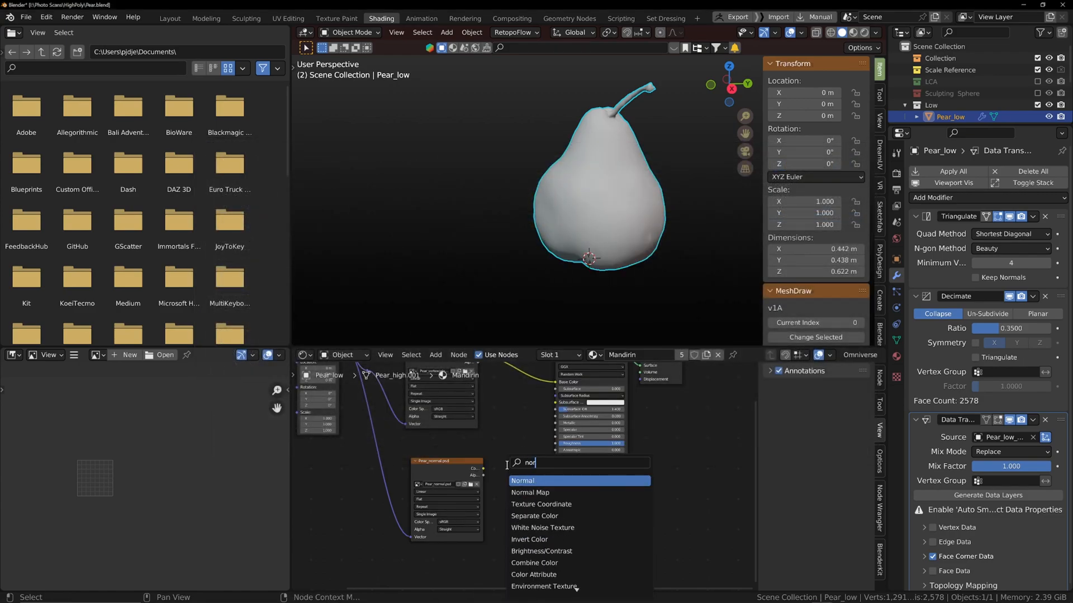
{"action": "left_click", "coordinate": [529, 492]}
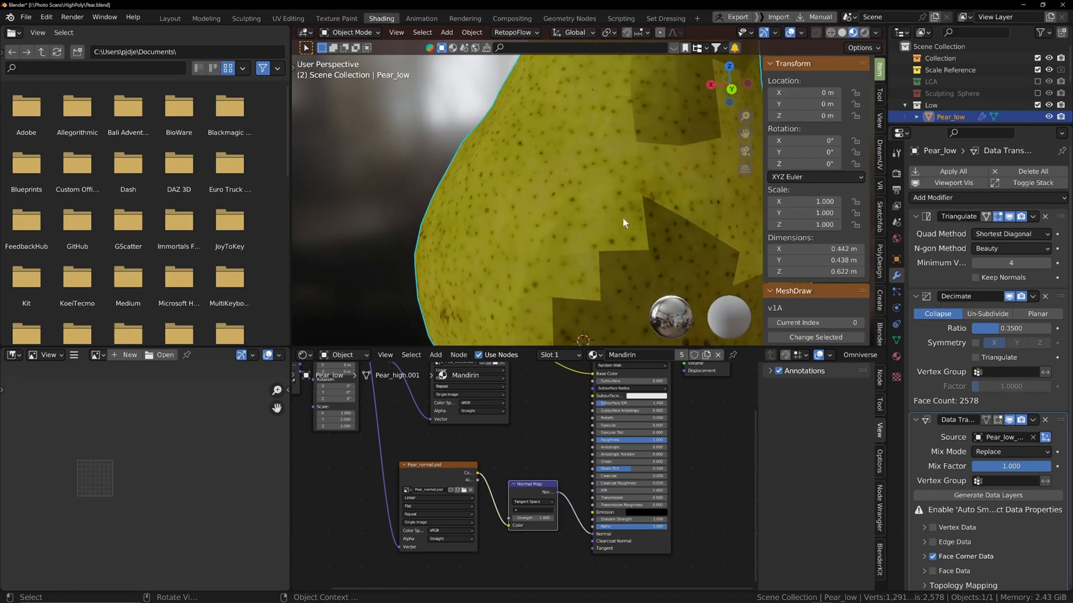
{"action": "left_click", "coordinate": [533, 502]}
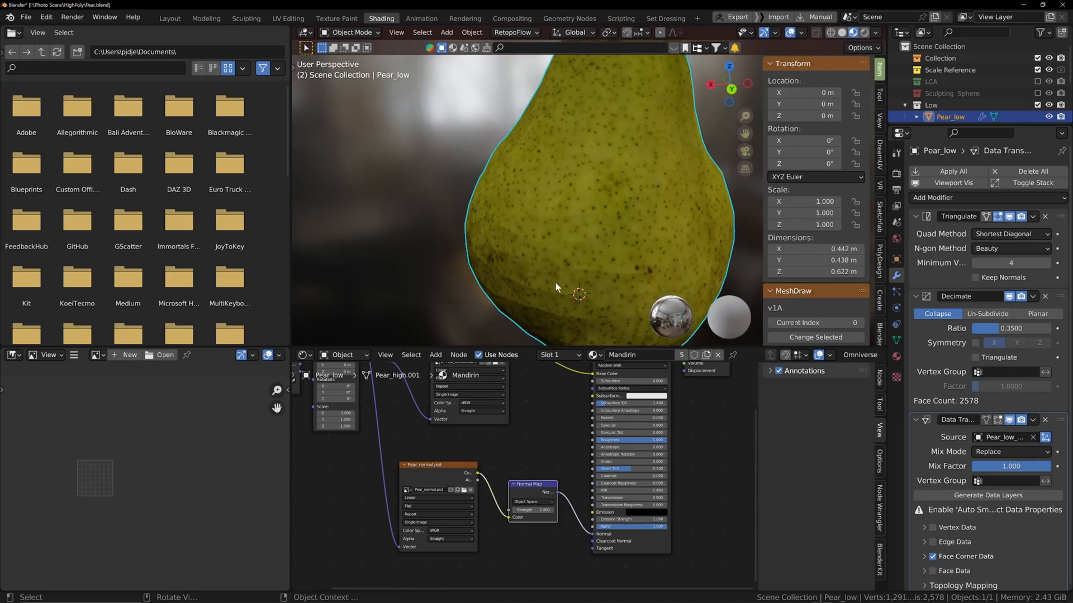
{"action": "left_click", "coordinate": [533, 502]}
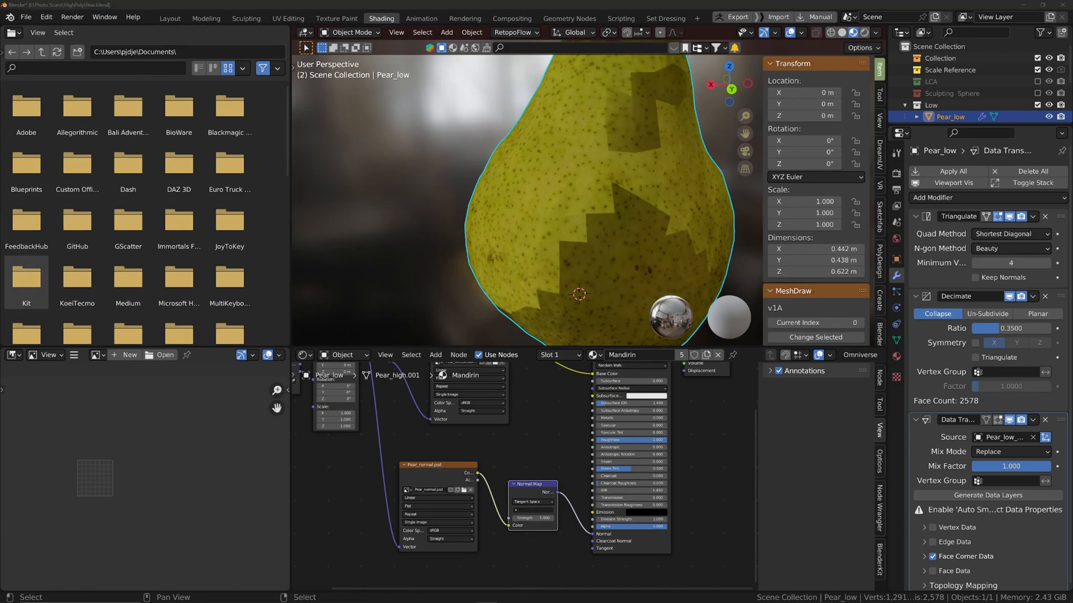
- Set the Pear_normal image's color space to Non-Color
{"action": "left_click", "coordinate": [452, 530]}
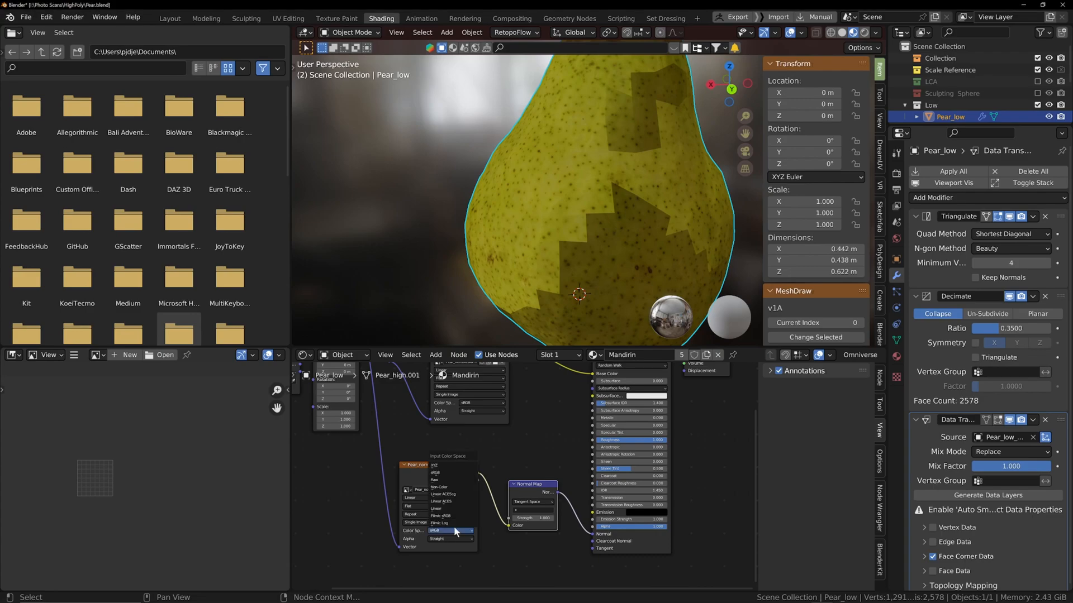
{"action": "left_click", "coordinate": [443, 530]}
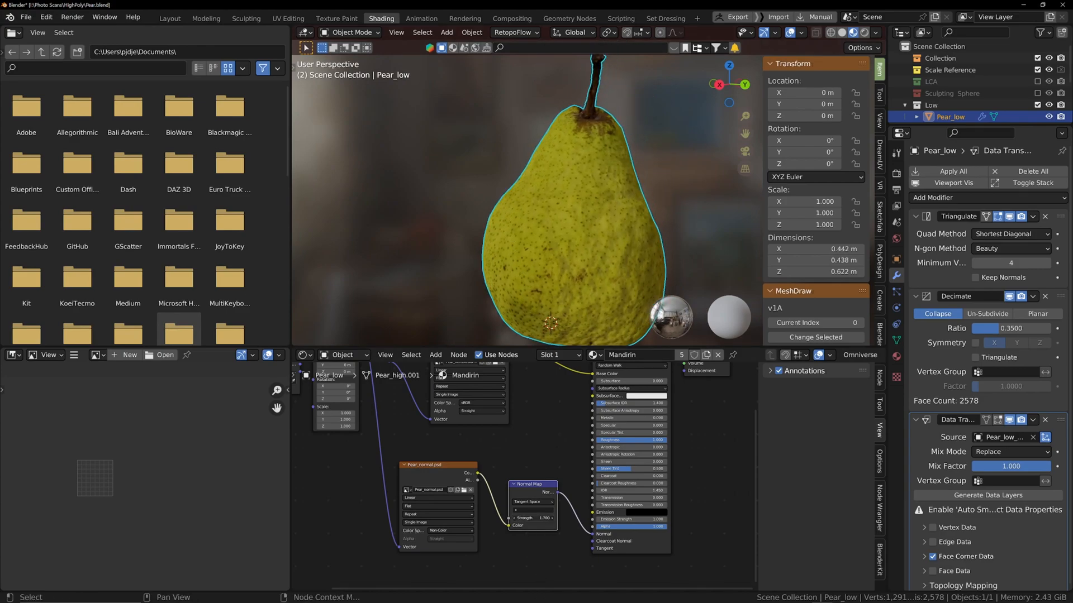
{"action": "scroll", "scroll_direction": "down", "scroll_amount": 3}
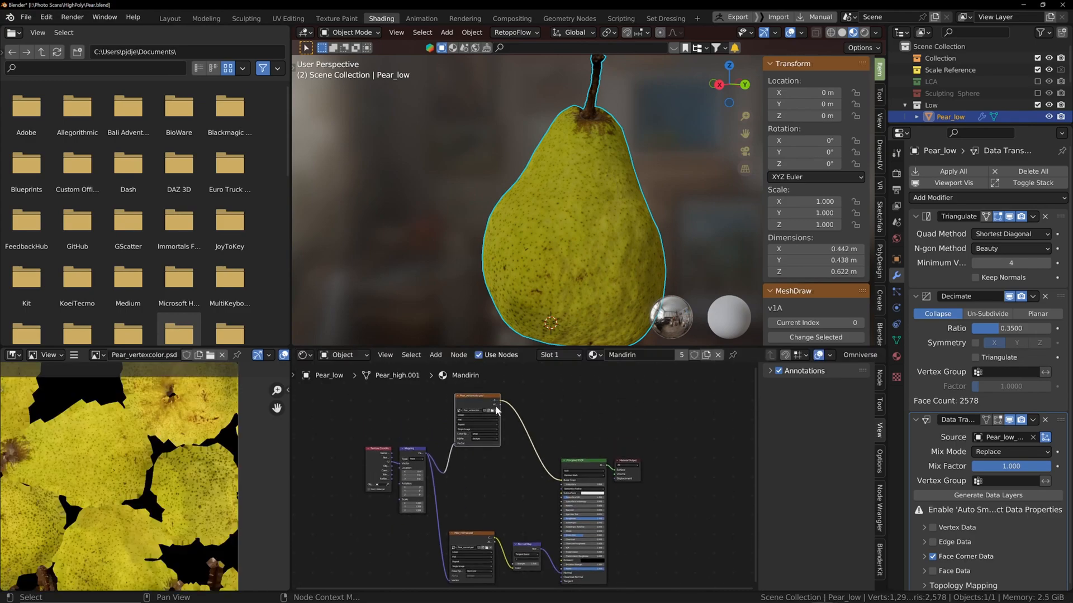
{"action": "mouse_move", "coordinate": [500, 405]}
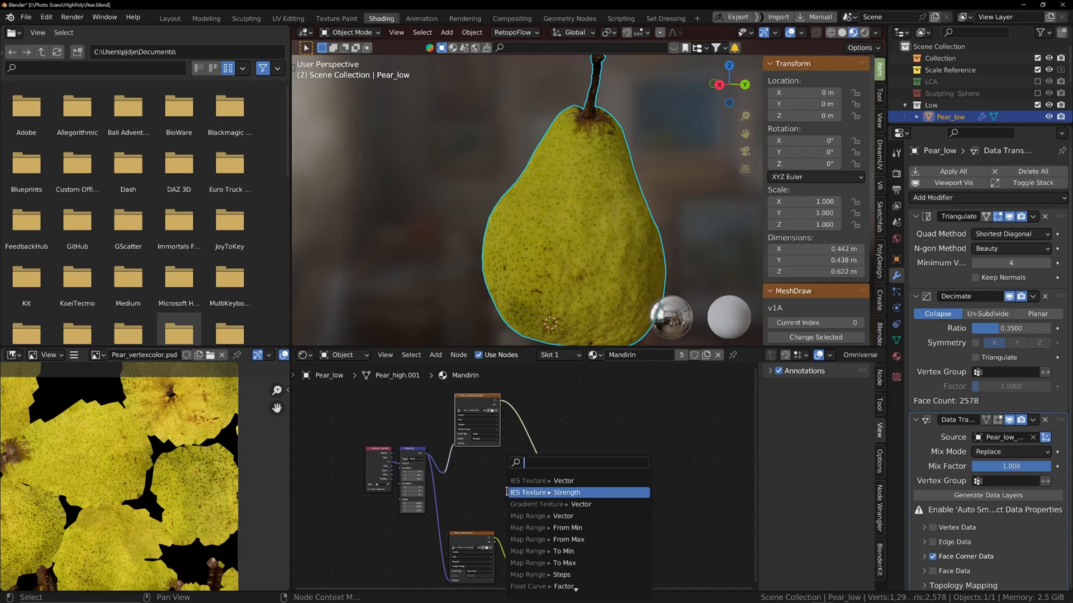
- Add a Color Ramp node into the Principled BSDF and adjust a stop's color
{"action": "type", "text": "co"}
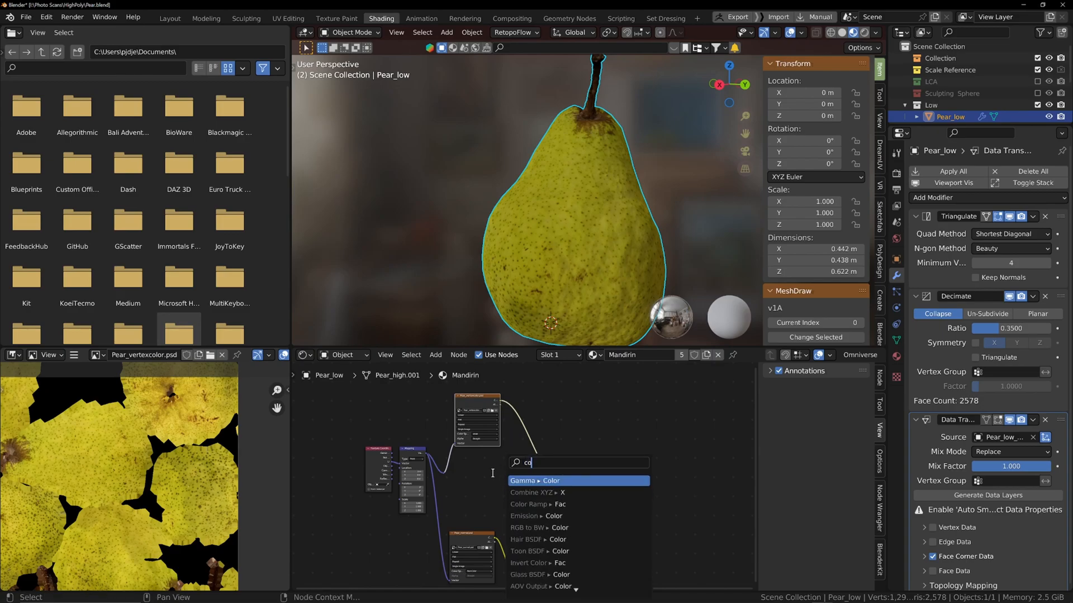
{"action": "left_click", "coordinate": [533, 480]}
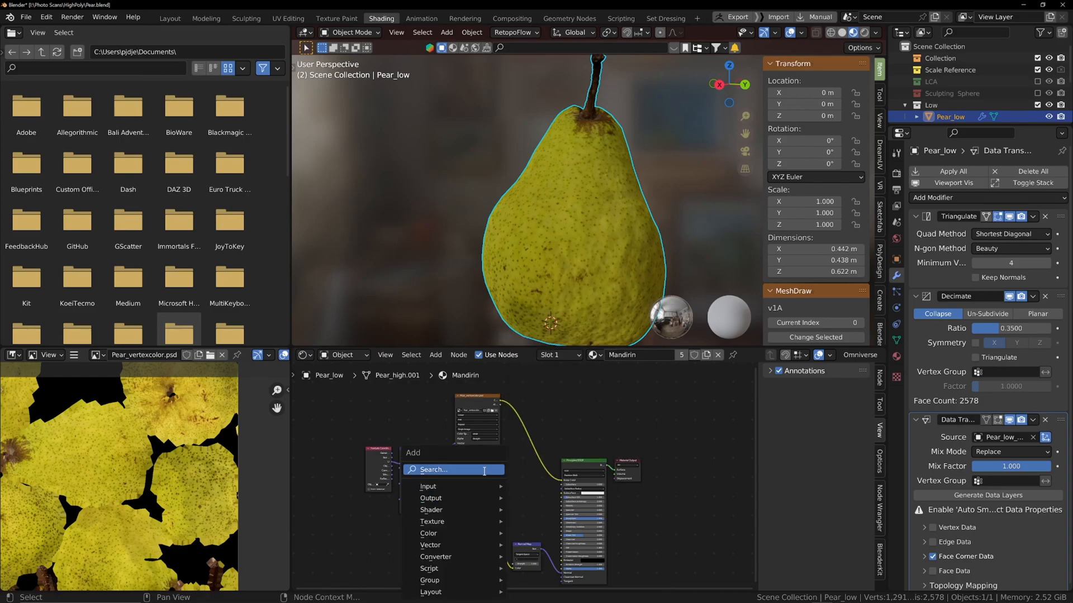
{"action": "type", "text": "color"}
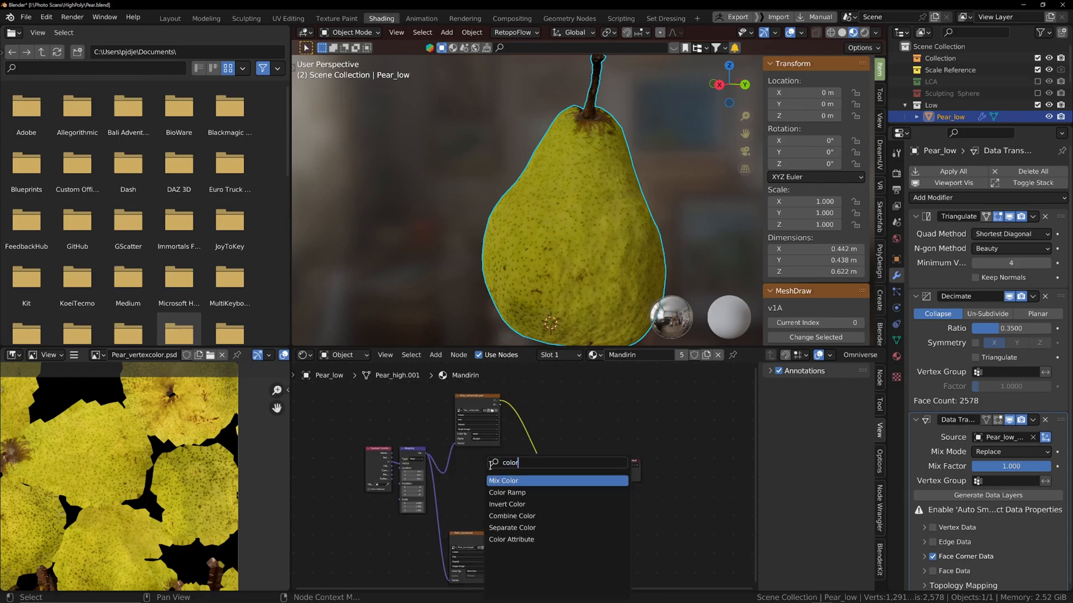
{"action": "left_click", "coordinate": [507, 493]}
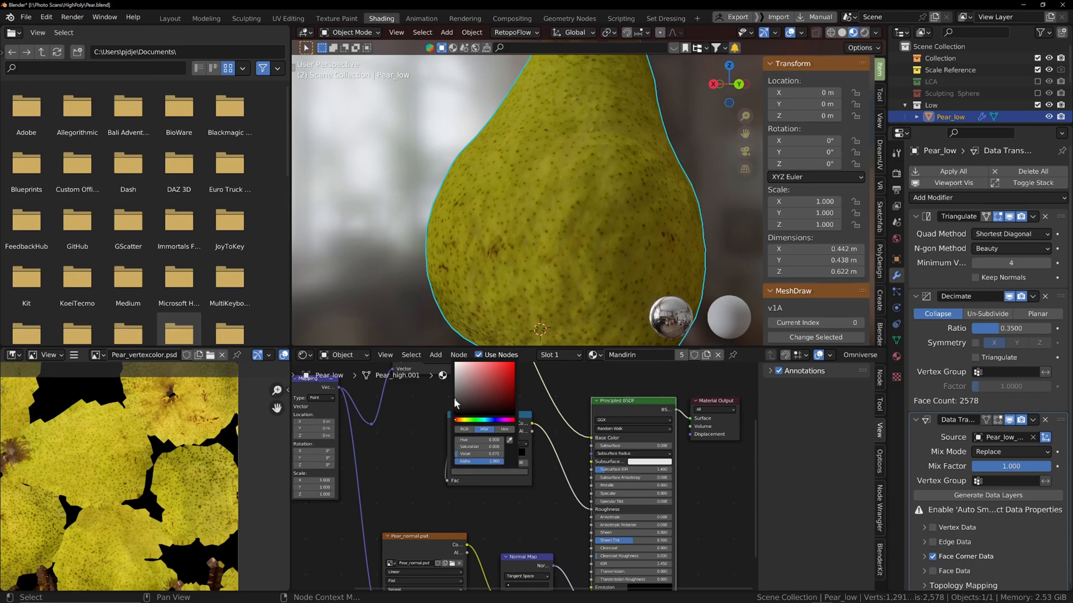
{"action": "left_click", "coordinate": [497, 226]}
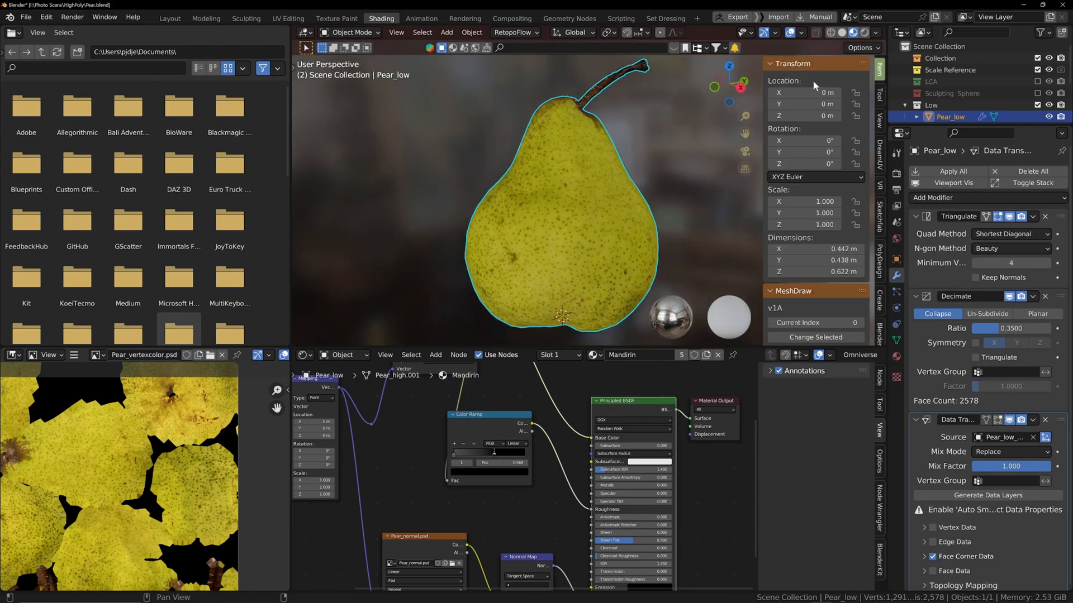
{"action": "scroll", "scroll_direction": "down", "scroll_amount": 3}
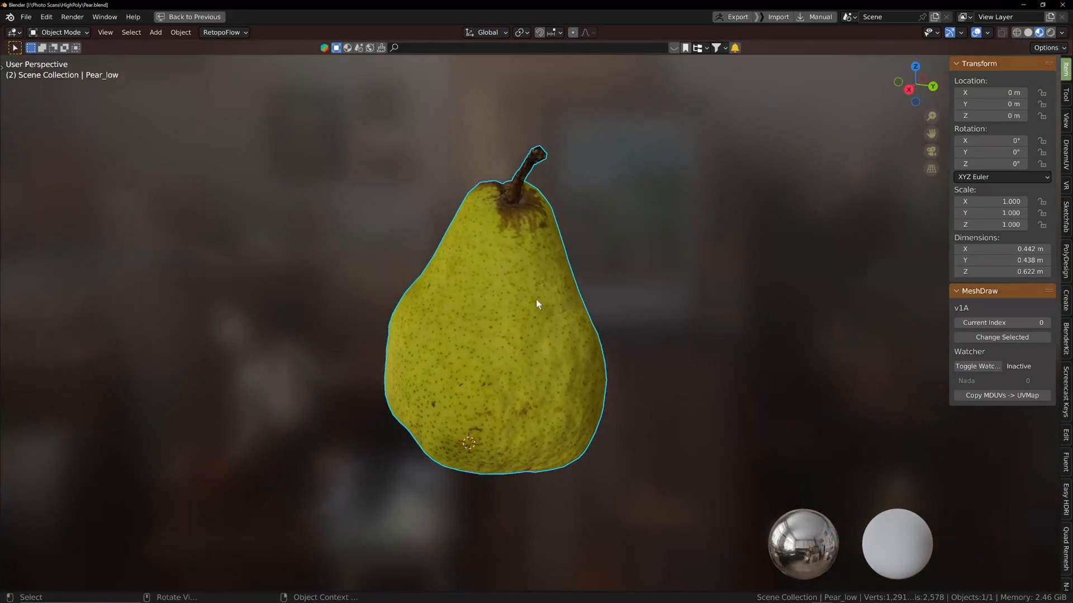
- Show viewport Statistics (1,291 vertices, 2,578 triangles) and return to the Layout workspace
{"action": "left_click", "coordinate": [989, 32]}
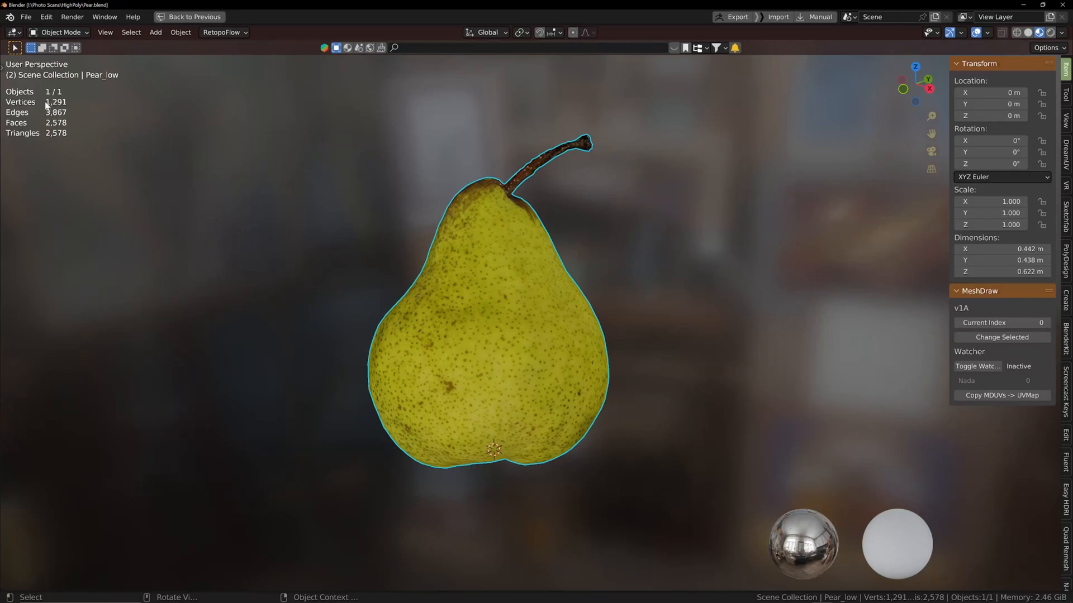
{"action": "mouse_move", "coordinate": [691, 108]}
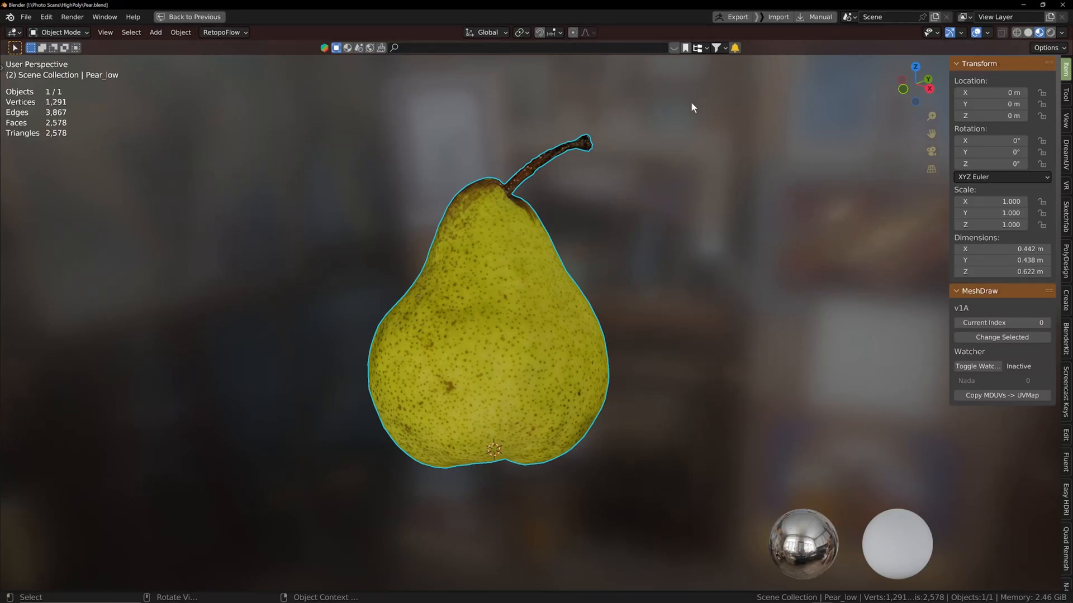
{"action": "left_click", "coordinate": [381, 19]}
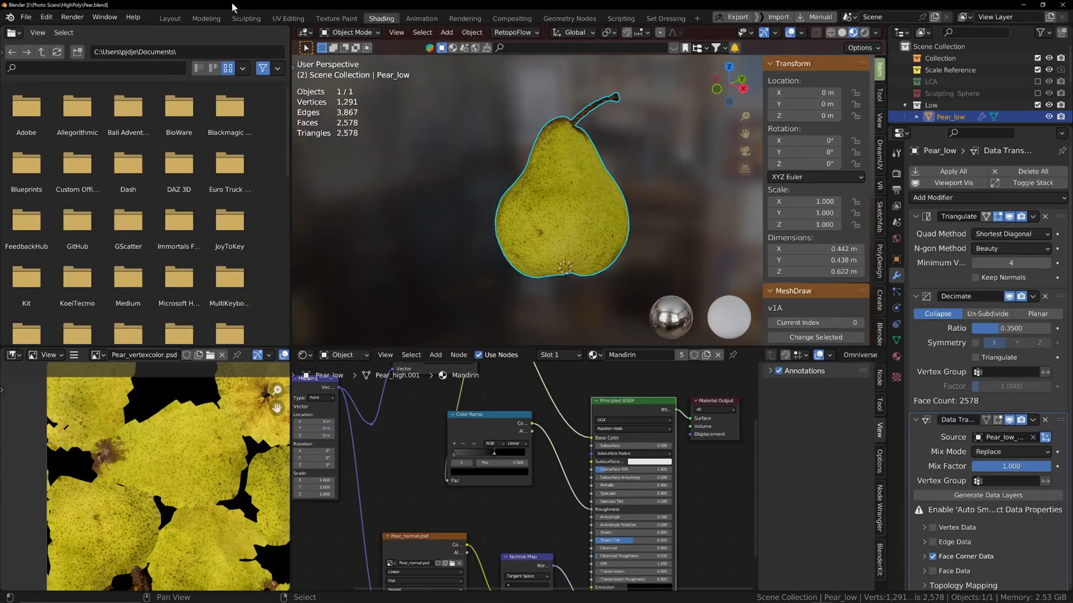
{"action": "left_click", "coordinate": [168, 19]}
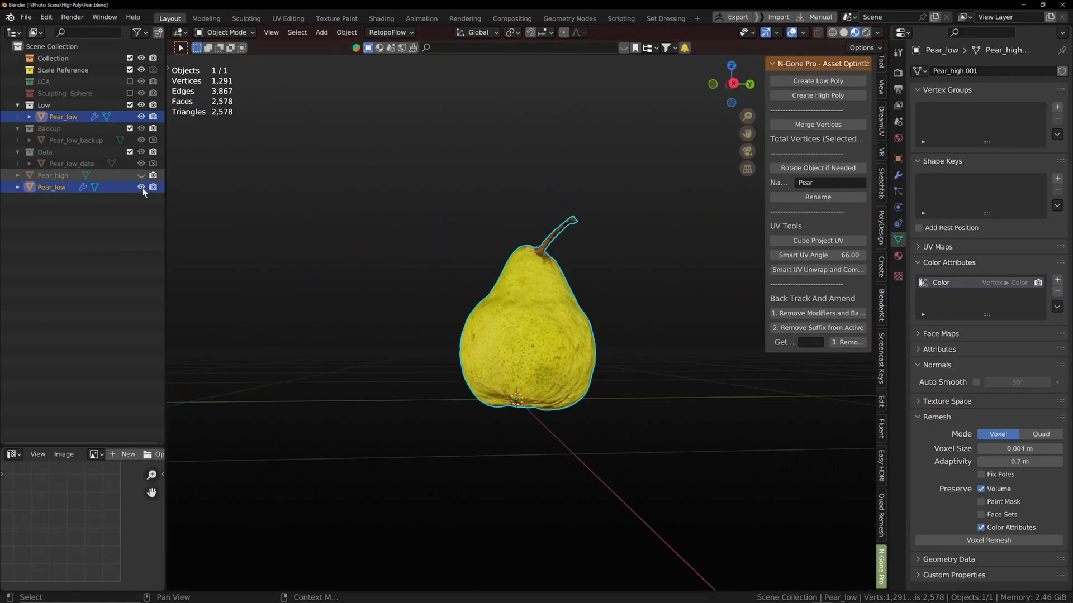
- Show only the high-poly scan and view it in Material Preview
{"action": "left_click", "coordinate": [141, 175]}
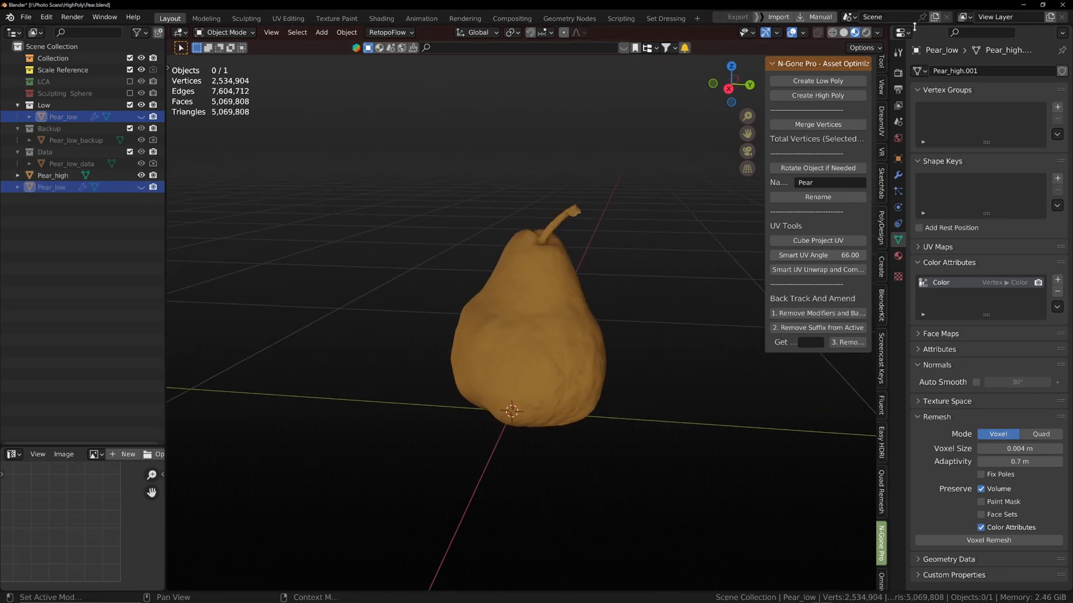
{"action": "left_click", "coordinate": [854, 32]}
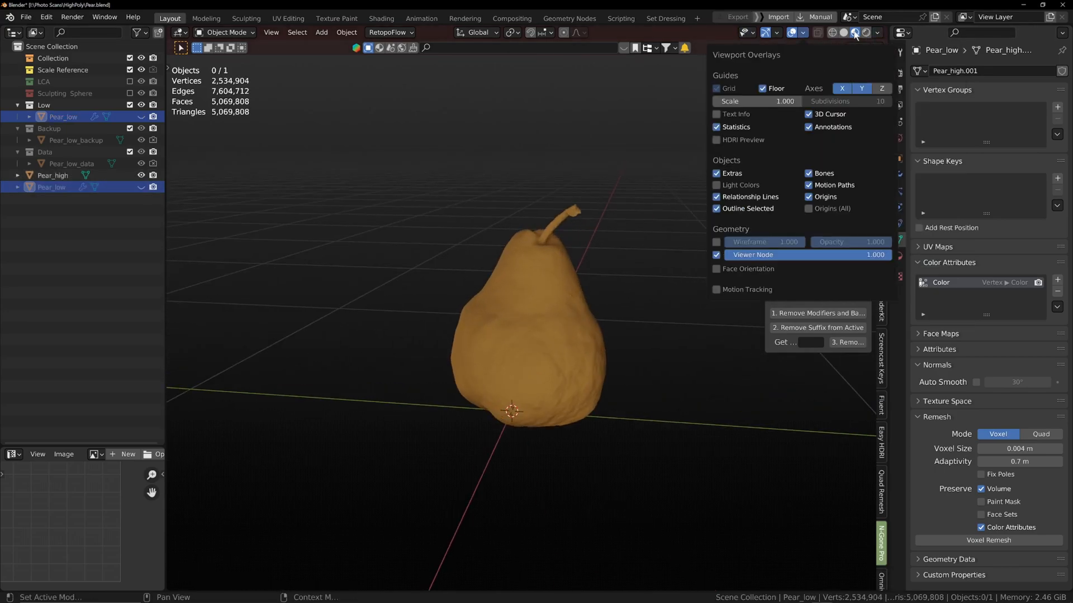
{"action": "left_click", "coordinate": [878, 32]}
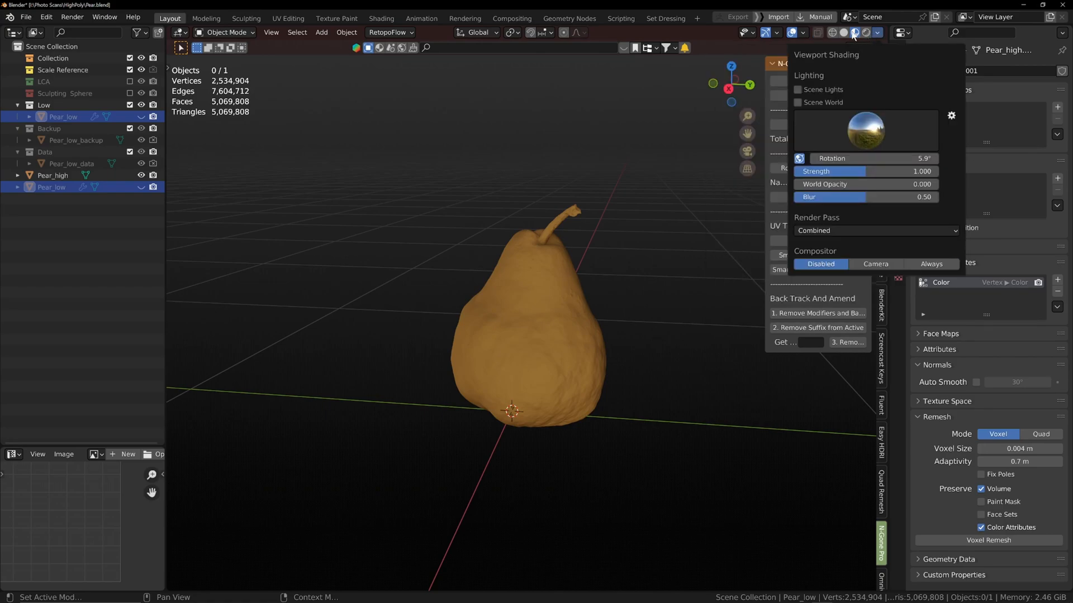
{"action": "left_click", "coordinate": [853, 32]}
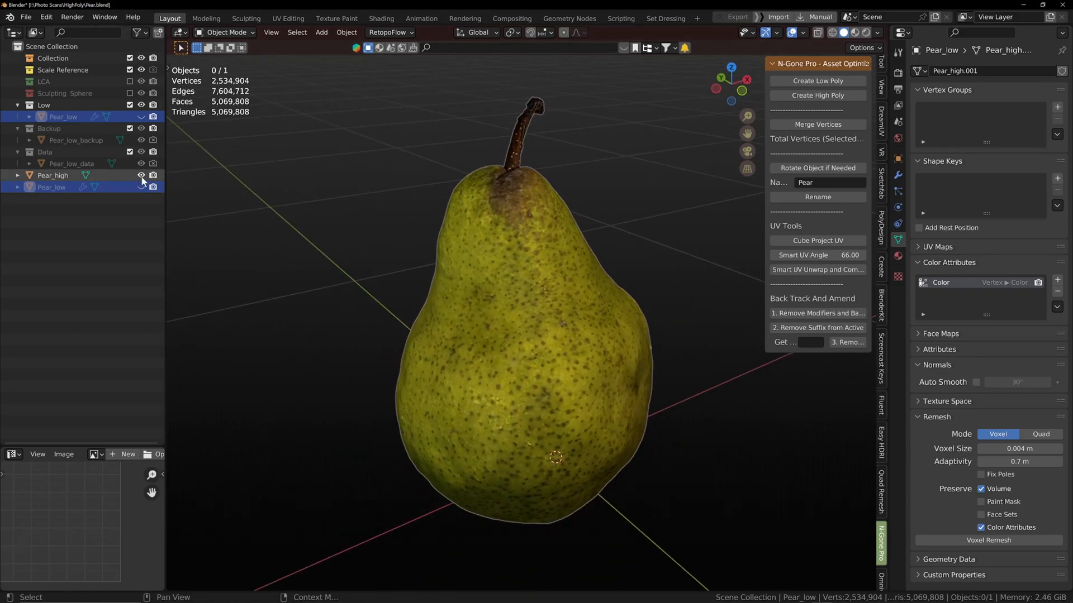
- Swap to the low-poly pear and choose a different HDRI lighting environment
{"action": "left_click", "coordinate": [141, 175]}
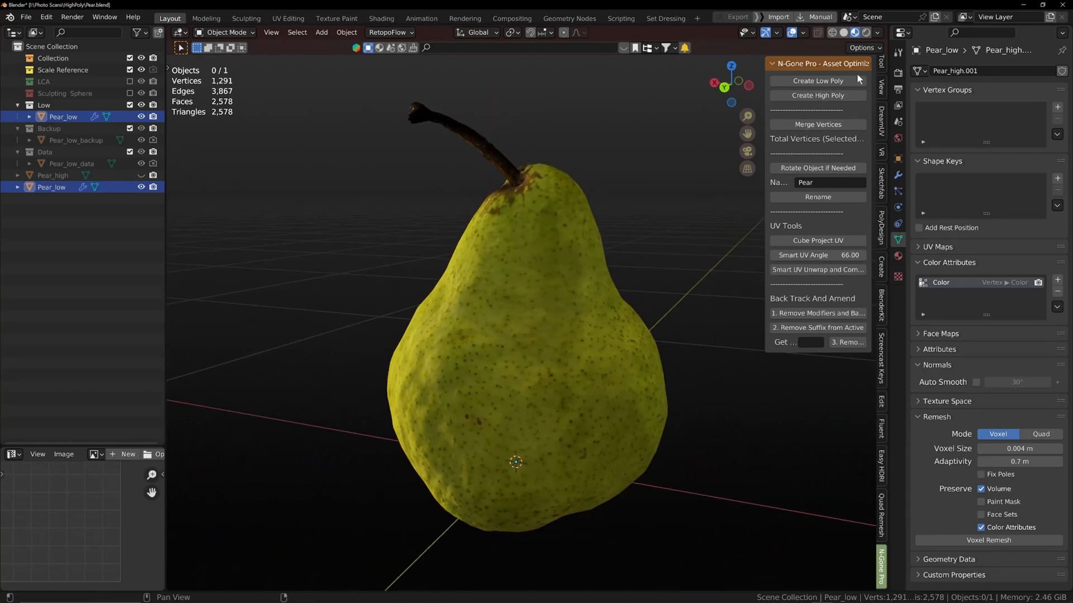
{"action": "left_click", "coordinate": [877, 33]}
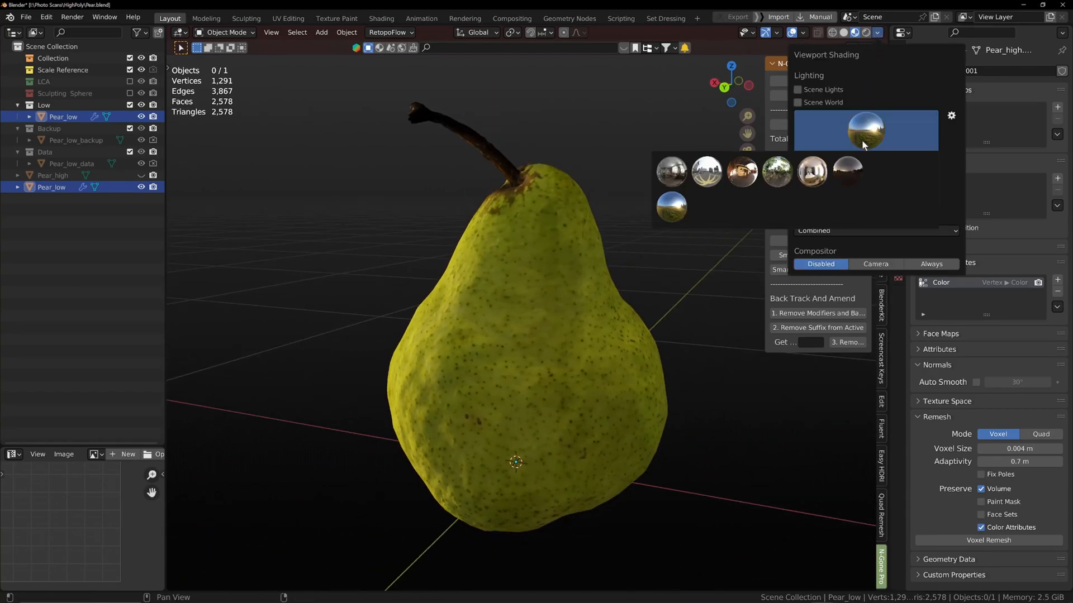
{"action": "left_click", "coordinate": [741, 207]}
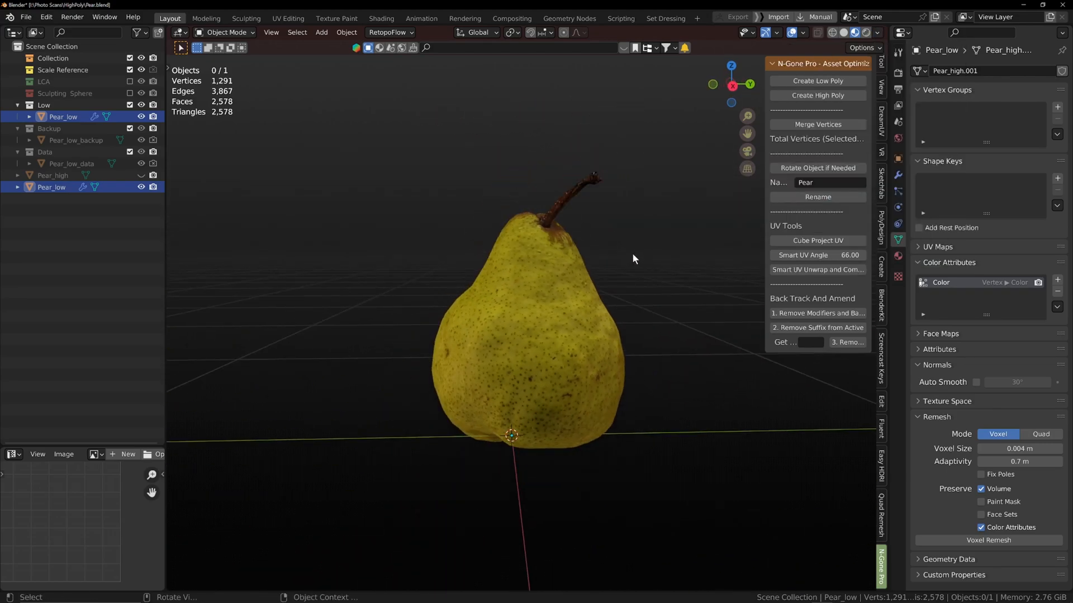
{"action": "left_click", "coordinate": [878, 33]}
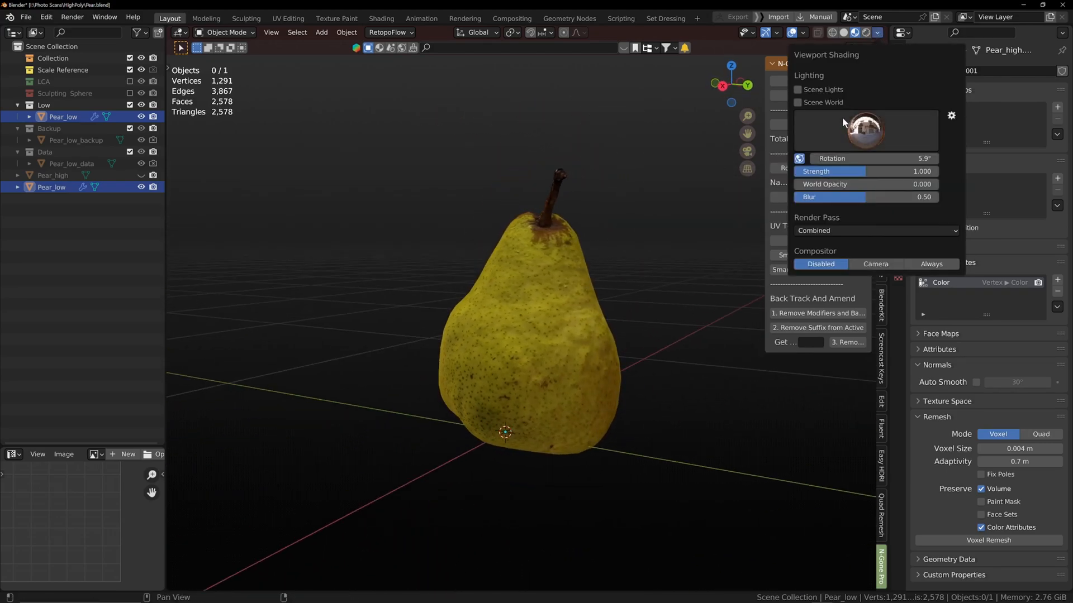